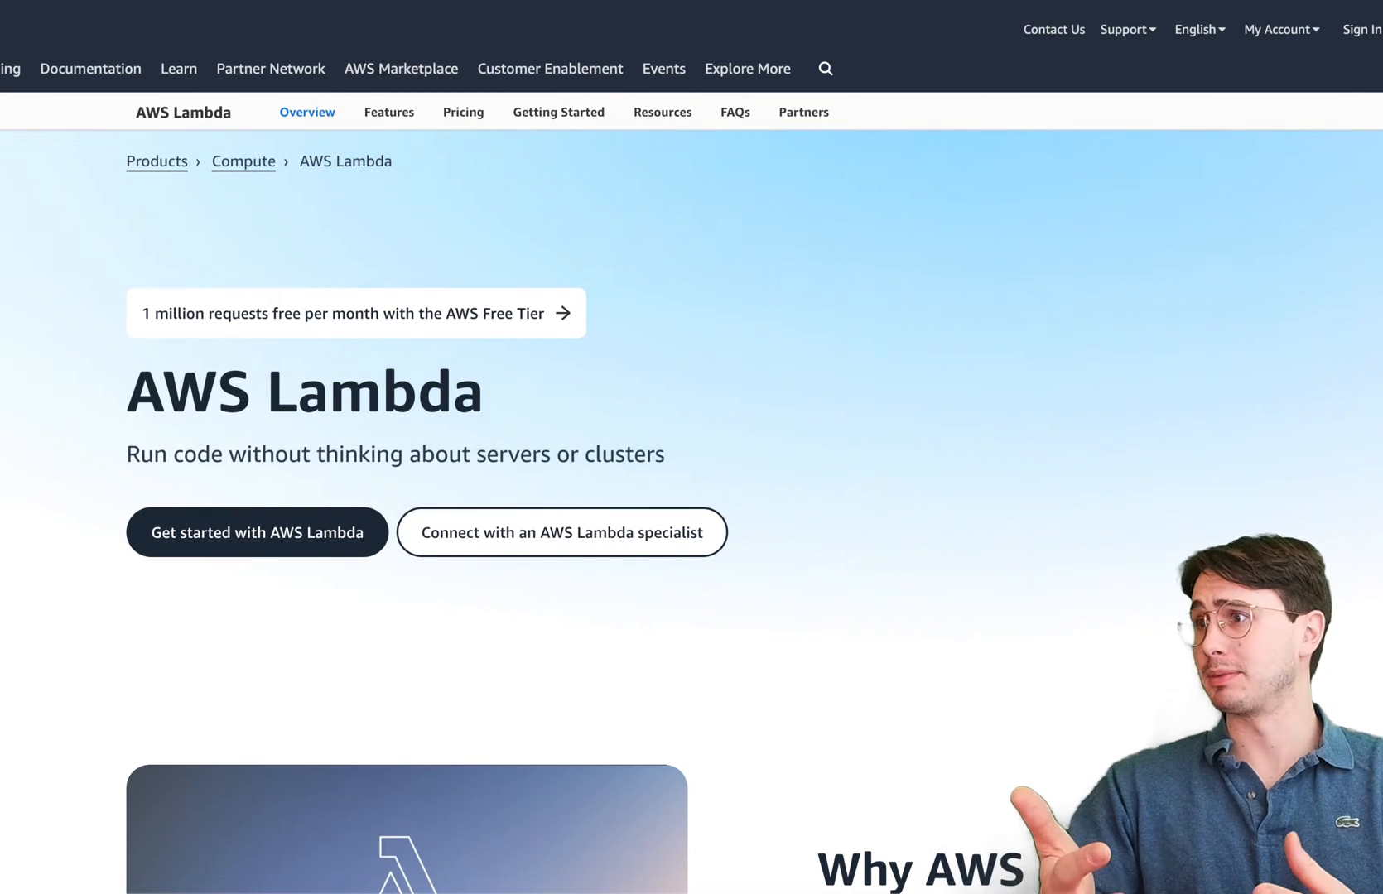
- Open the empty dags/lambda.py and enter the astro install and 'astro dev start' terminal commands
scroll("down", 3)
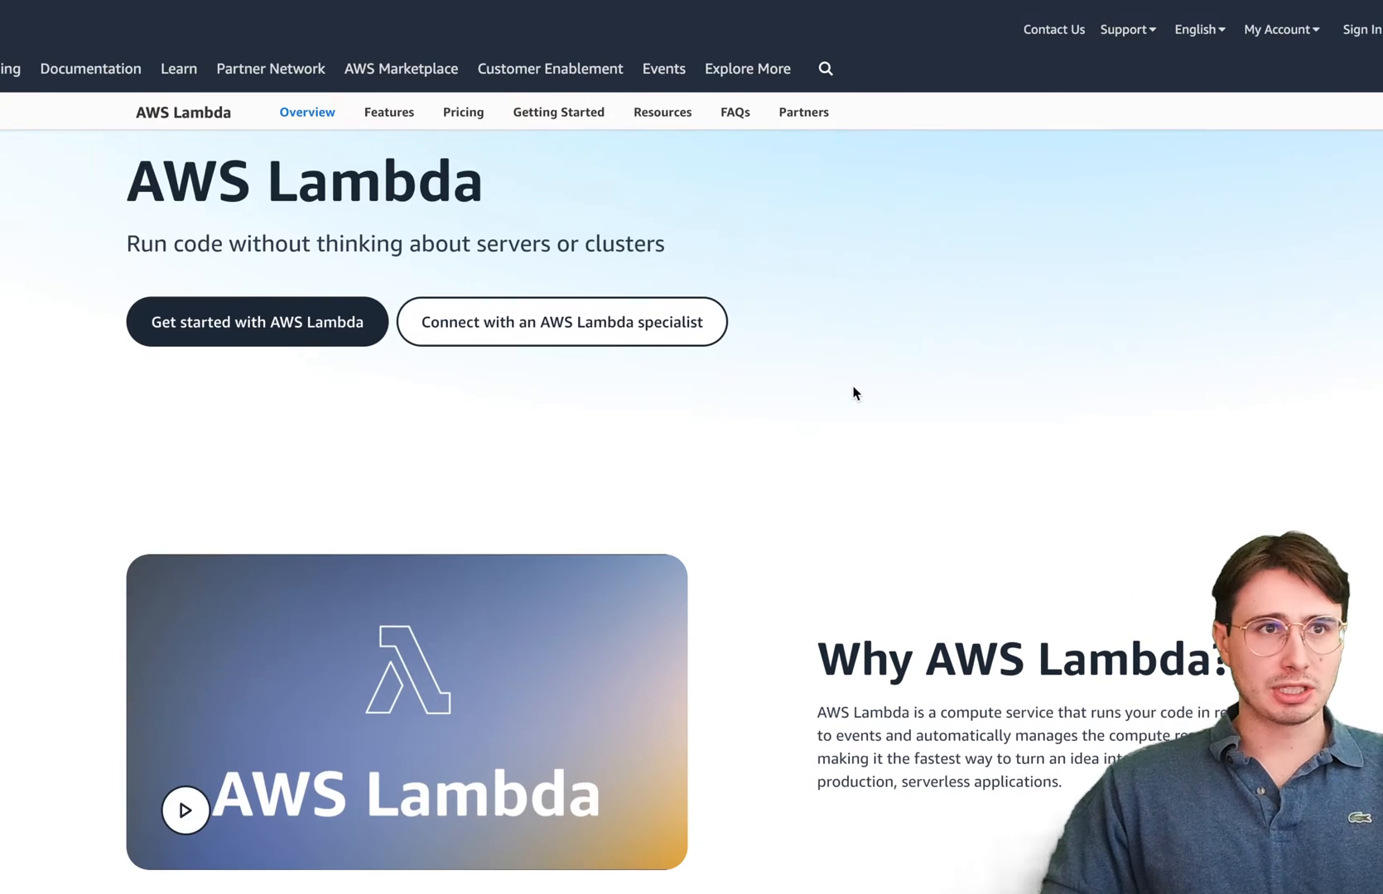
scroll("down", 3)
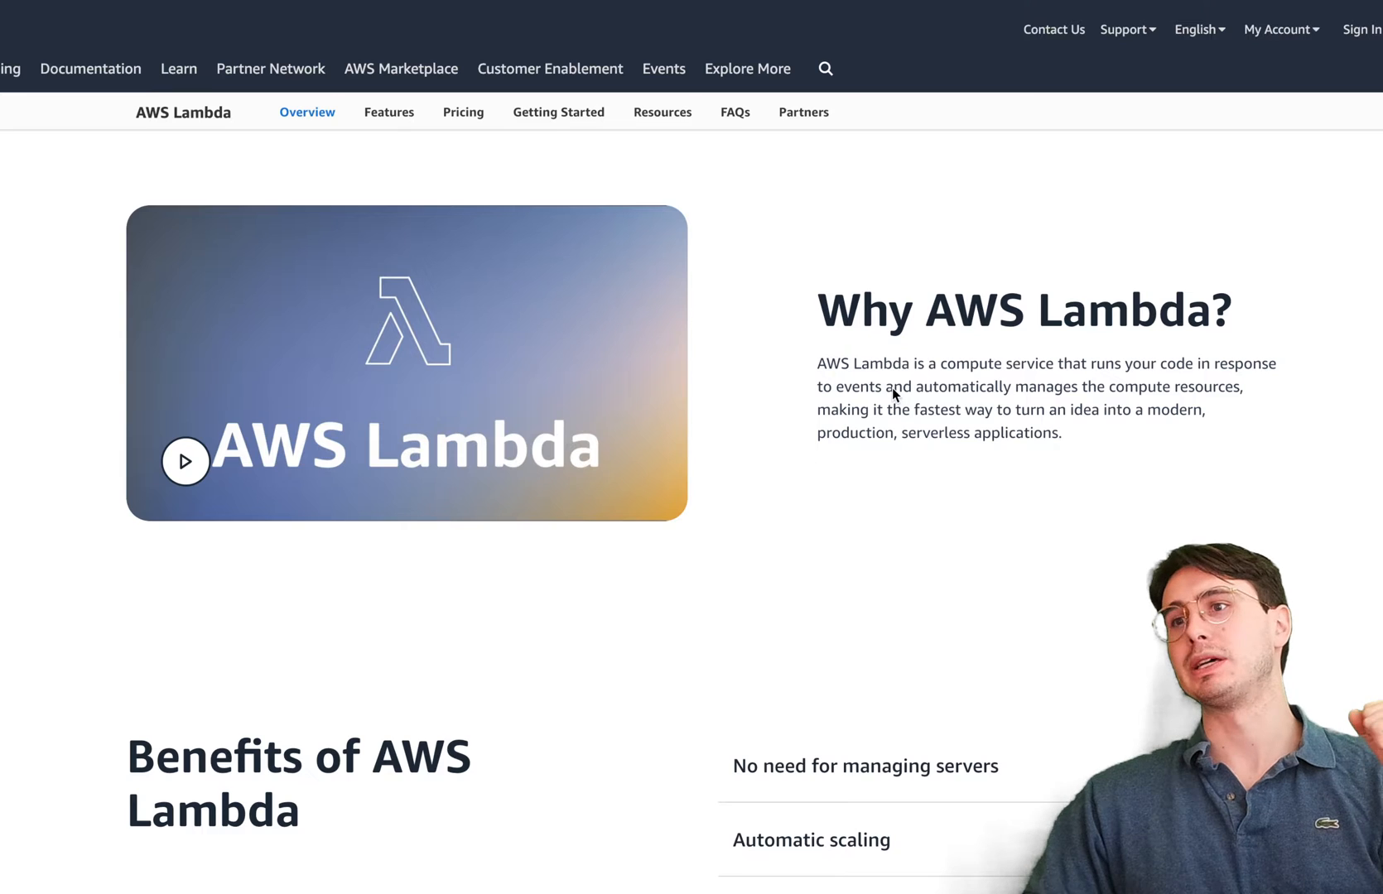
mouse_move(1261, 353)
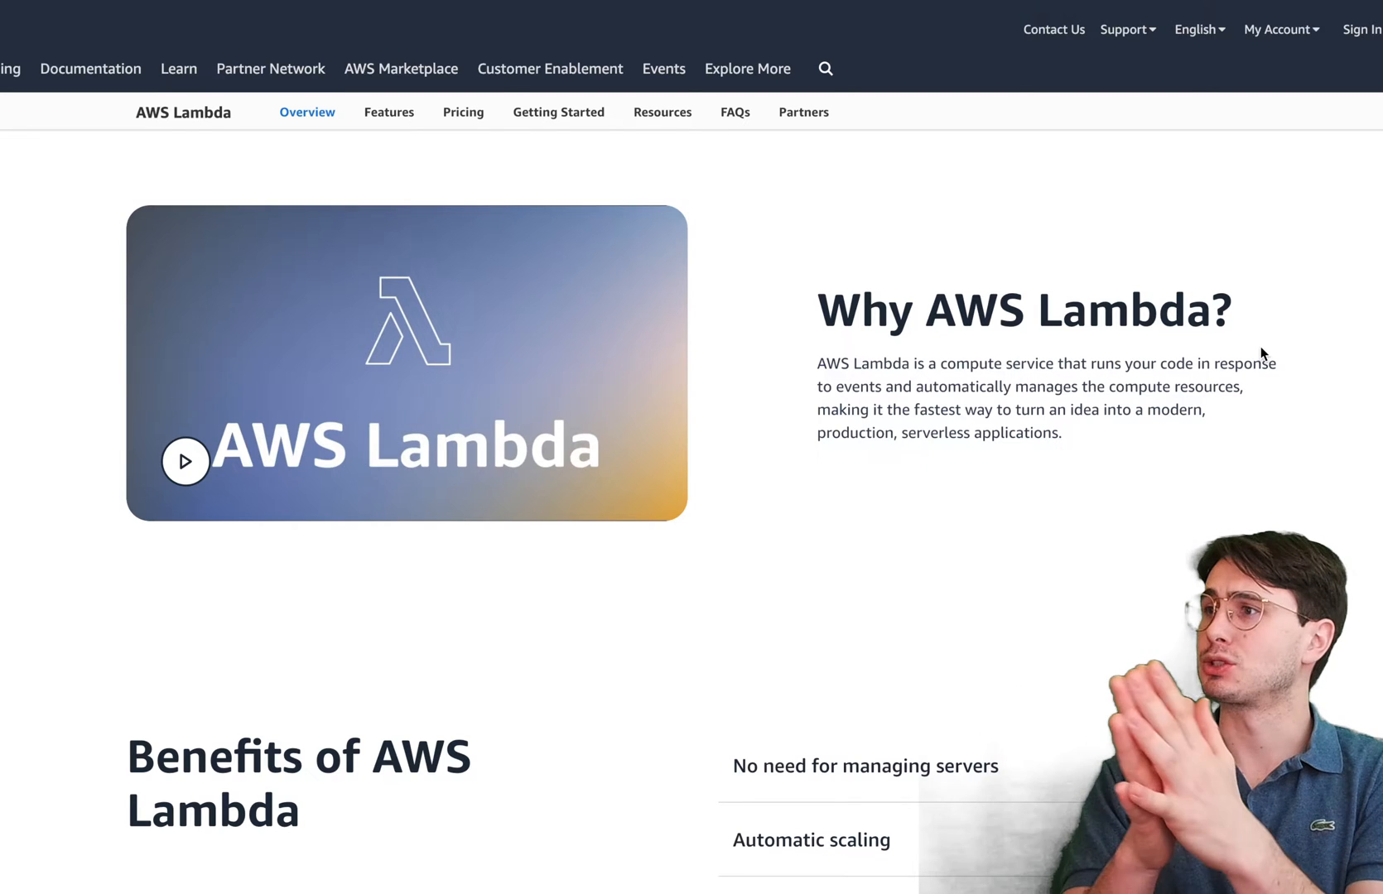
scroll("down", 3)
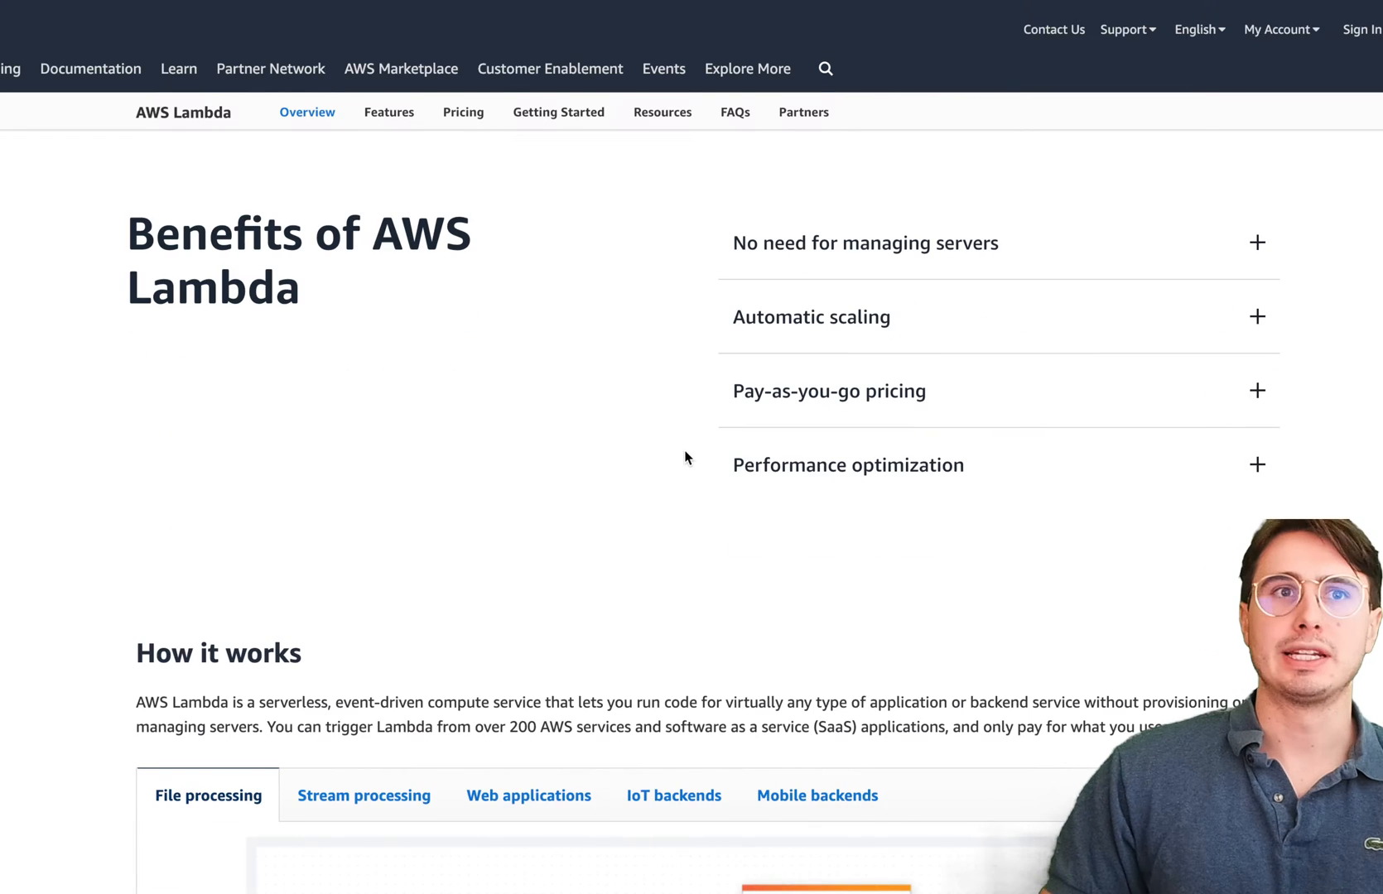
scroll("down", 3)
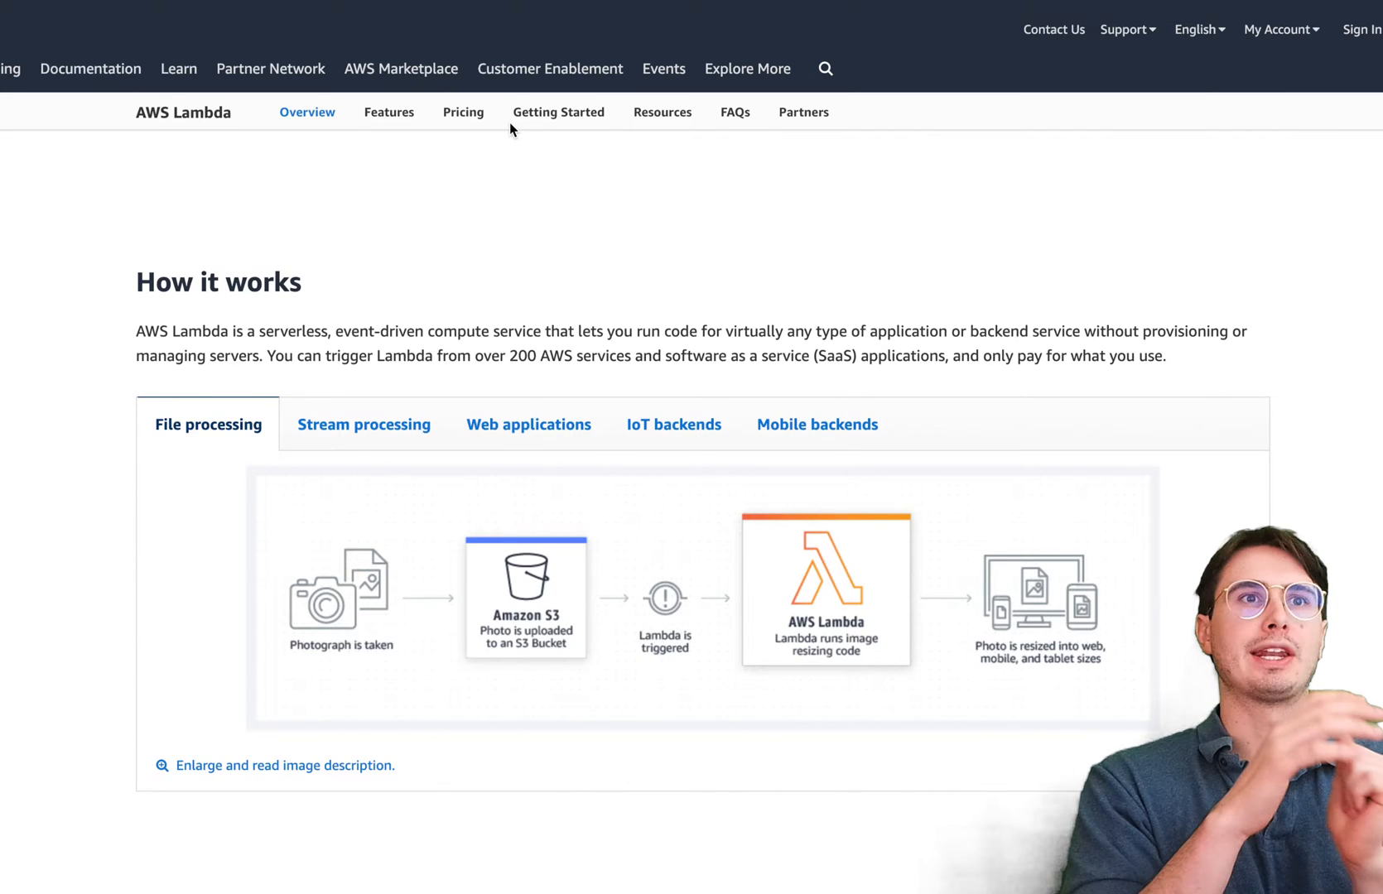
mouse_move(385, 180)
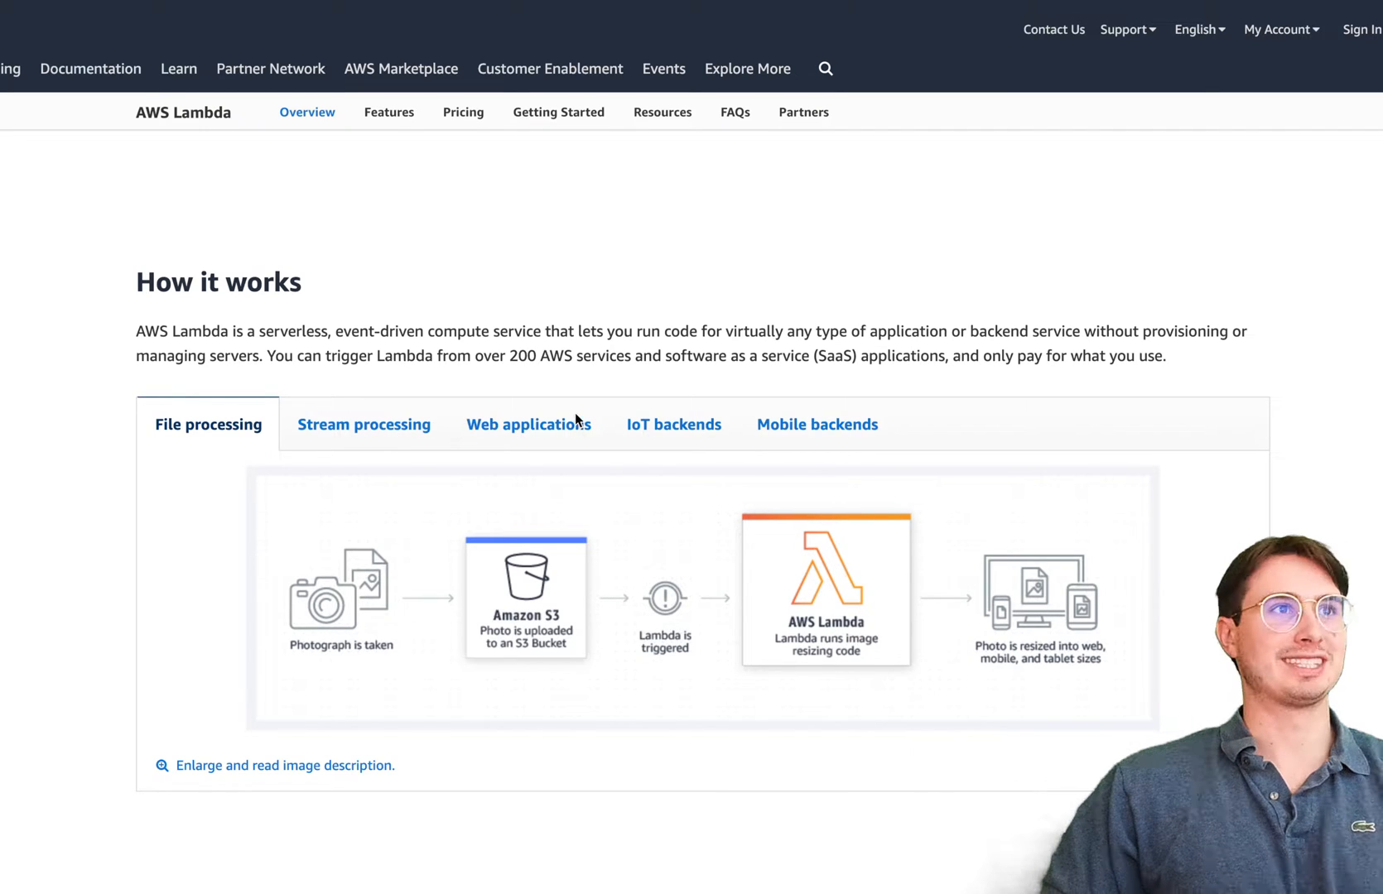
left_click(527, 424)
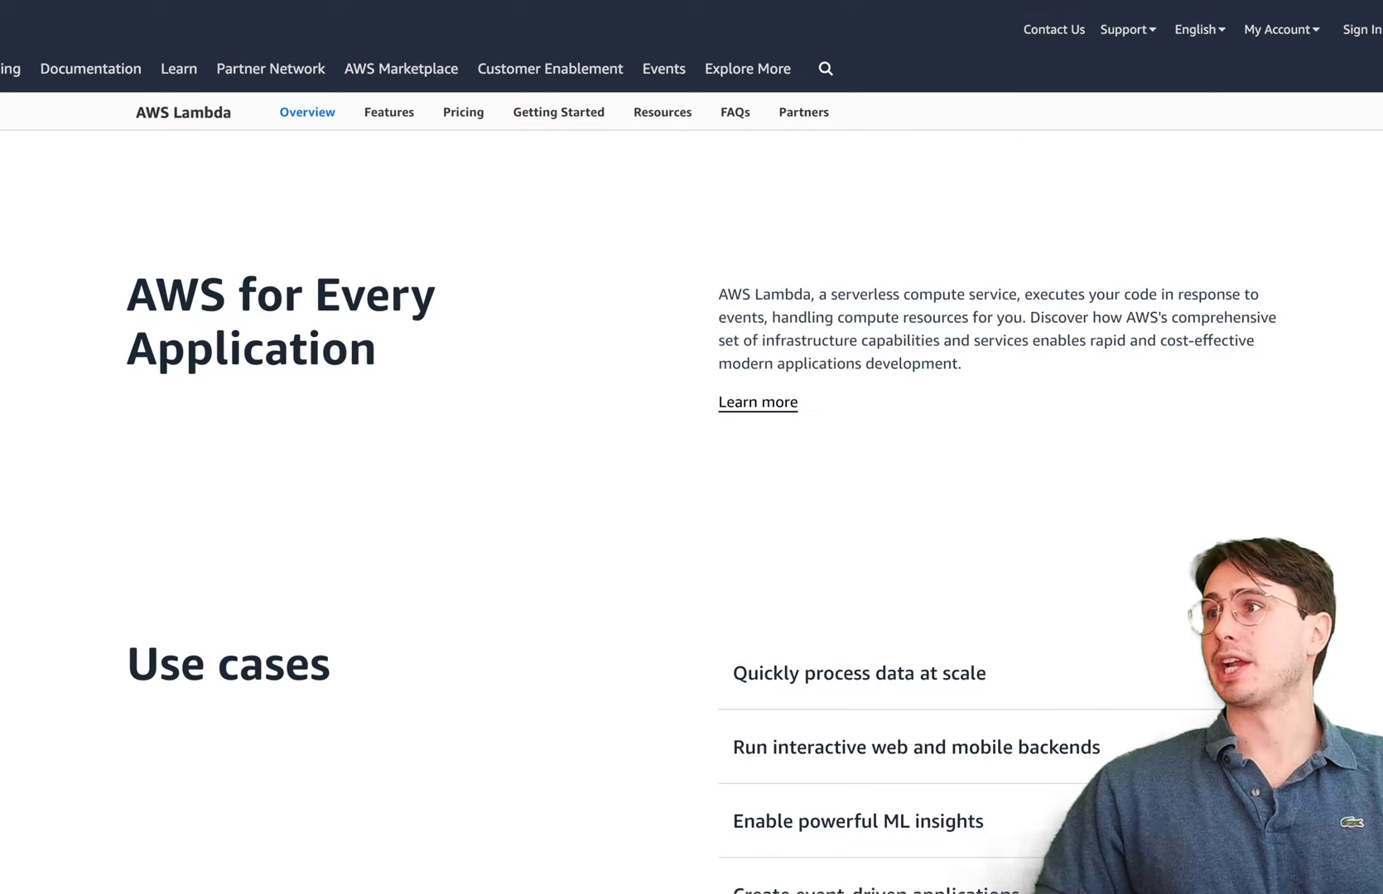
mouse_move(947, 403)
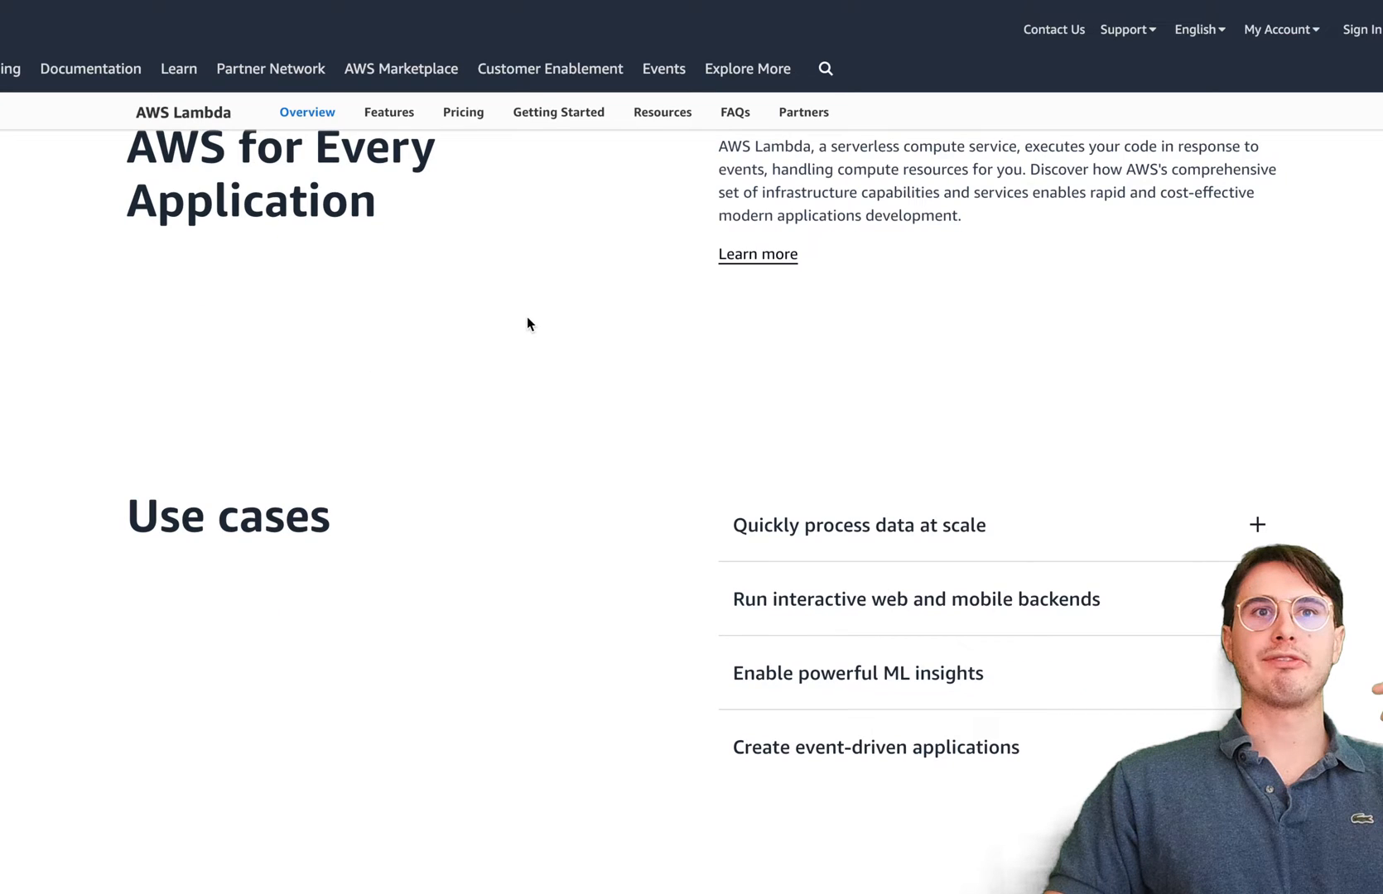
scroll("down", 3)
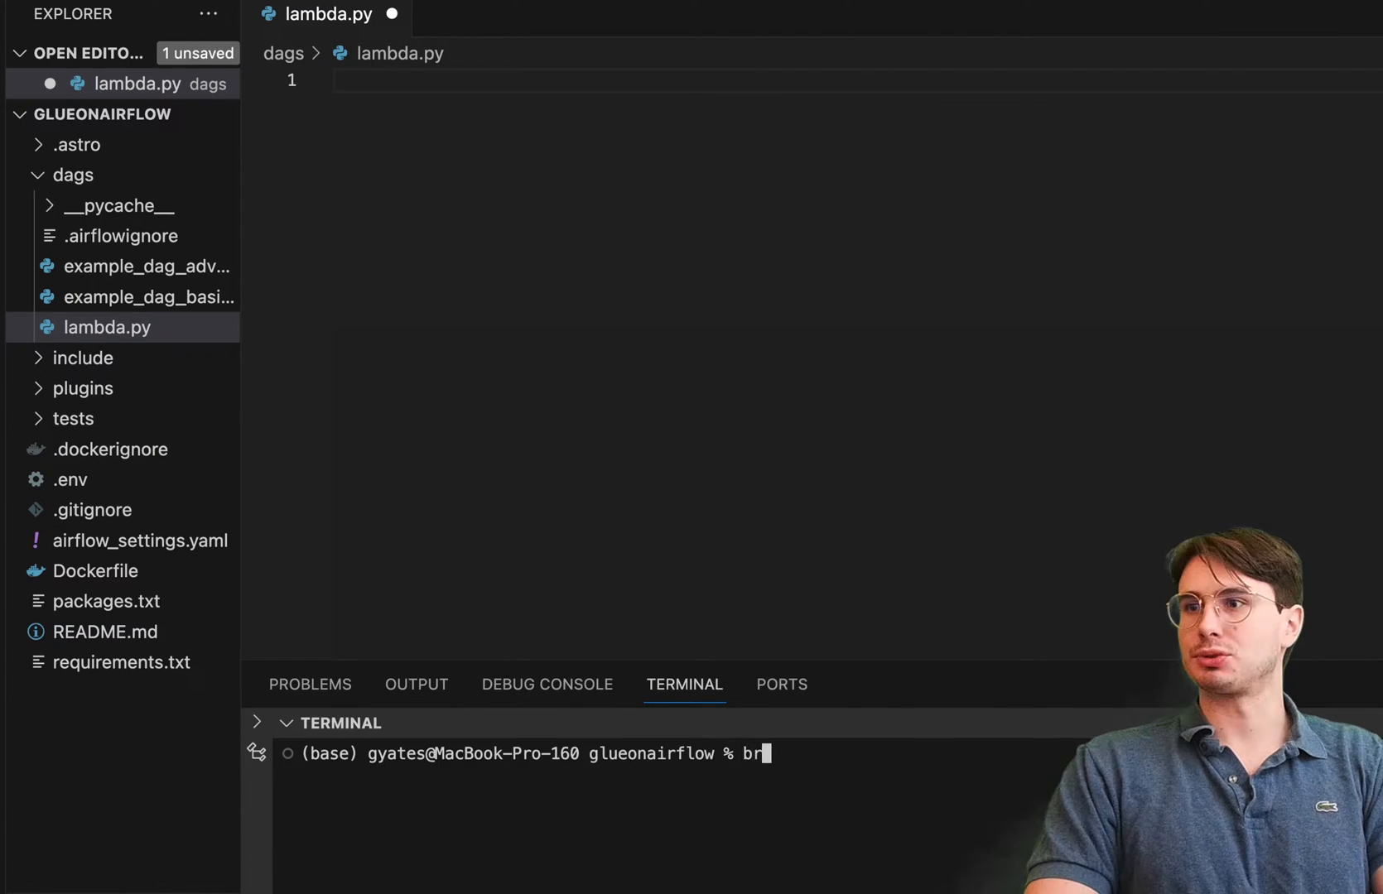
type("ew install astro")
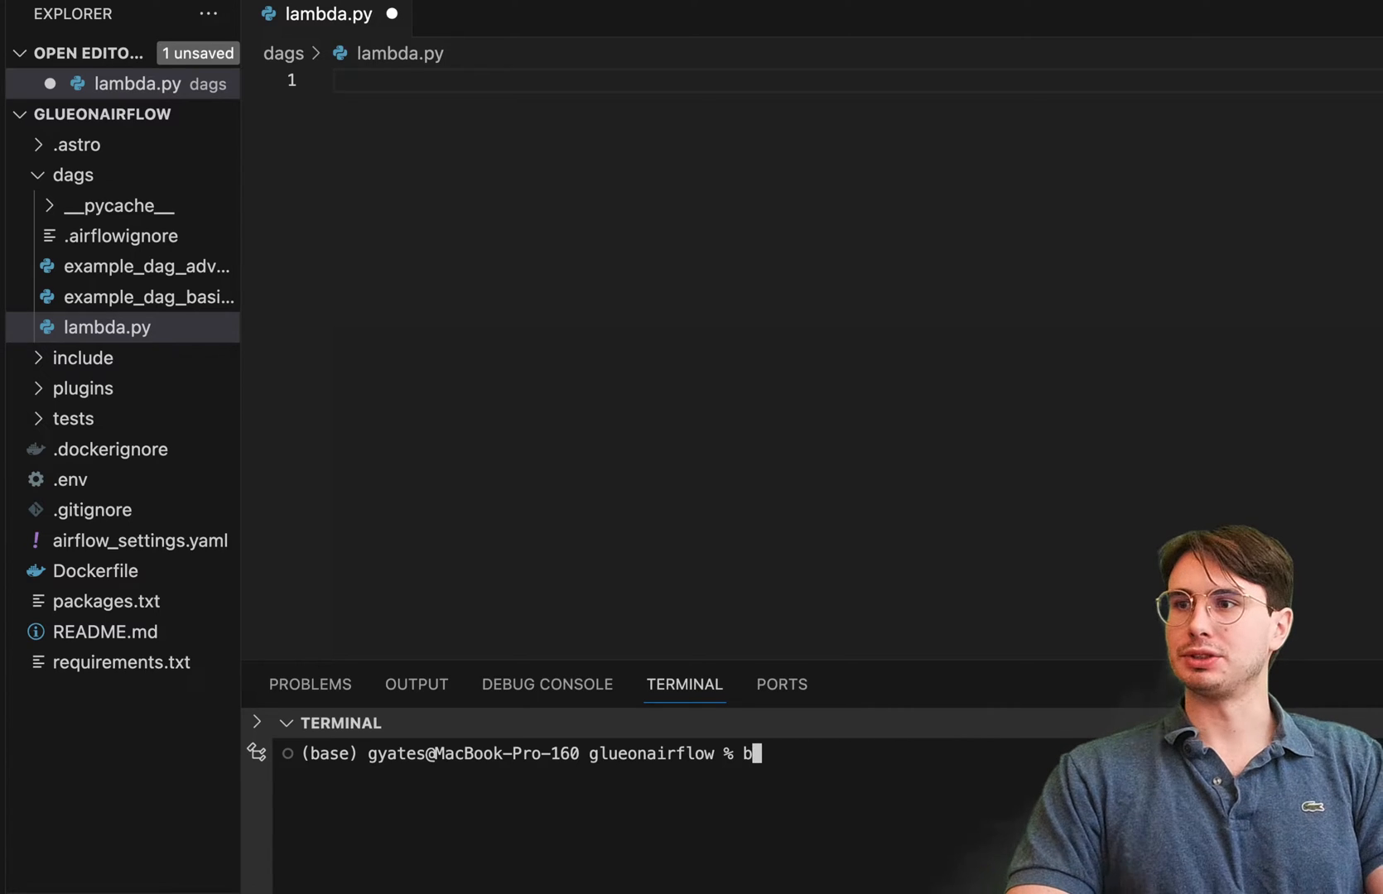
type("astro dev star")
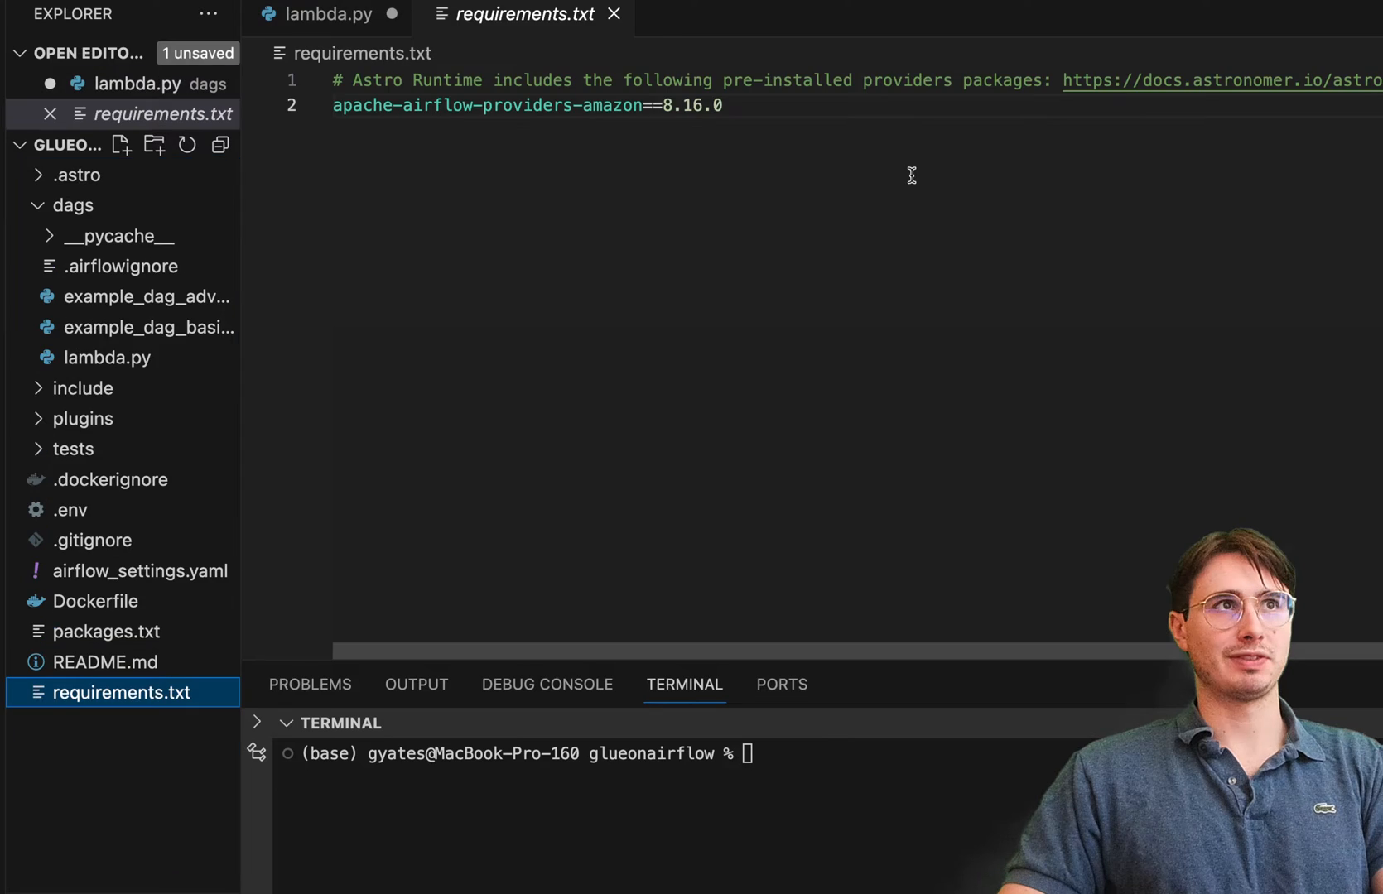
mouse_move(829, 70)
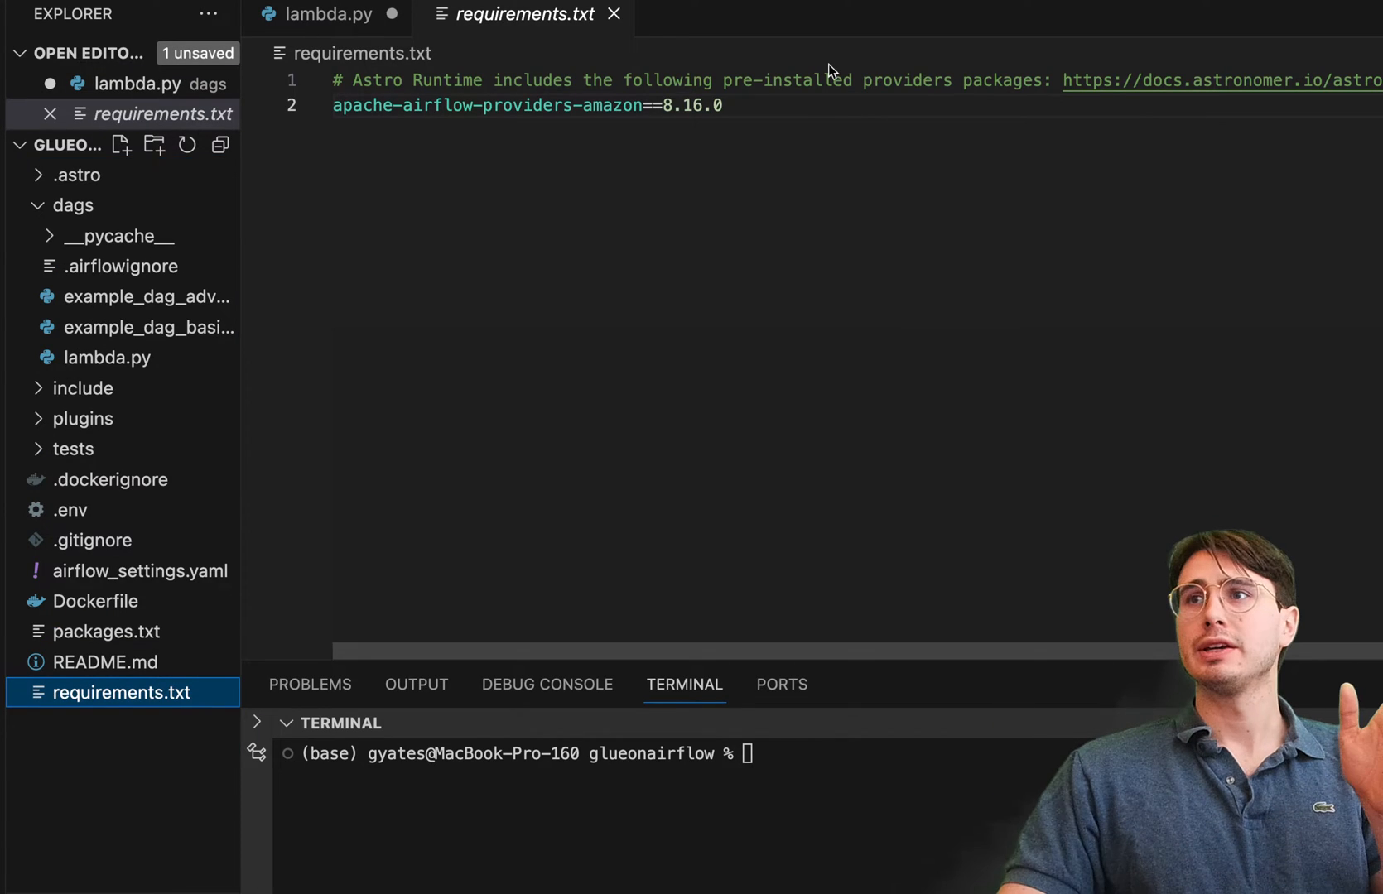
- Highlight the apache-airflow-providers-amazon==8.16.0 pin in requirements.txt
double_click(614, 105)
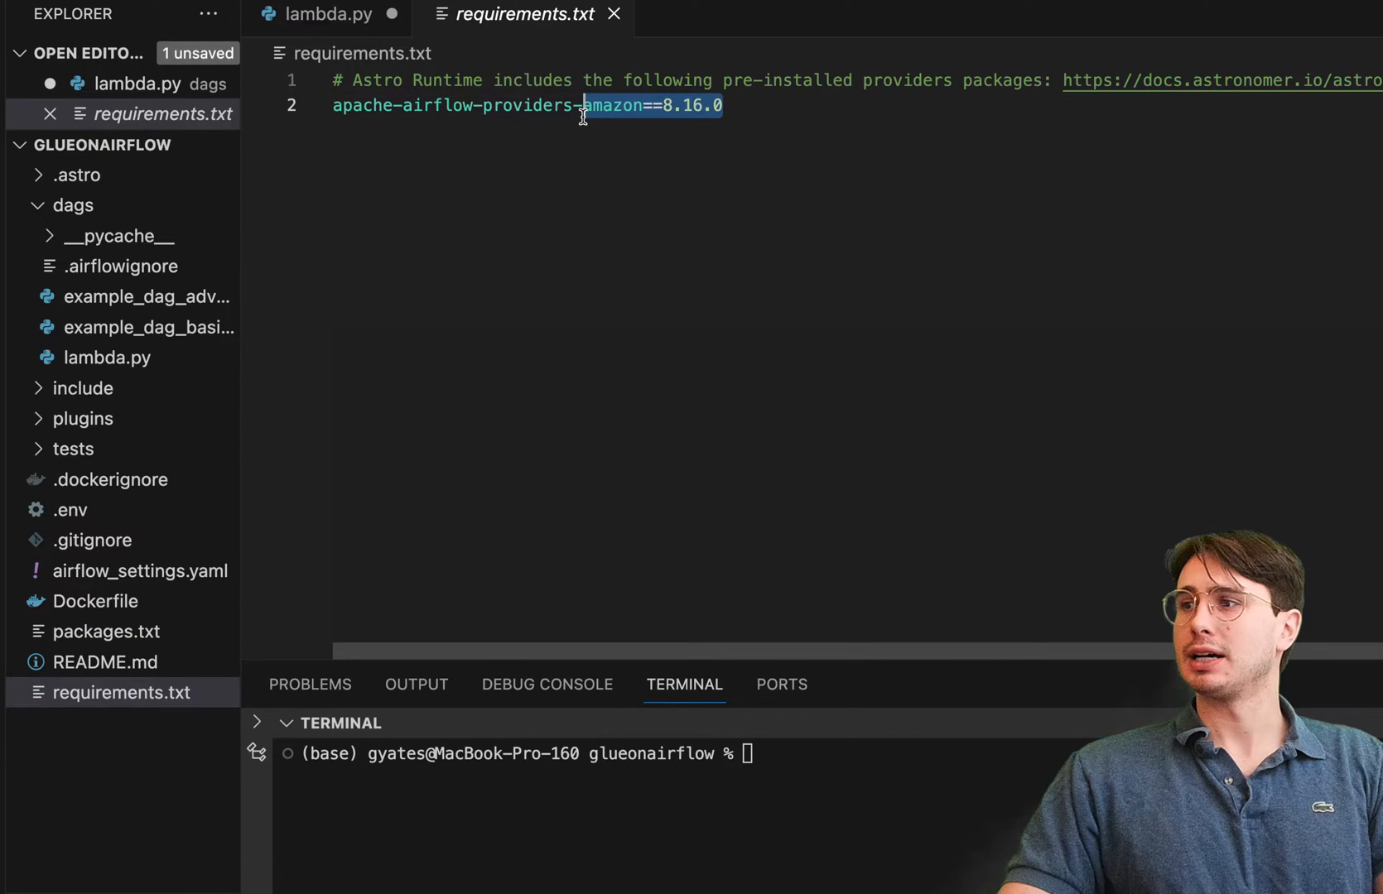
mouse_move(510, 364)
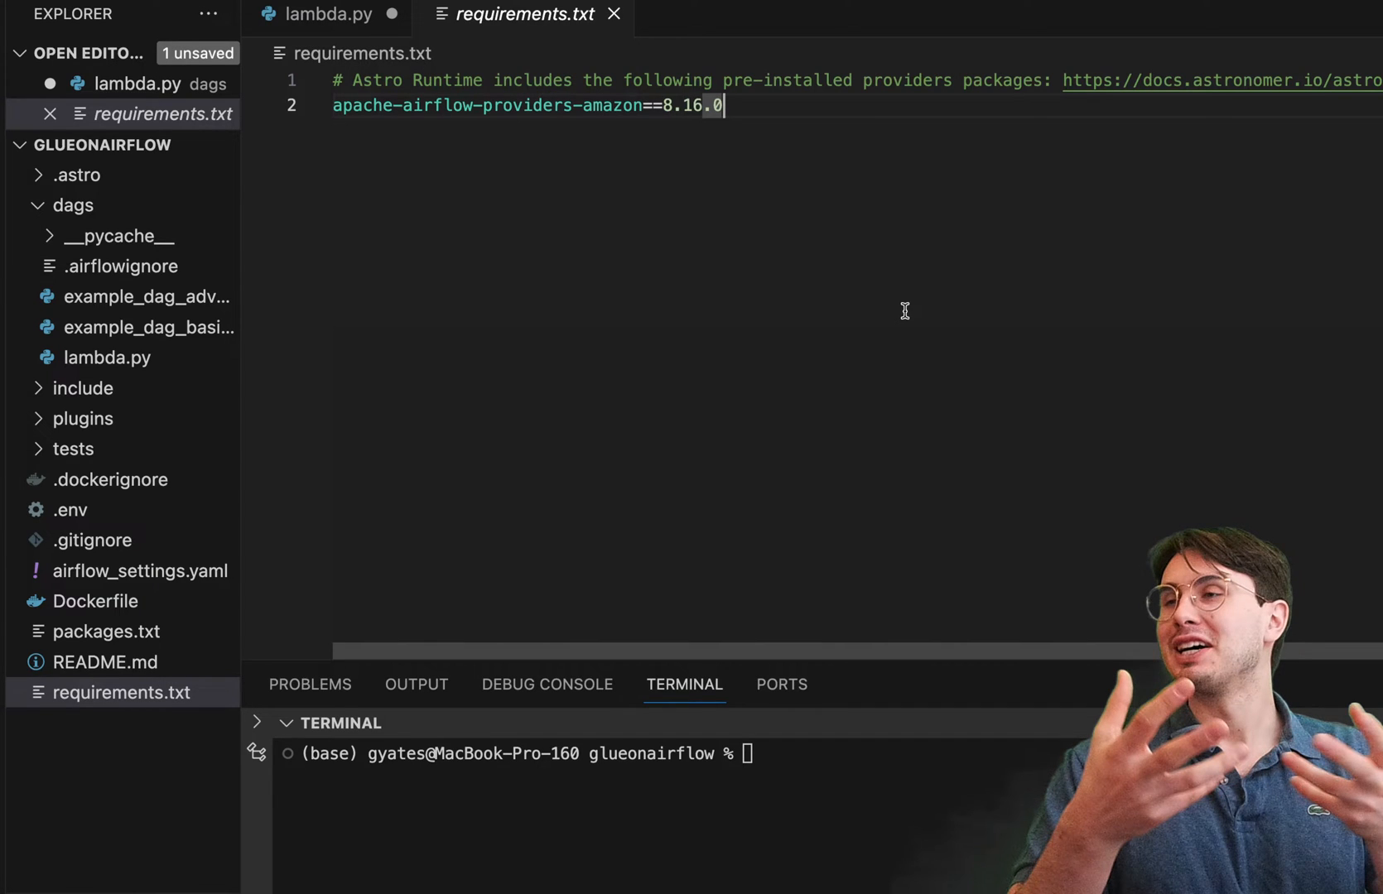
mouse_move(976, 555)
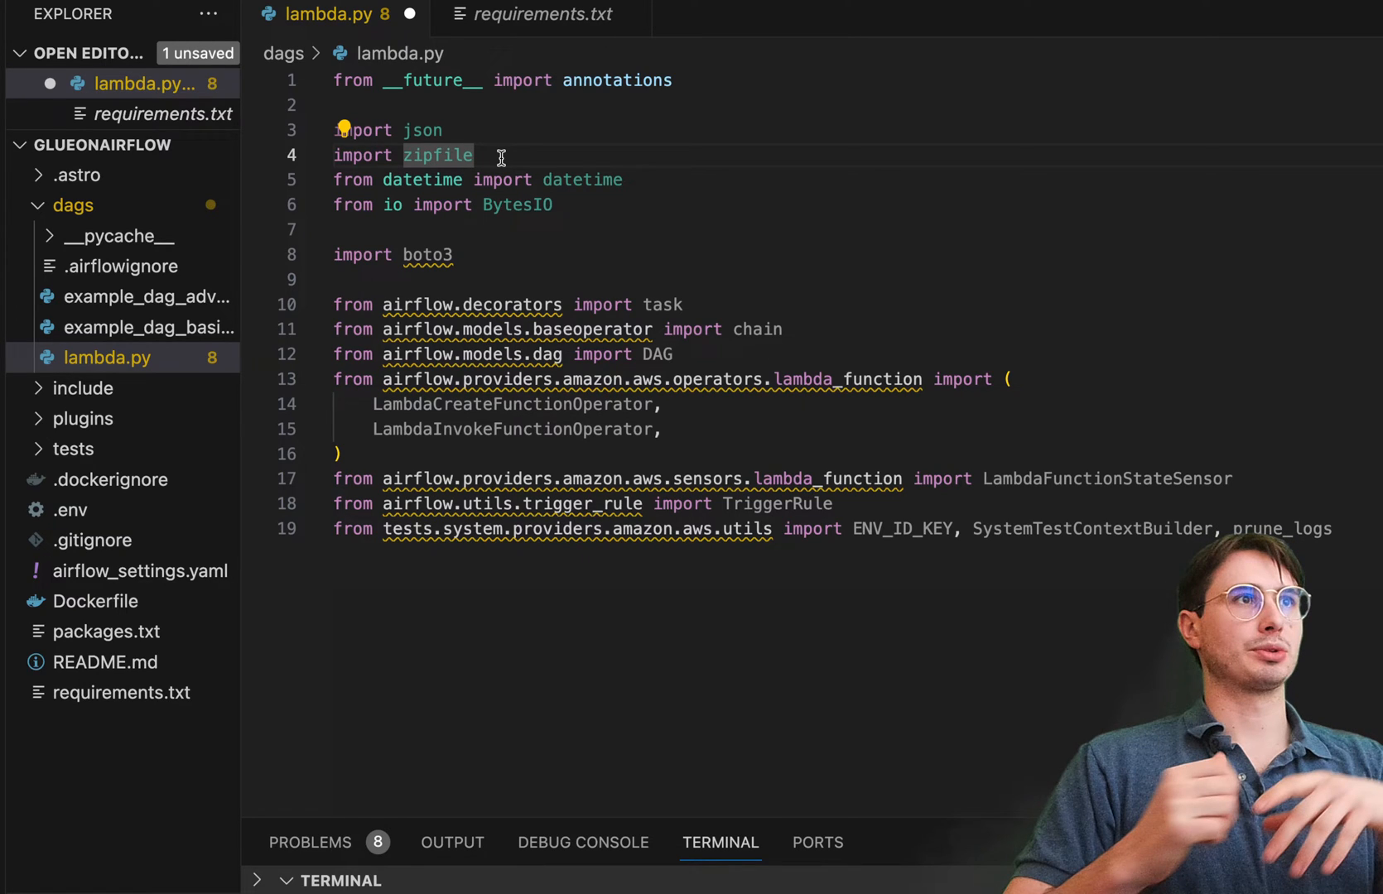
mouse_move(583, 179)
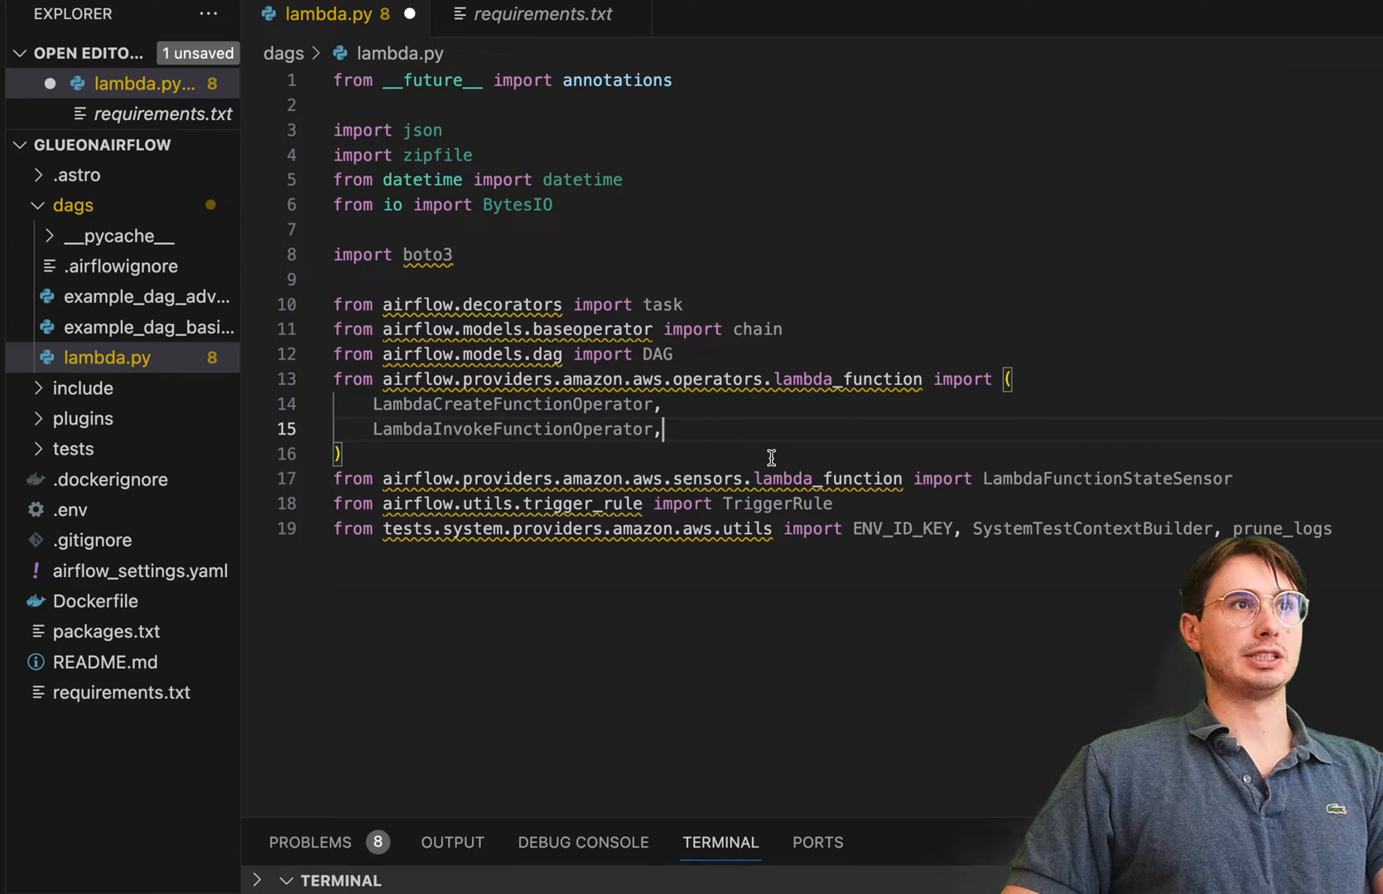
mouse_move(349, 400)
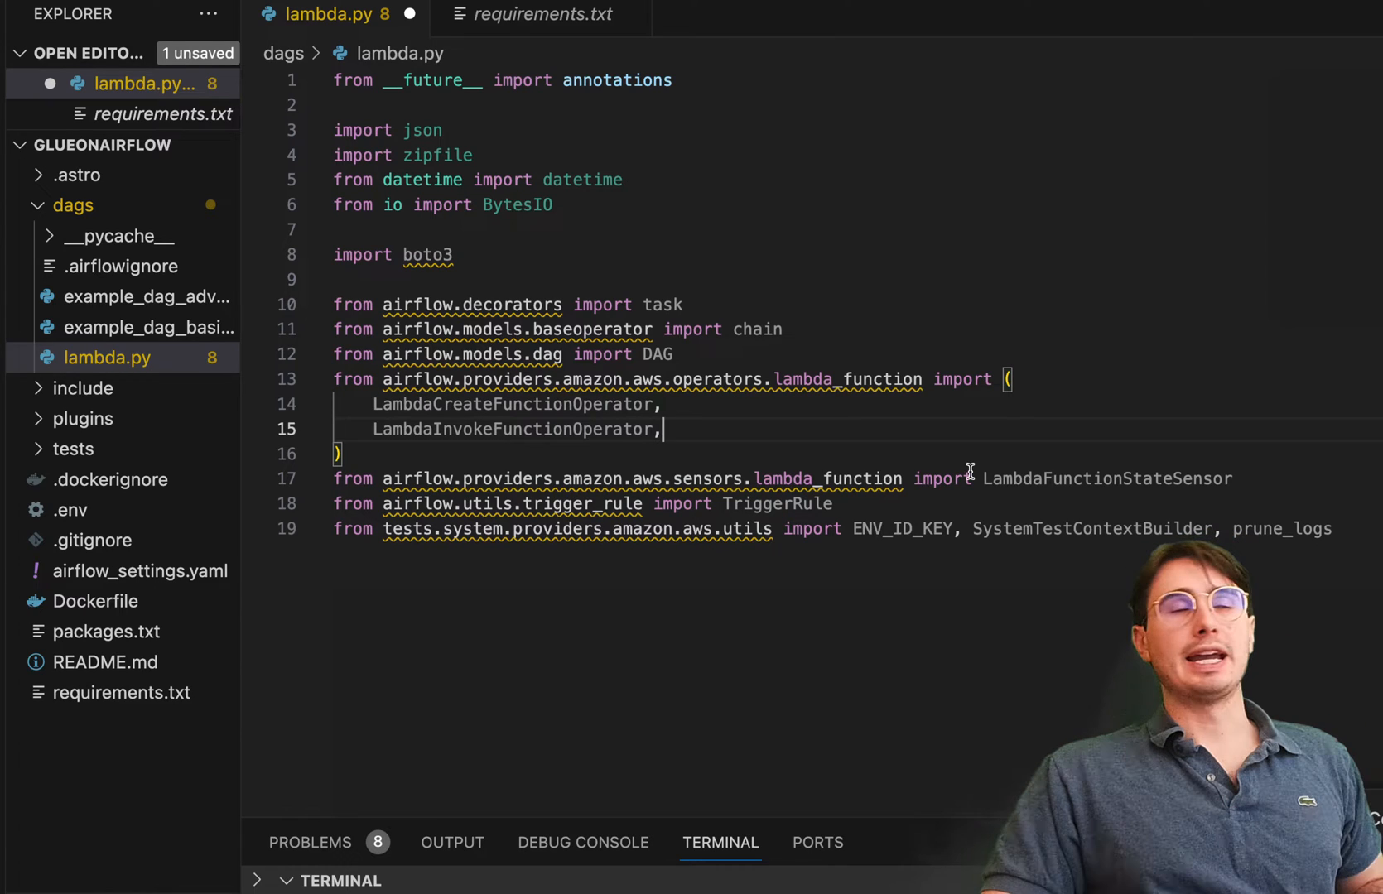
mouse_move(924, 663)
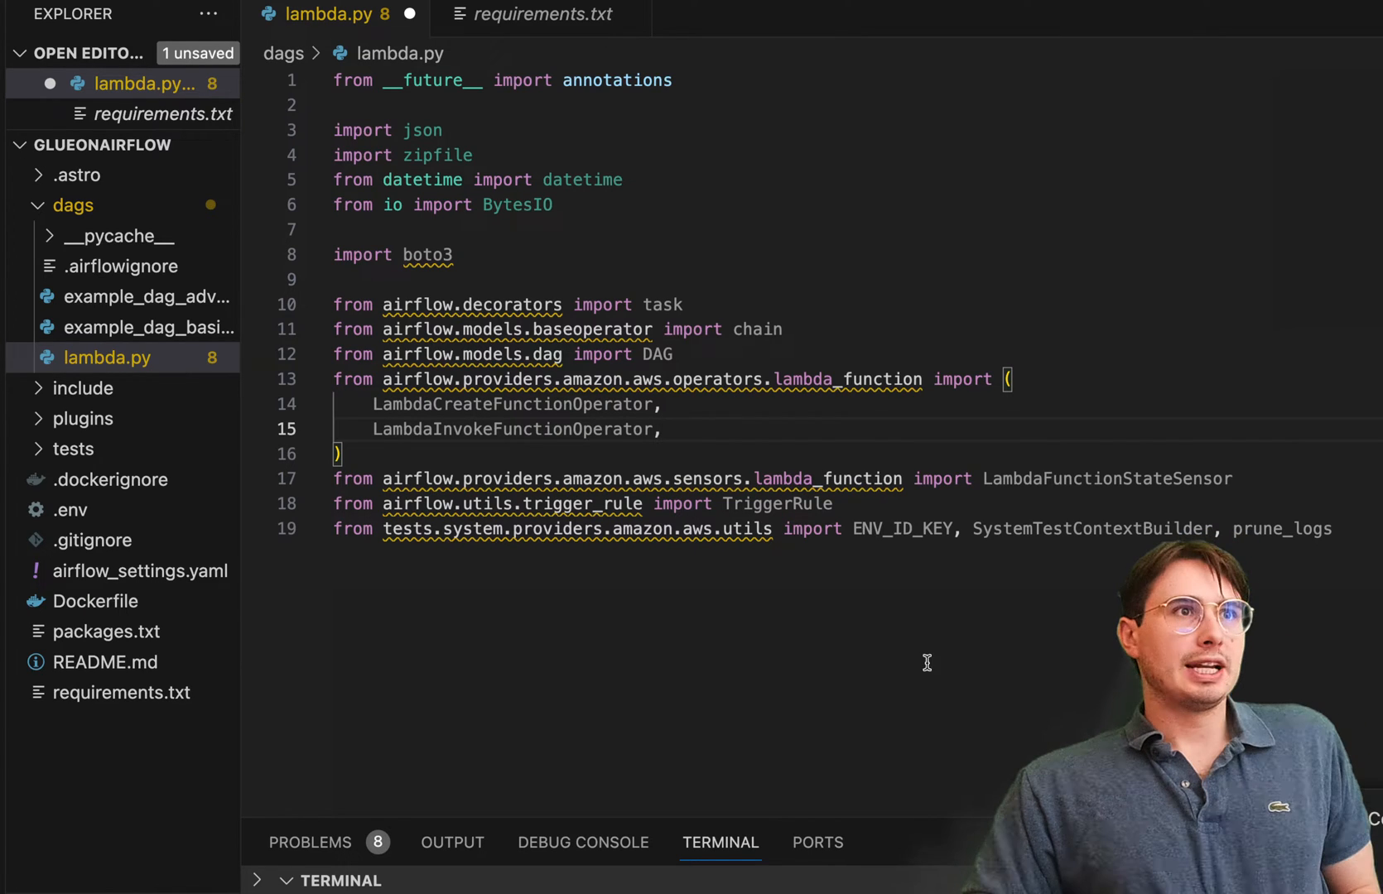
- Add the 19-line import block with Lambda operators, sensor, boto3 and test utilities
double_click(1282, 528)
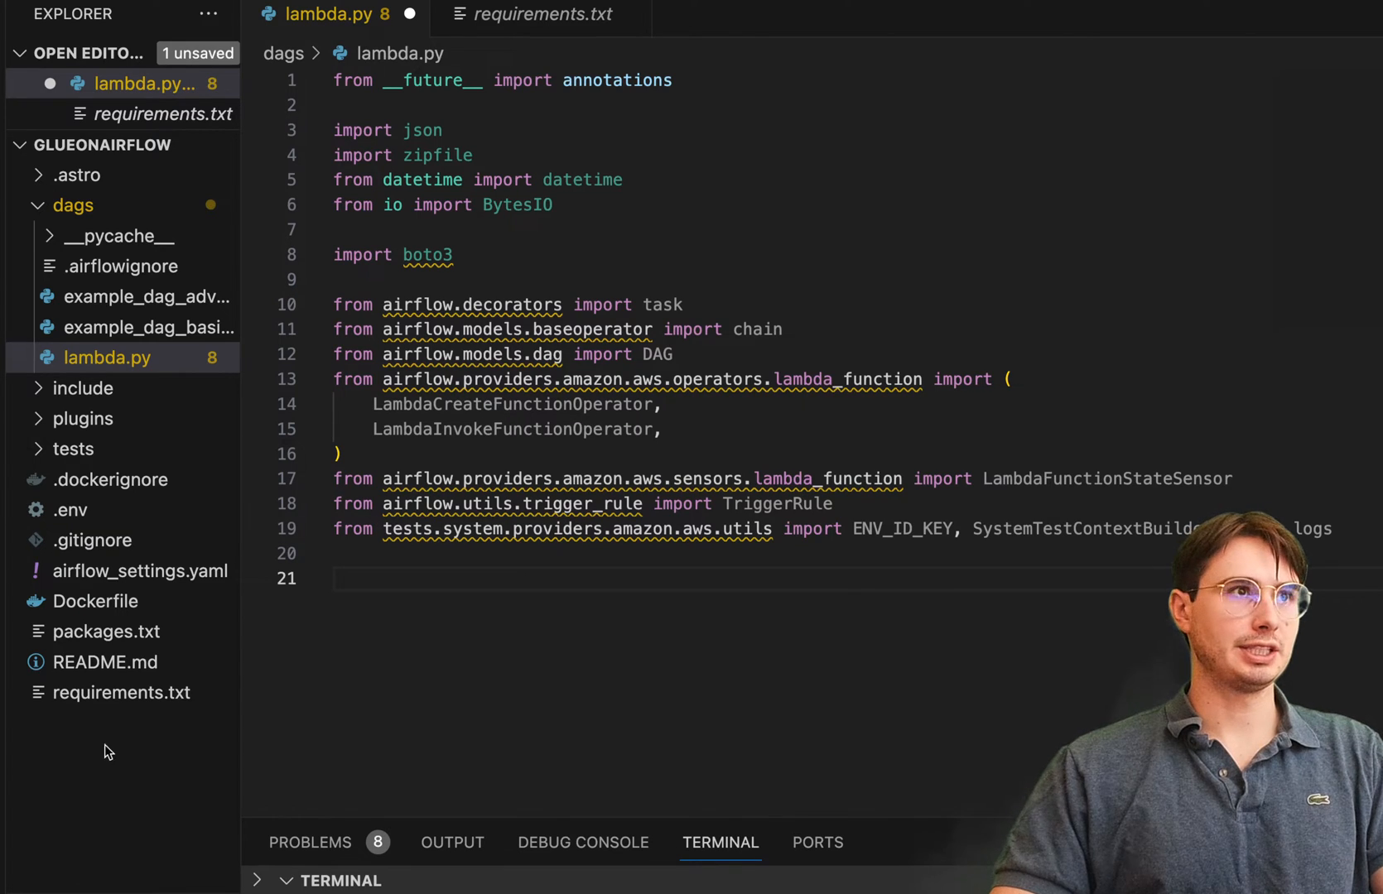
- Define DAG_ID 'example_lambda', ROLE_ARN_KEY 'ROLE_ARN' and the sys_test_context_task builder
type("DAG_ID = \"example_lambda\"")
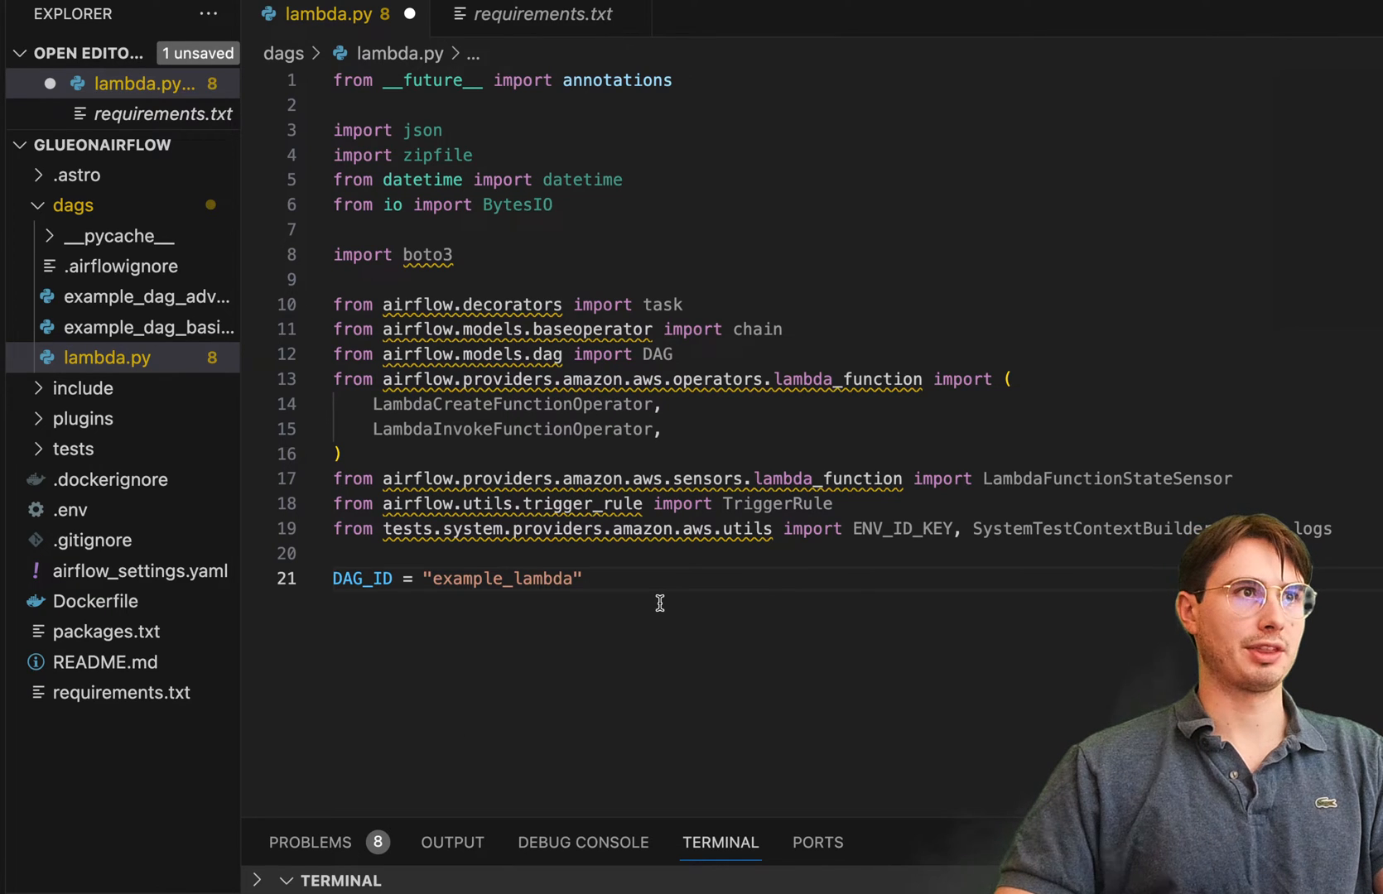
type("ROLE_ARN_KEY = \"ROLE_ARN\"")
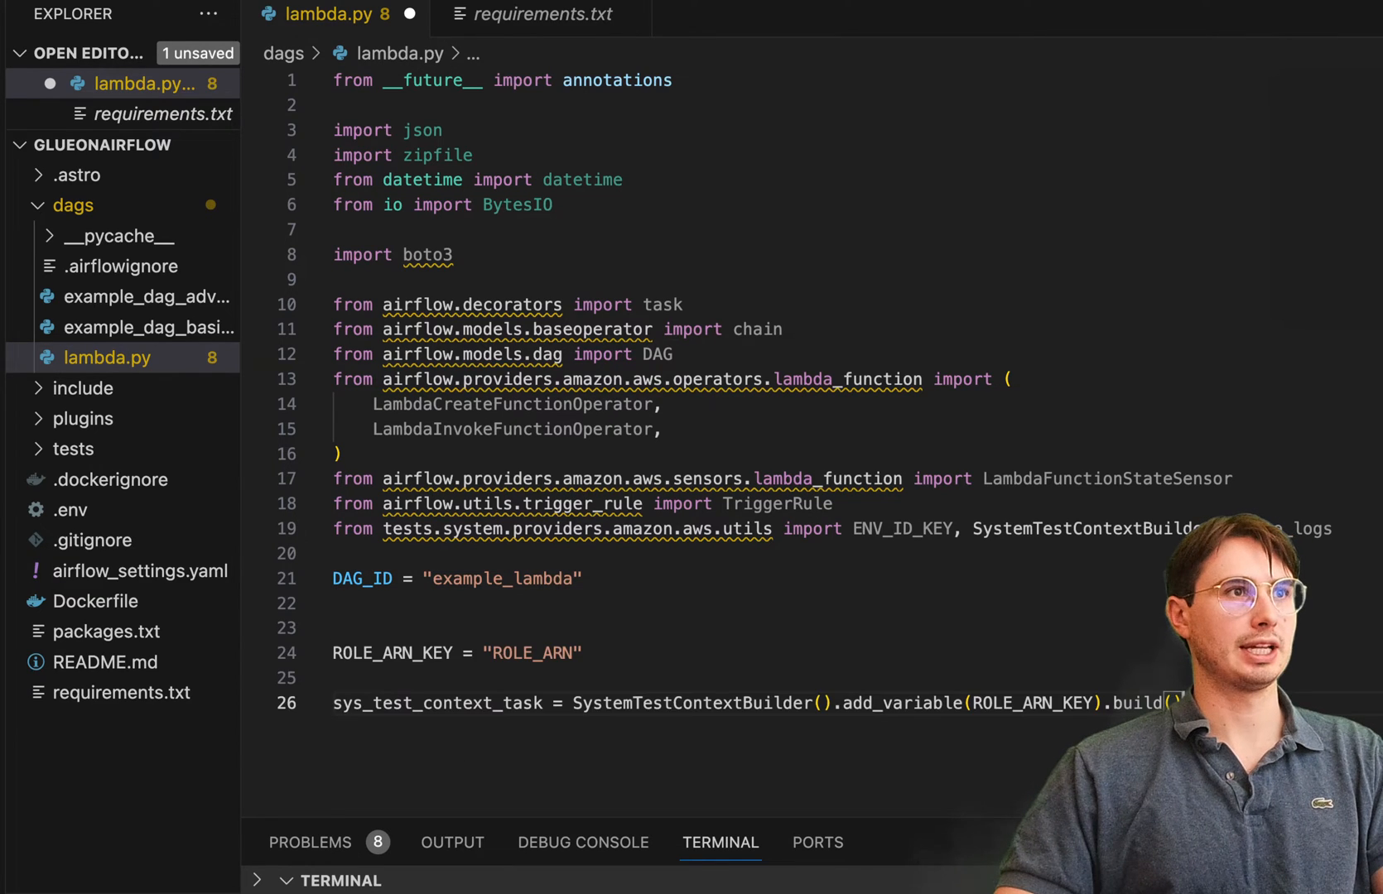
key("enter")
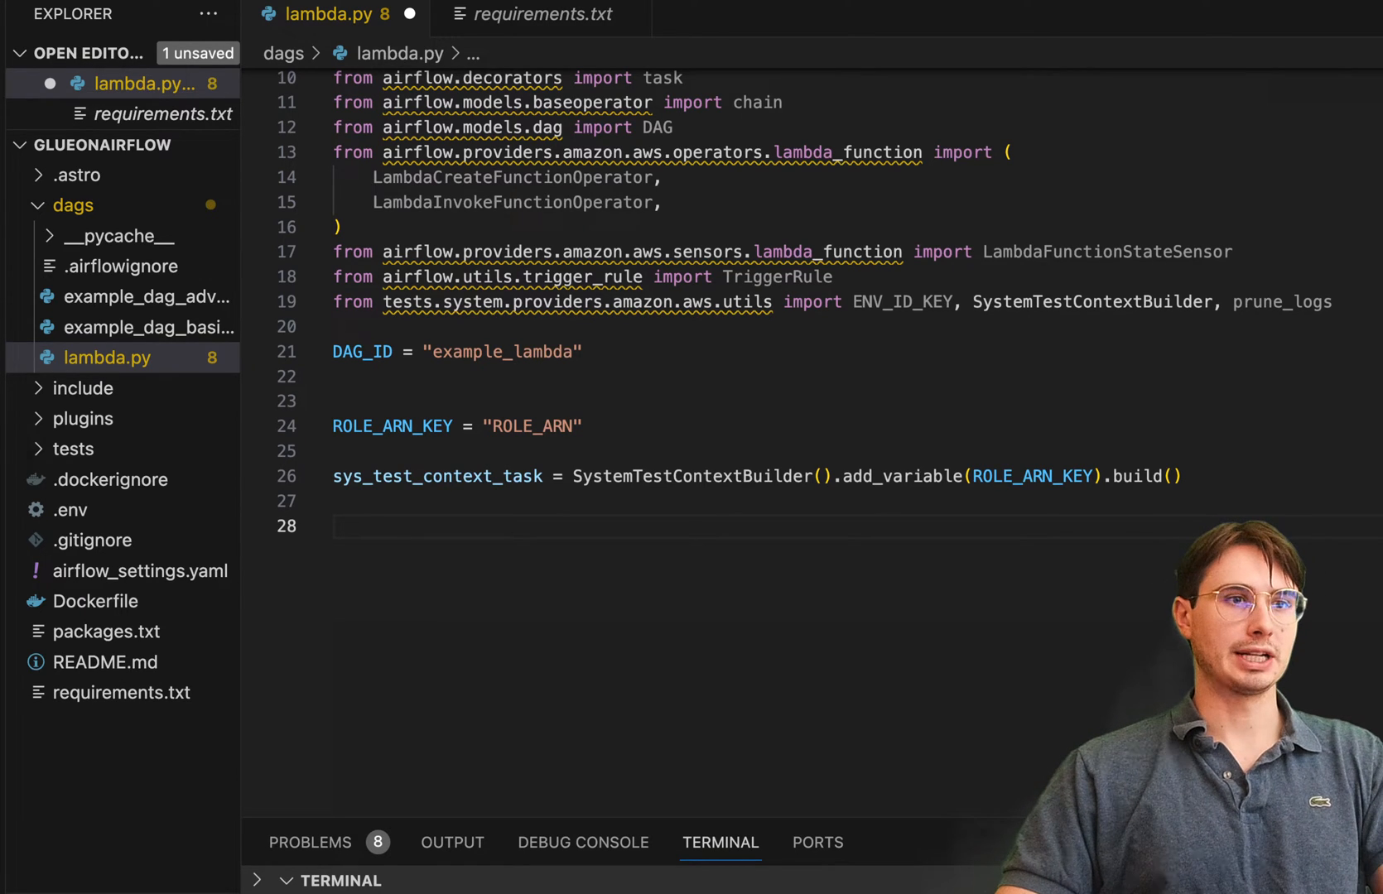
mouse_move(488, 539)
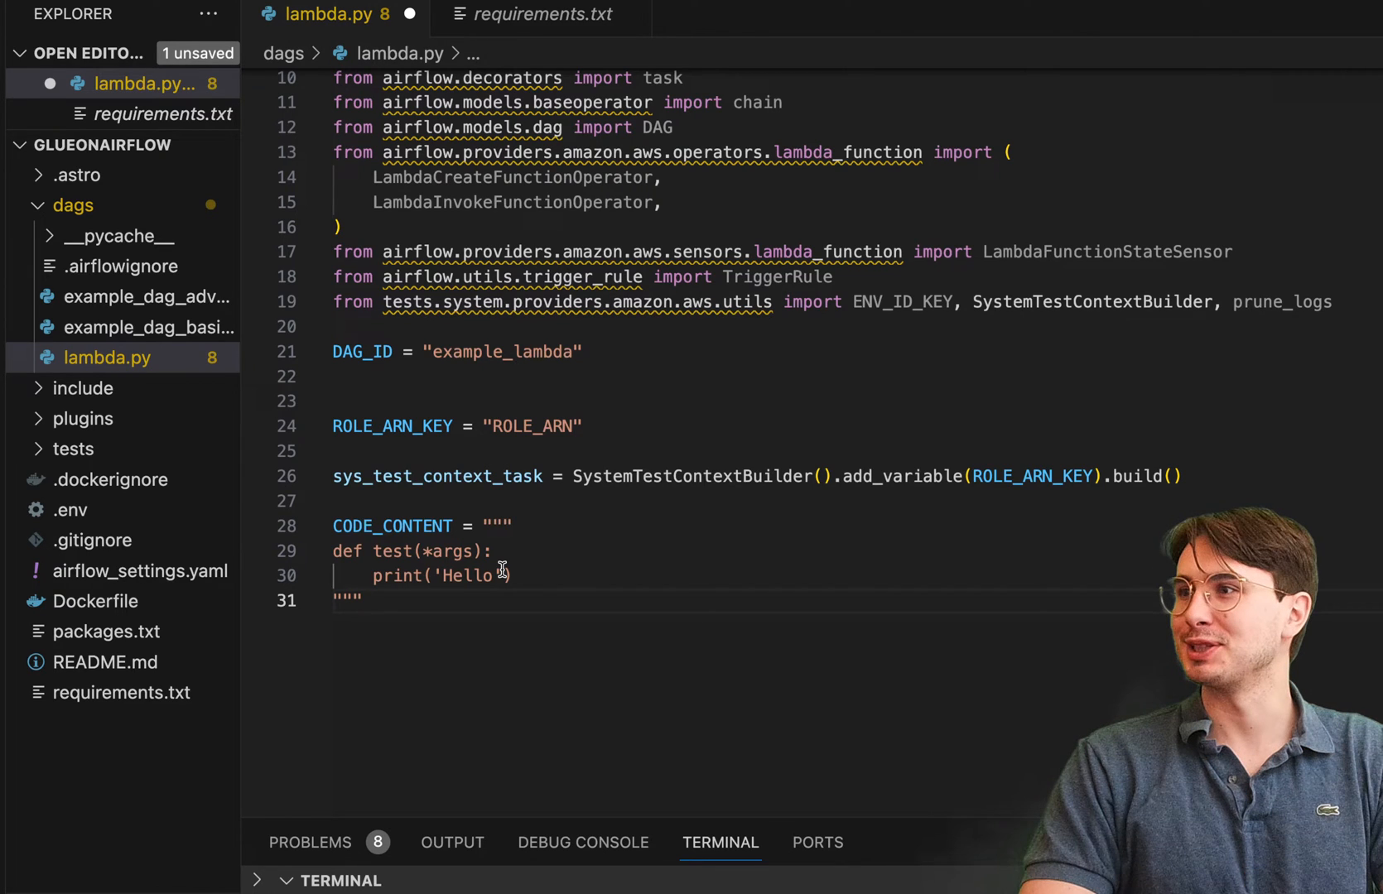
- Add the CODE_CONTENT string with a test function printing 'Hello', followed by blank lines
key("Enter")
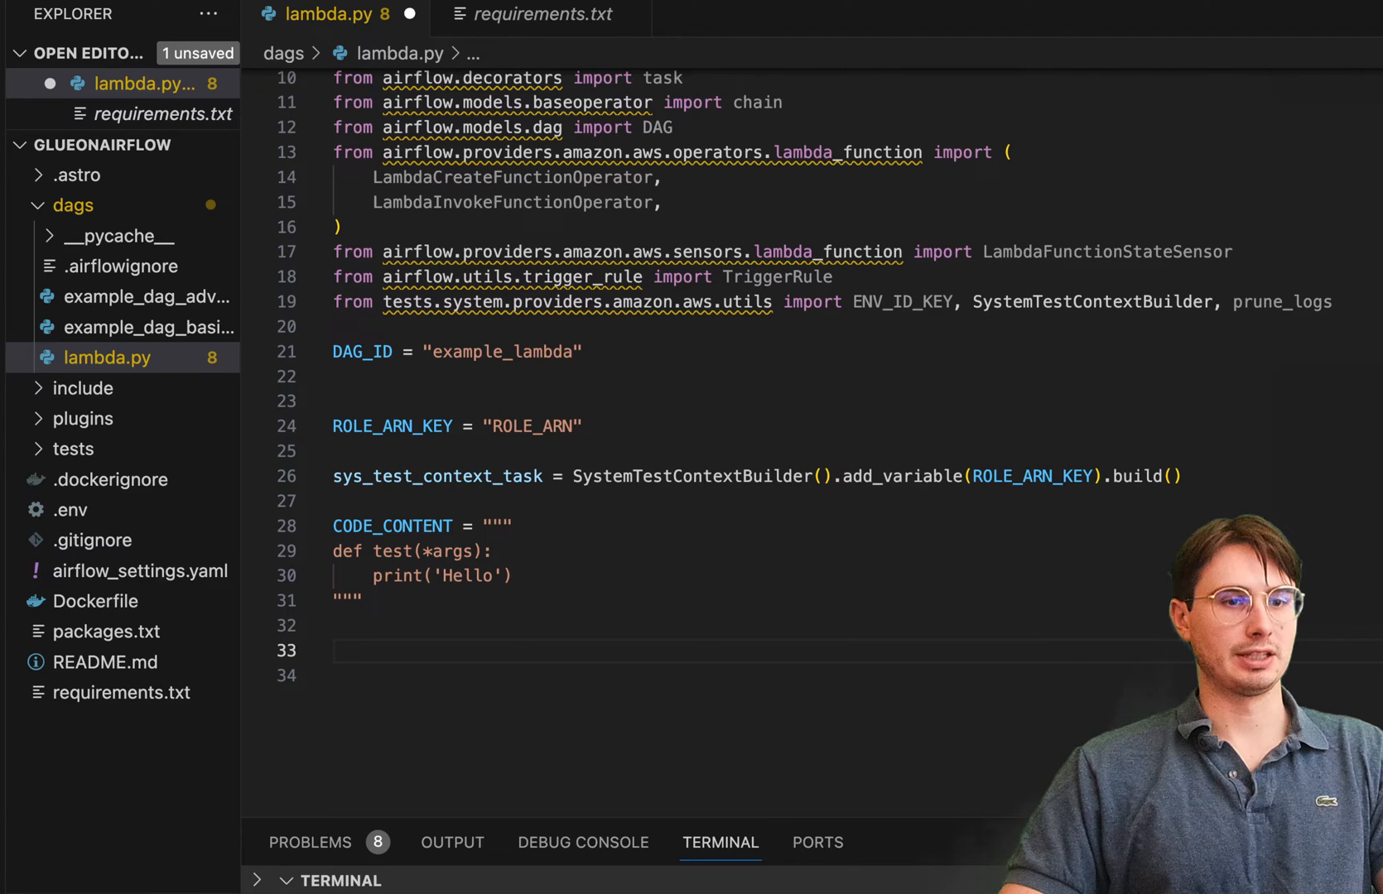
type("def create_zip(content: str):")
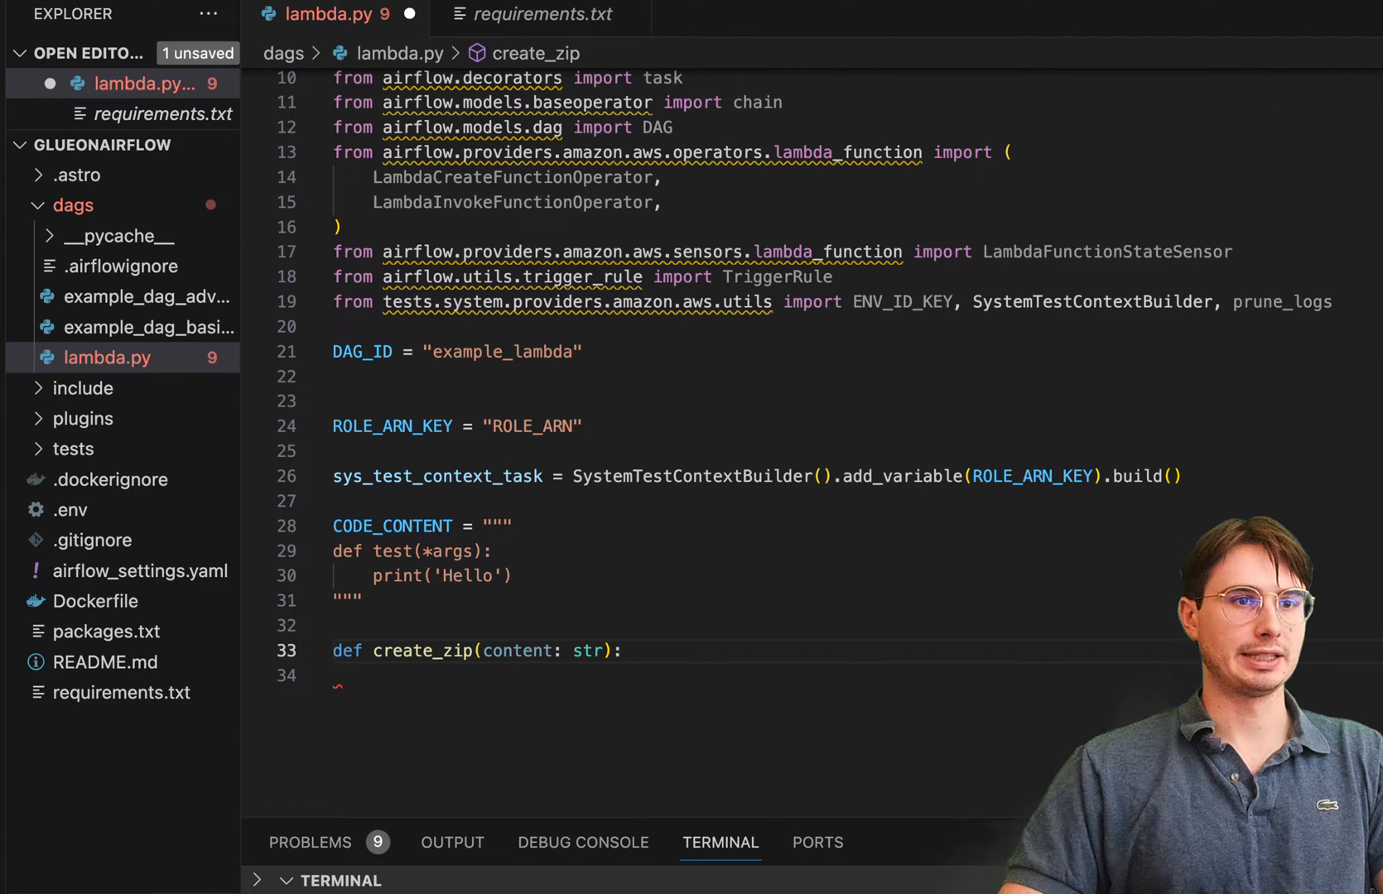
mouse_move(568, 703)
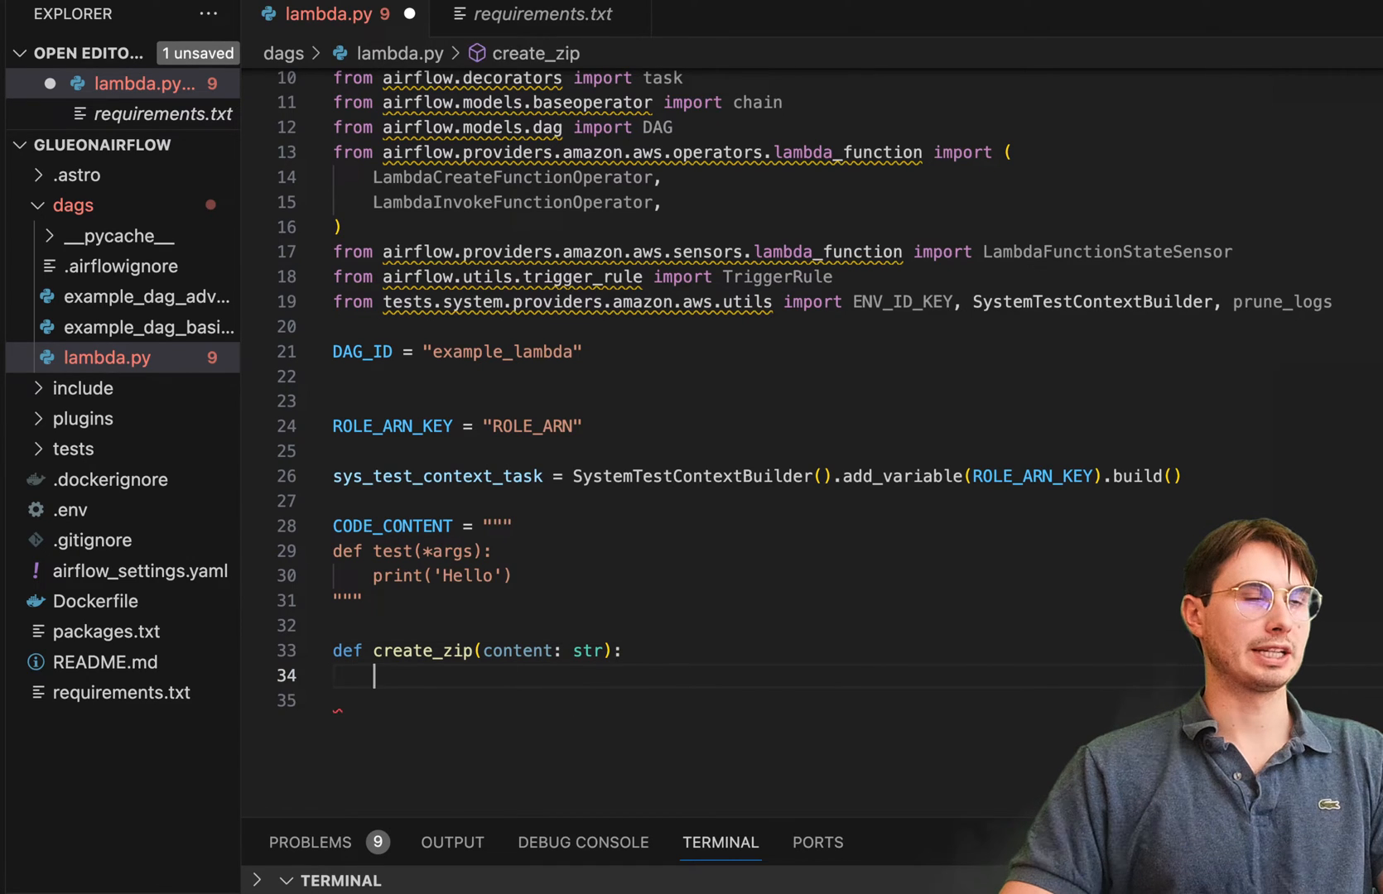
type("with BytesIO() as zip_output:")
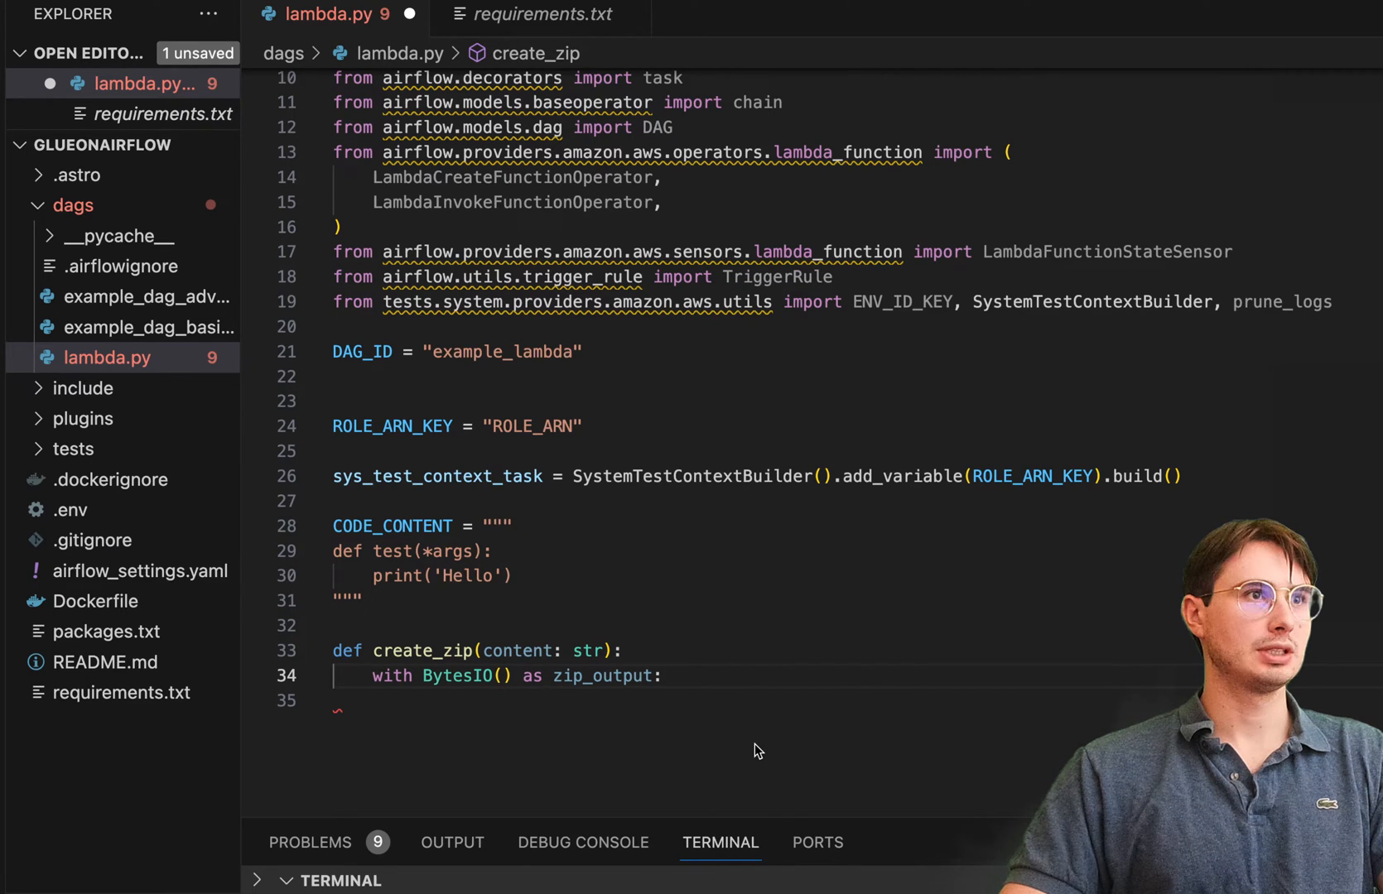
mouse_move(735, 680)
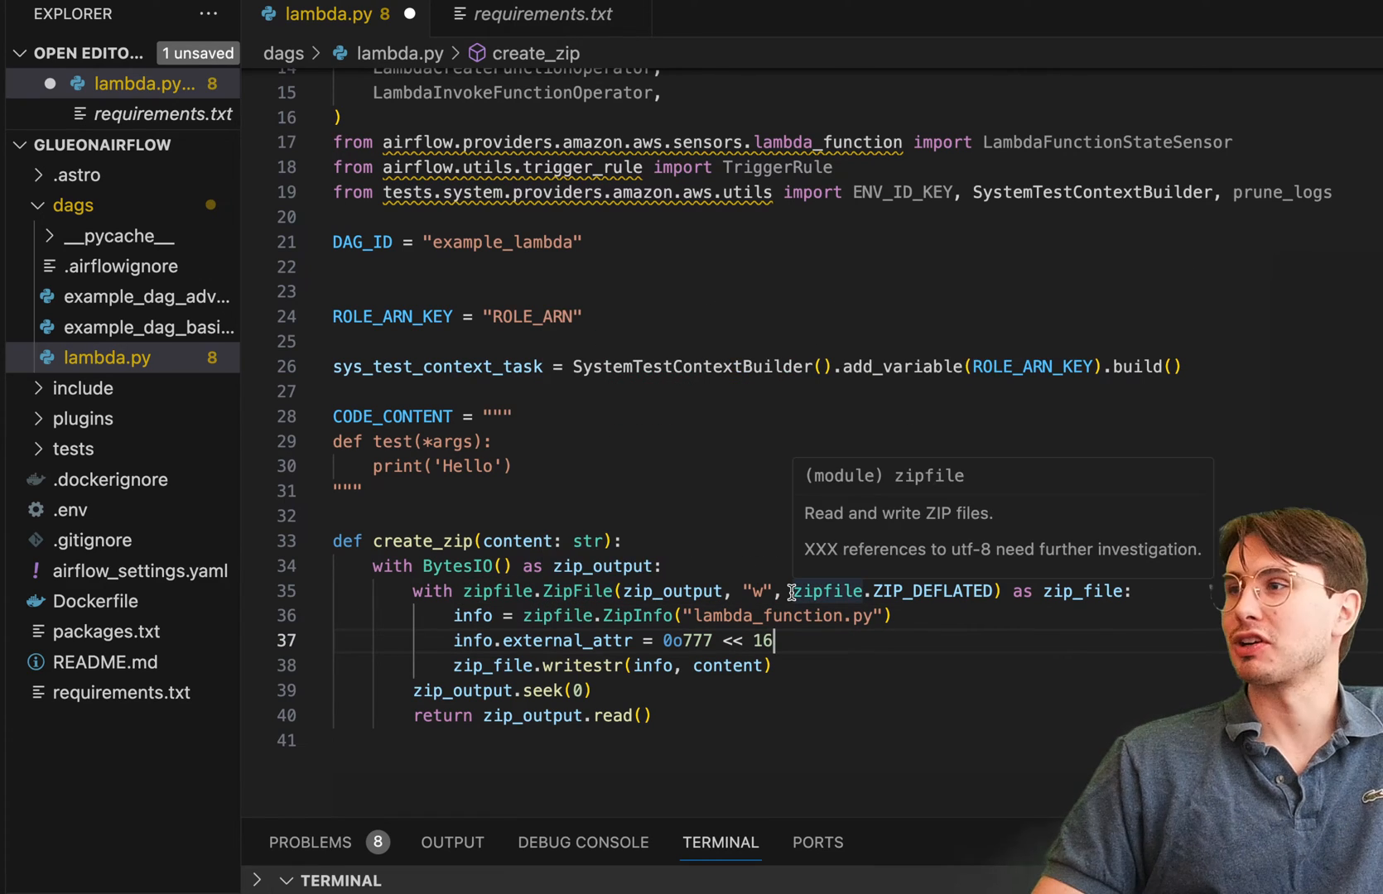
mouse_move(613, 592)
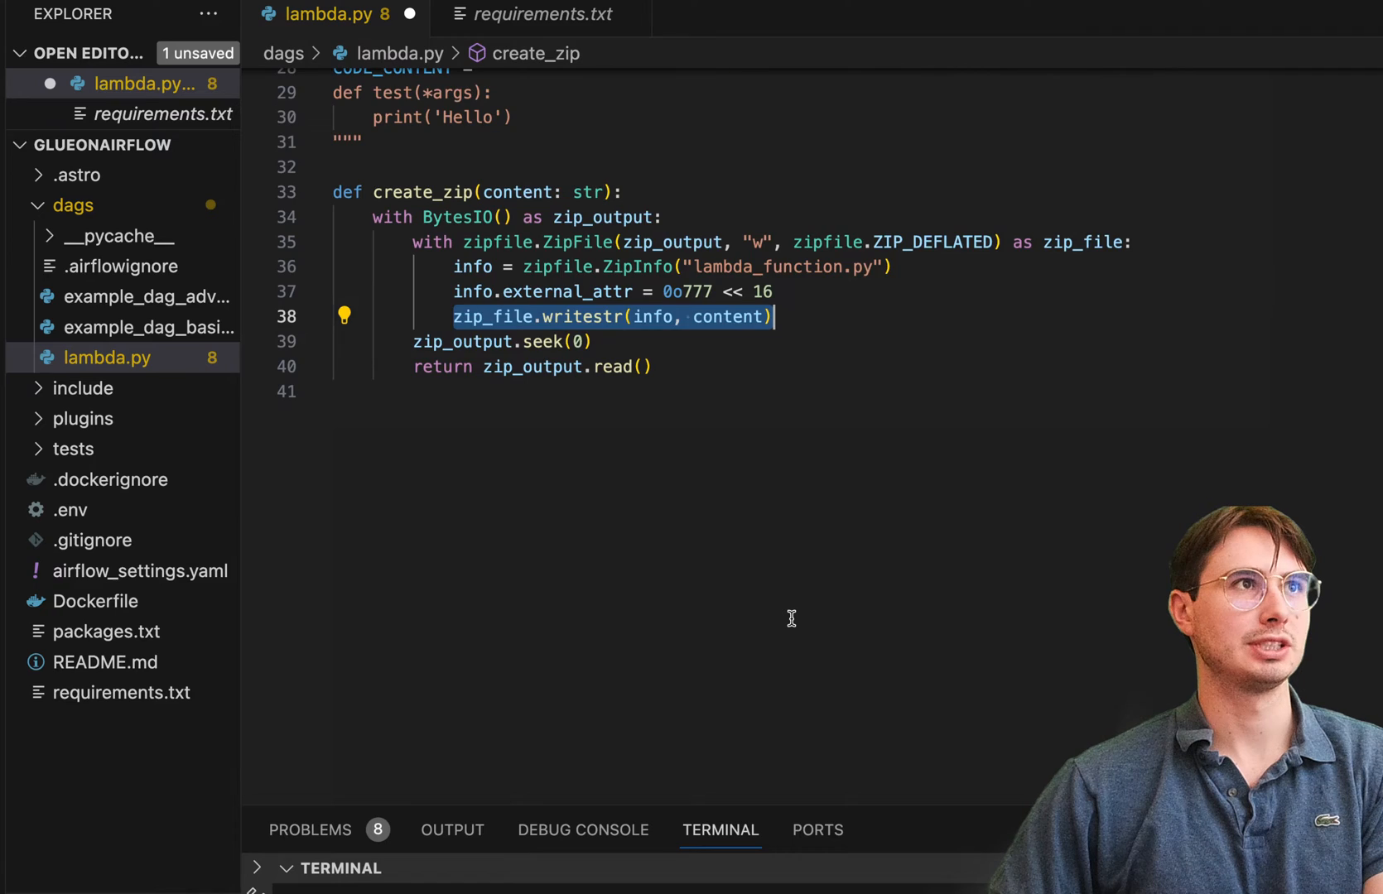
scroll("up", 3)
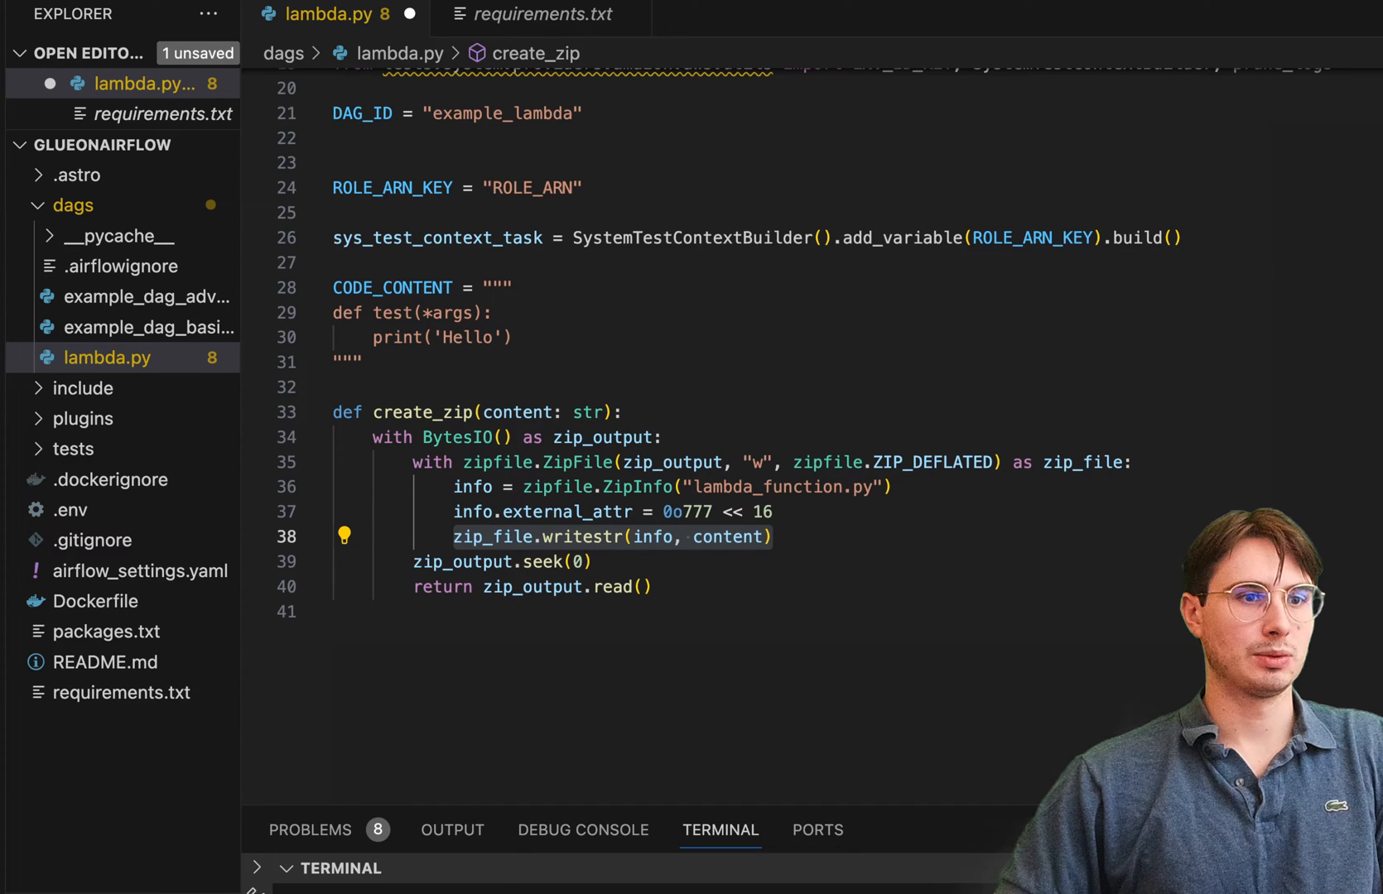
left_click(353, 611)
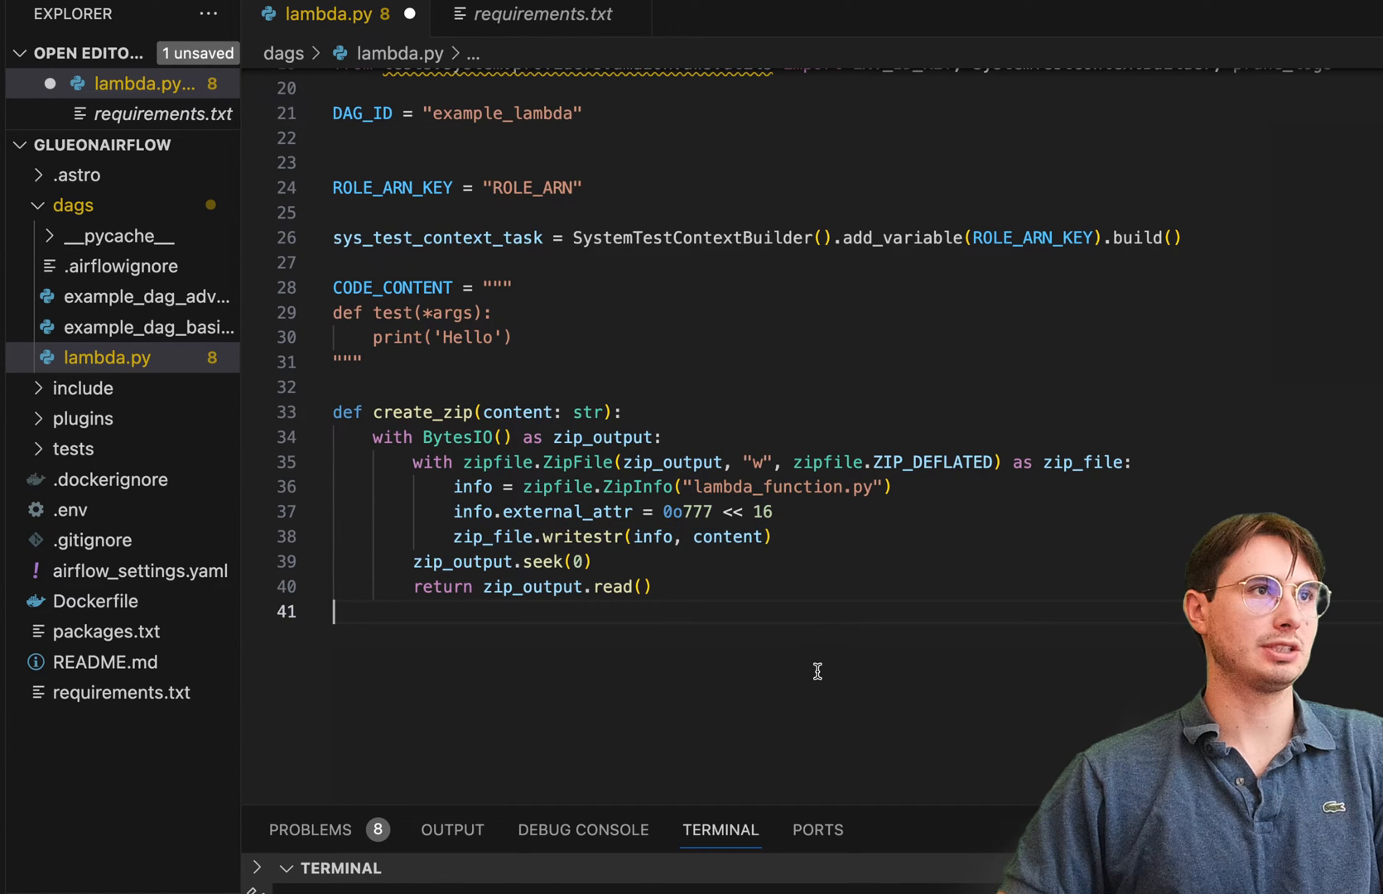
type("@task(trigger_rule=TriggerRule.ALL_DONE)")
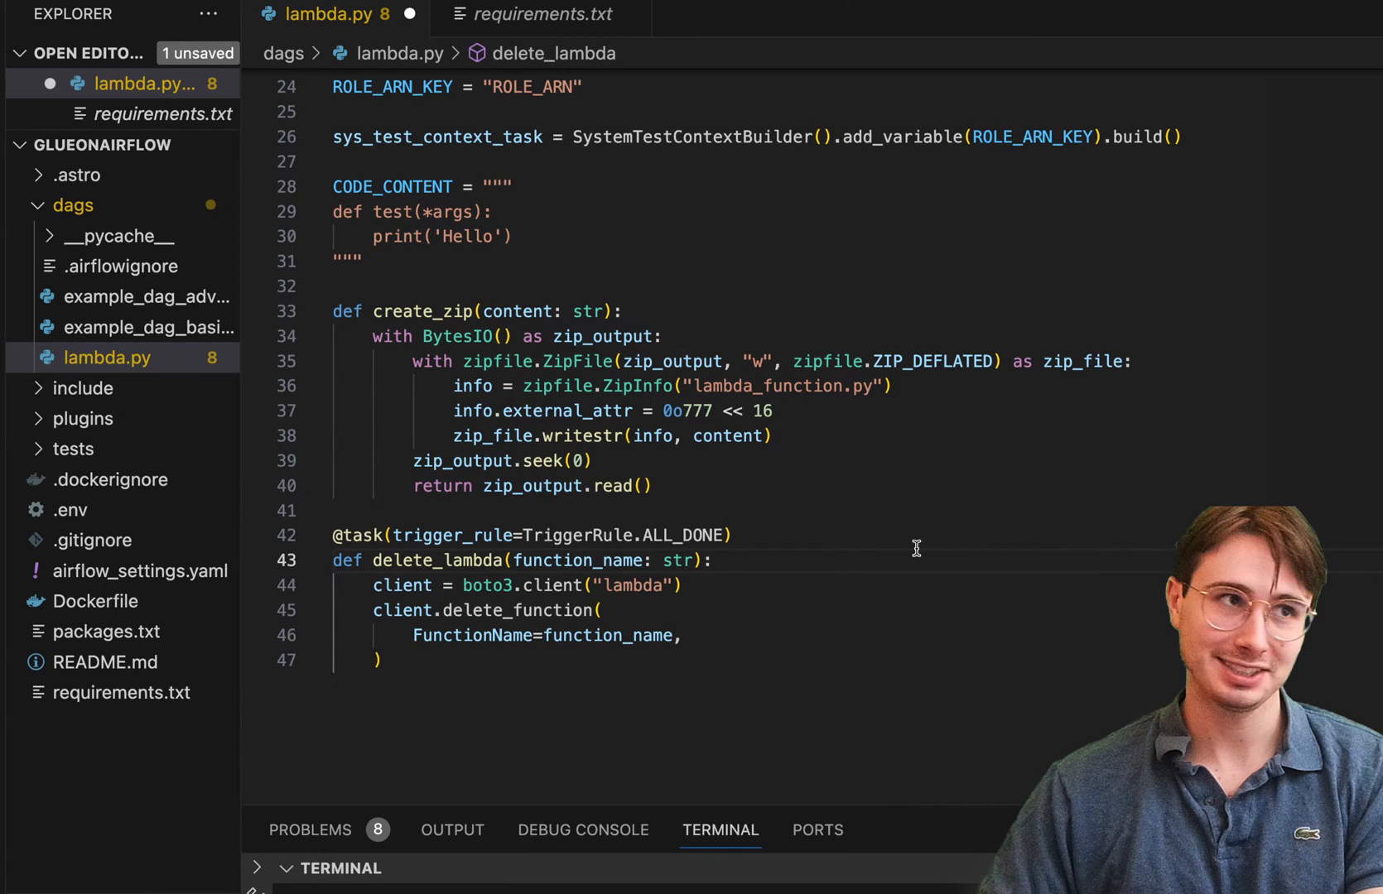
- Complete delete_lambda so it calls boto3 delete_function with the given function name
left_click(715, 560)
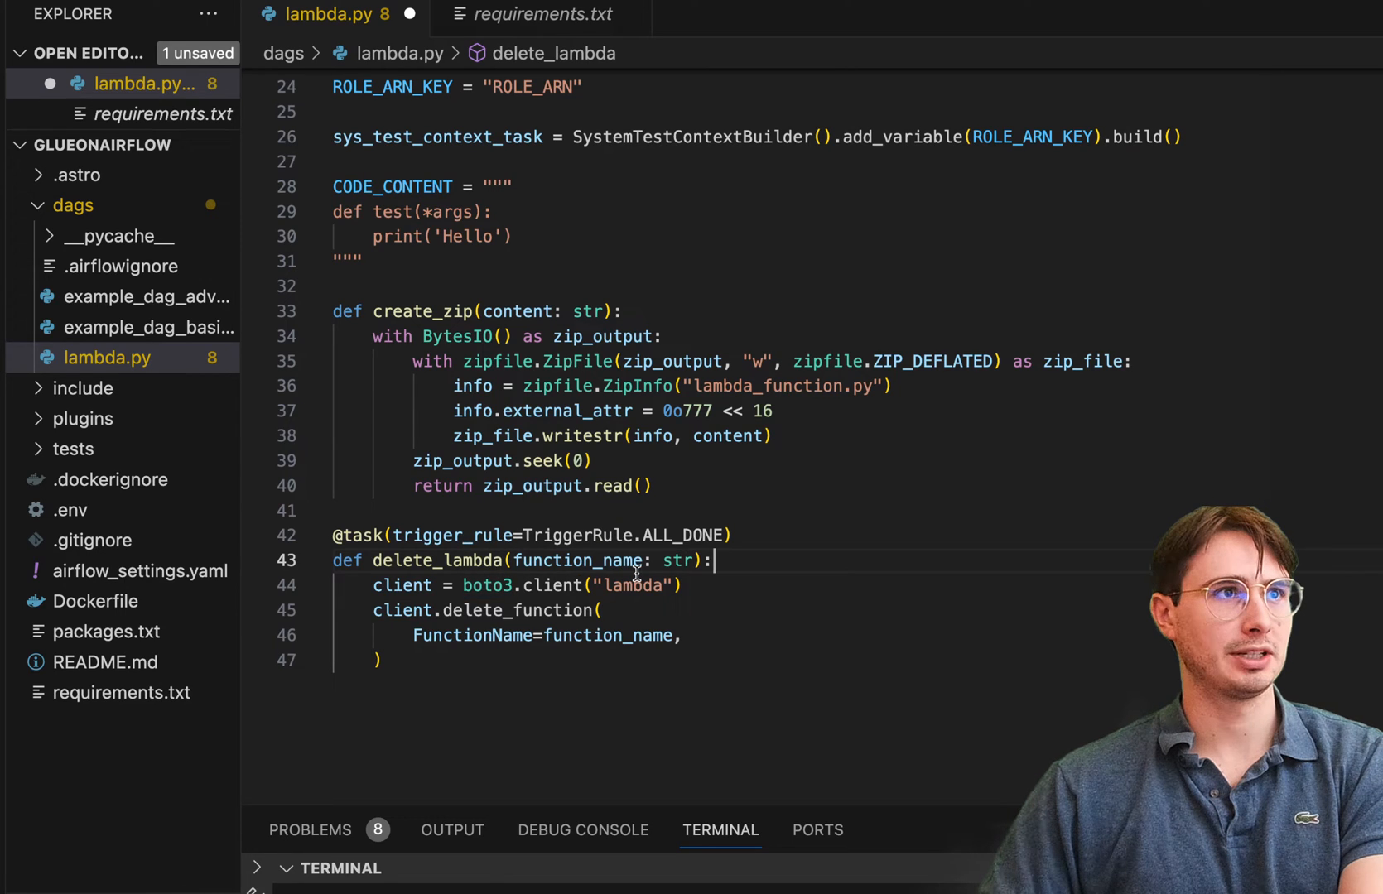
mouse_move(580, 559)
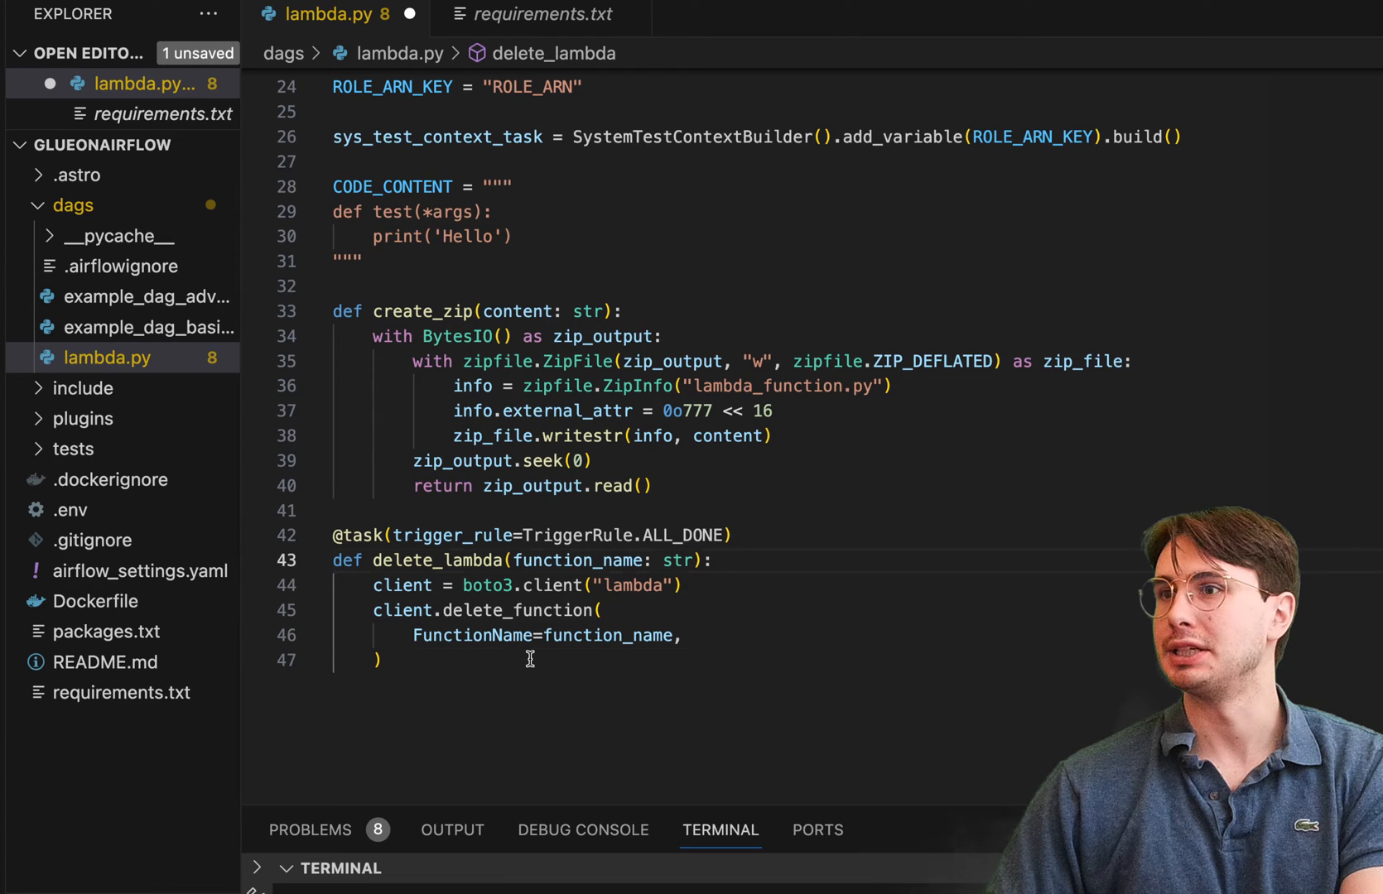
key("Enter")
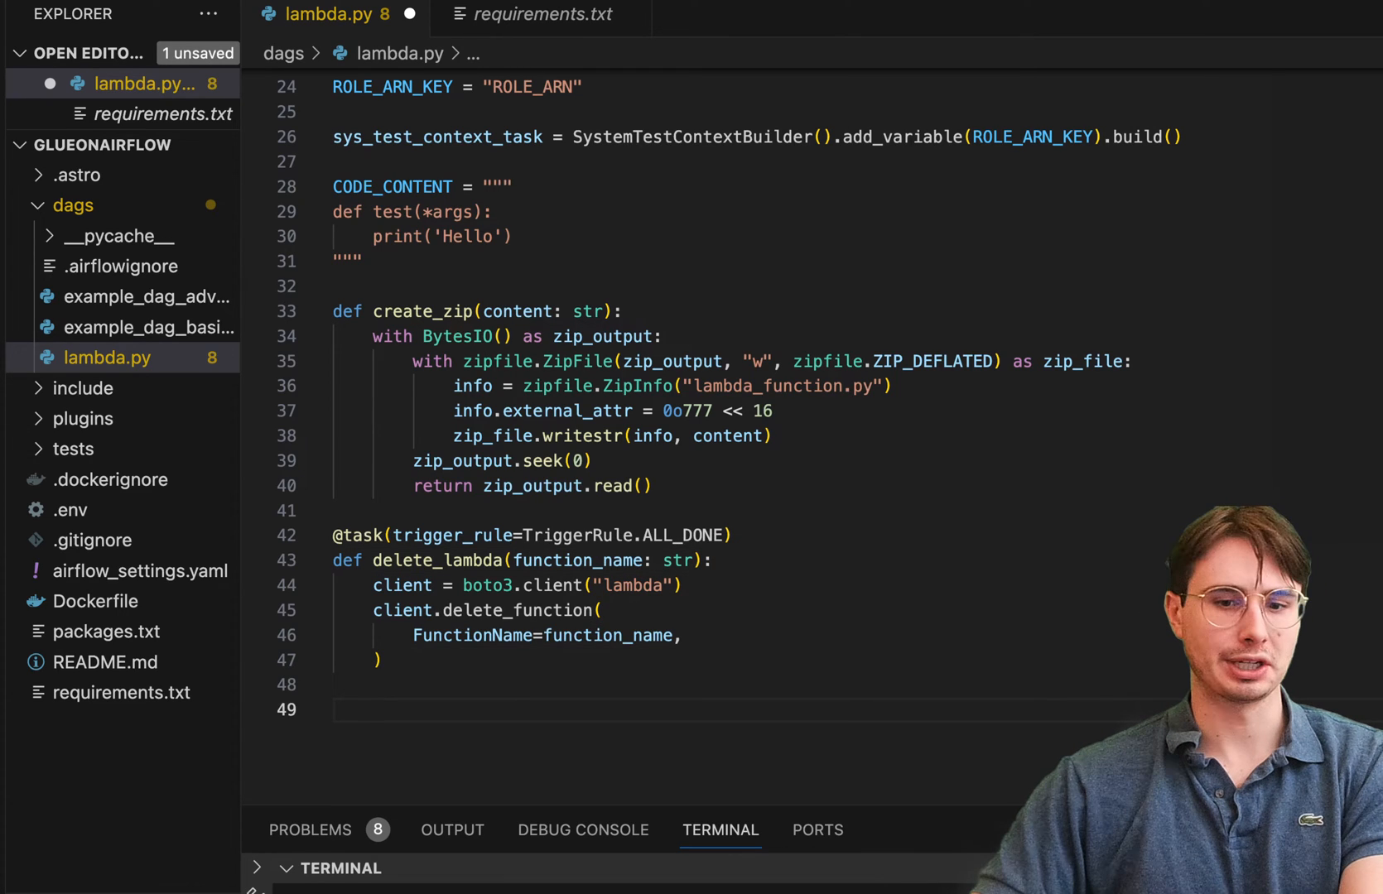
scroll("down", 3)
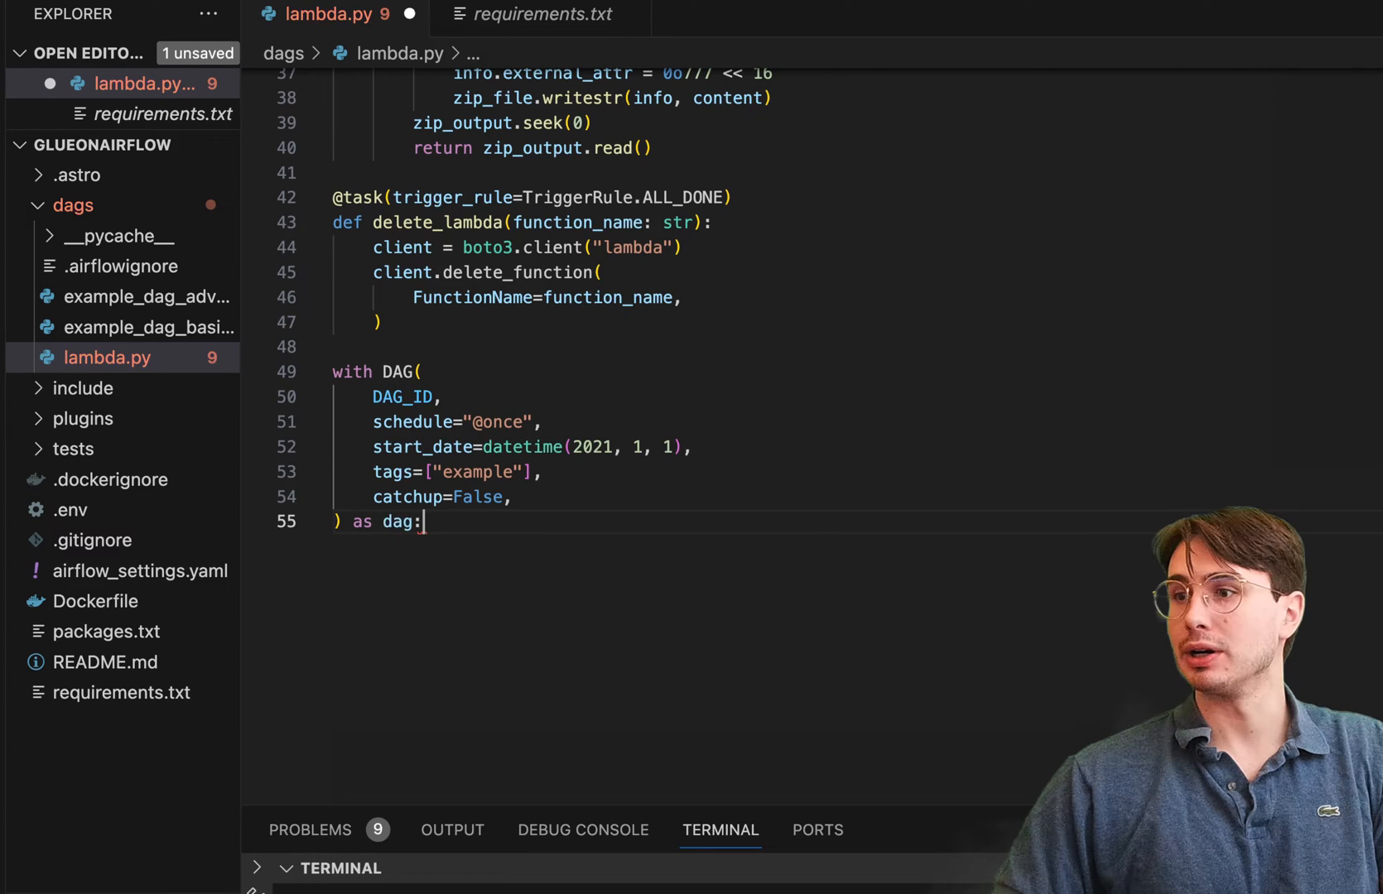
type("test_context = sys_test_context_task()")
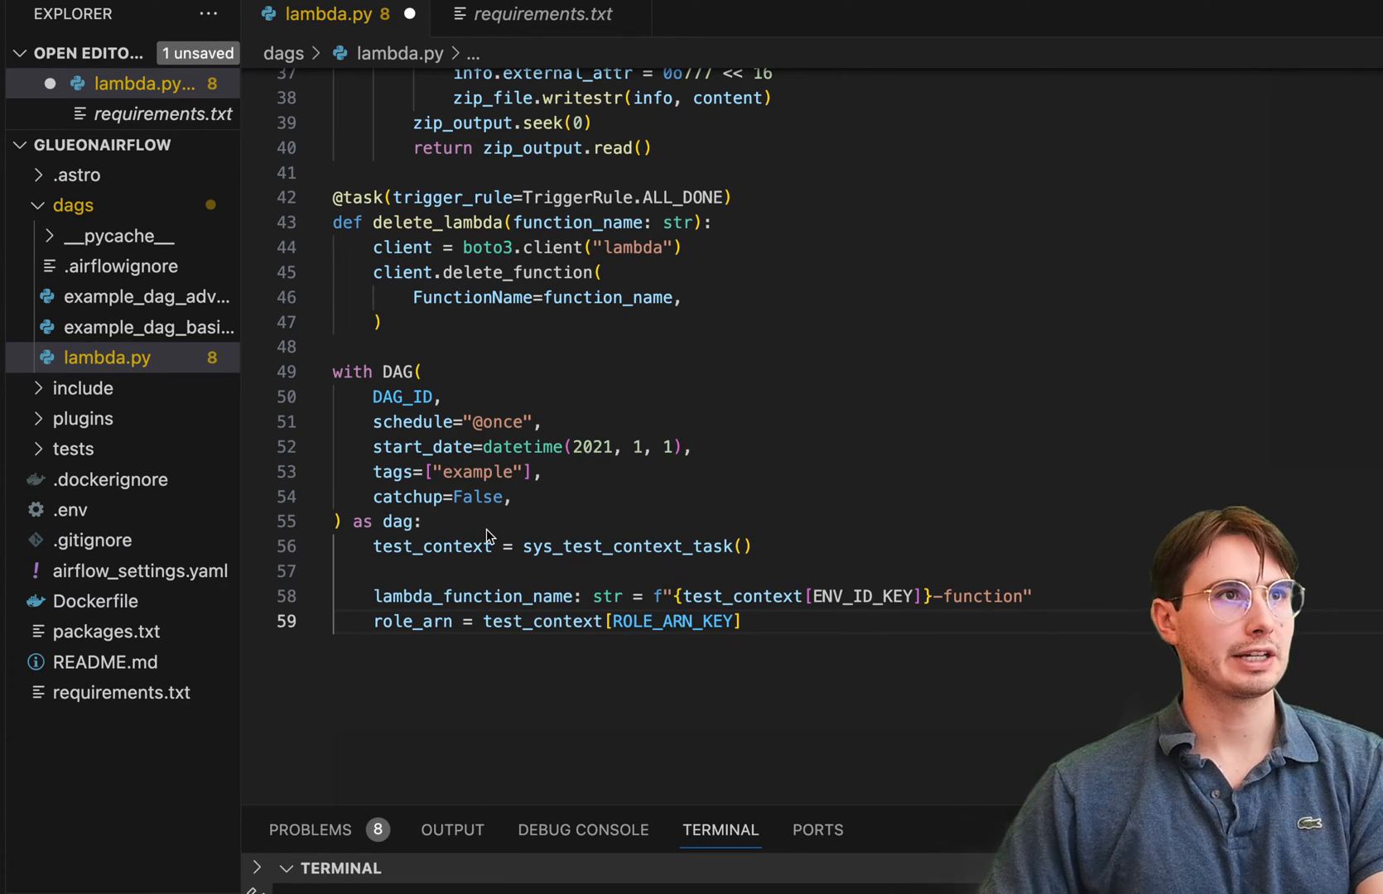
left_click(424, 521)
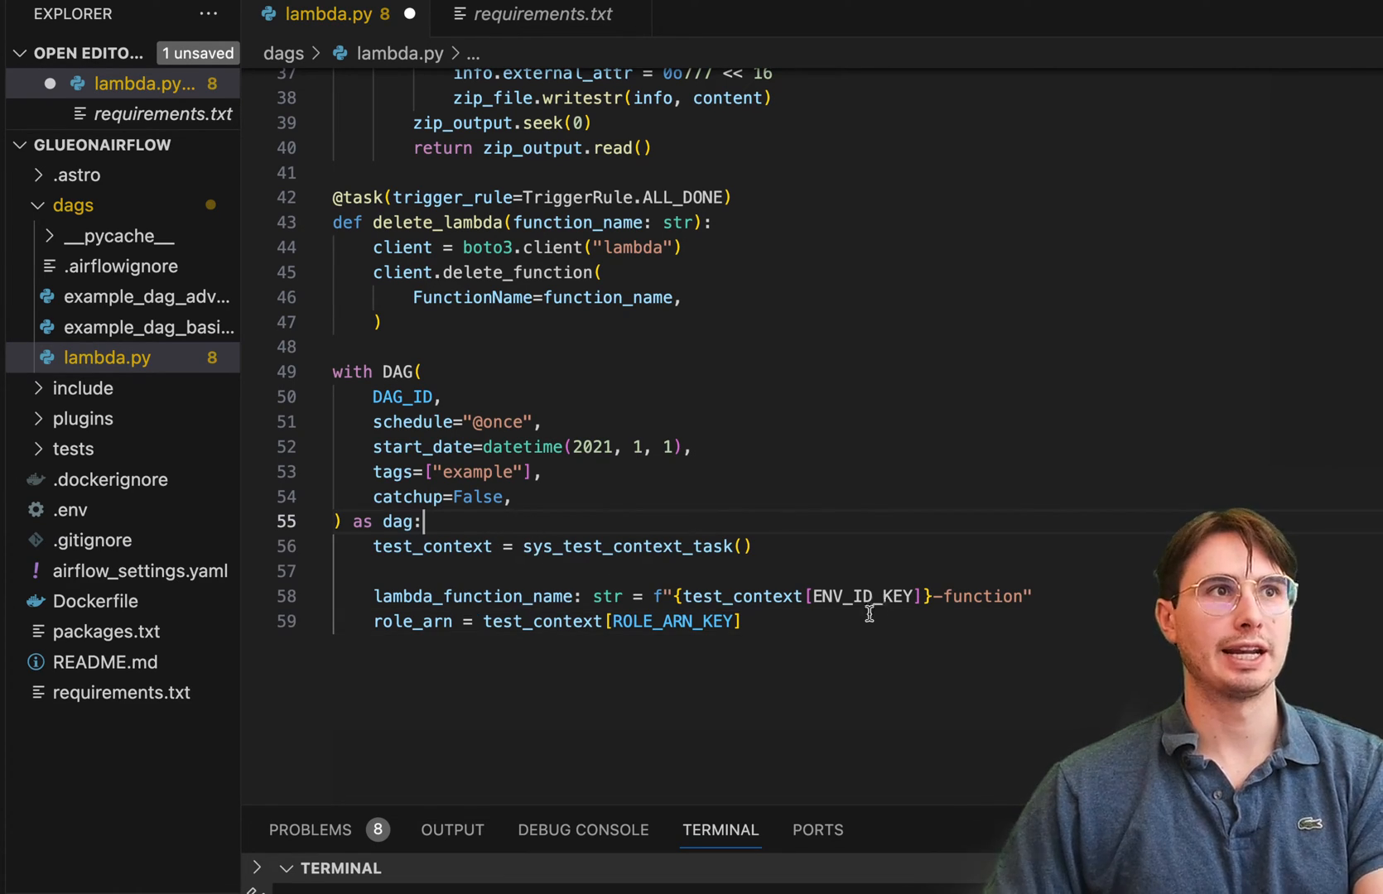
mouse_move(815, 570)
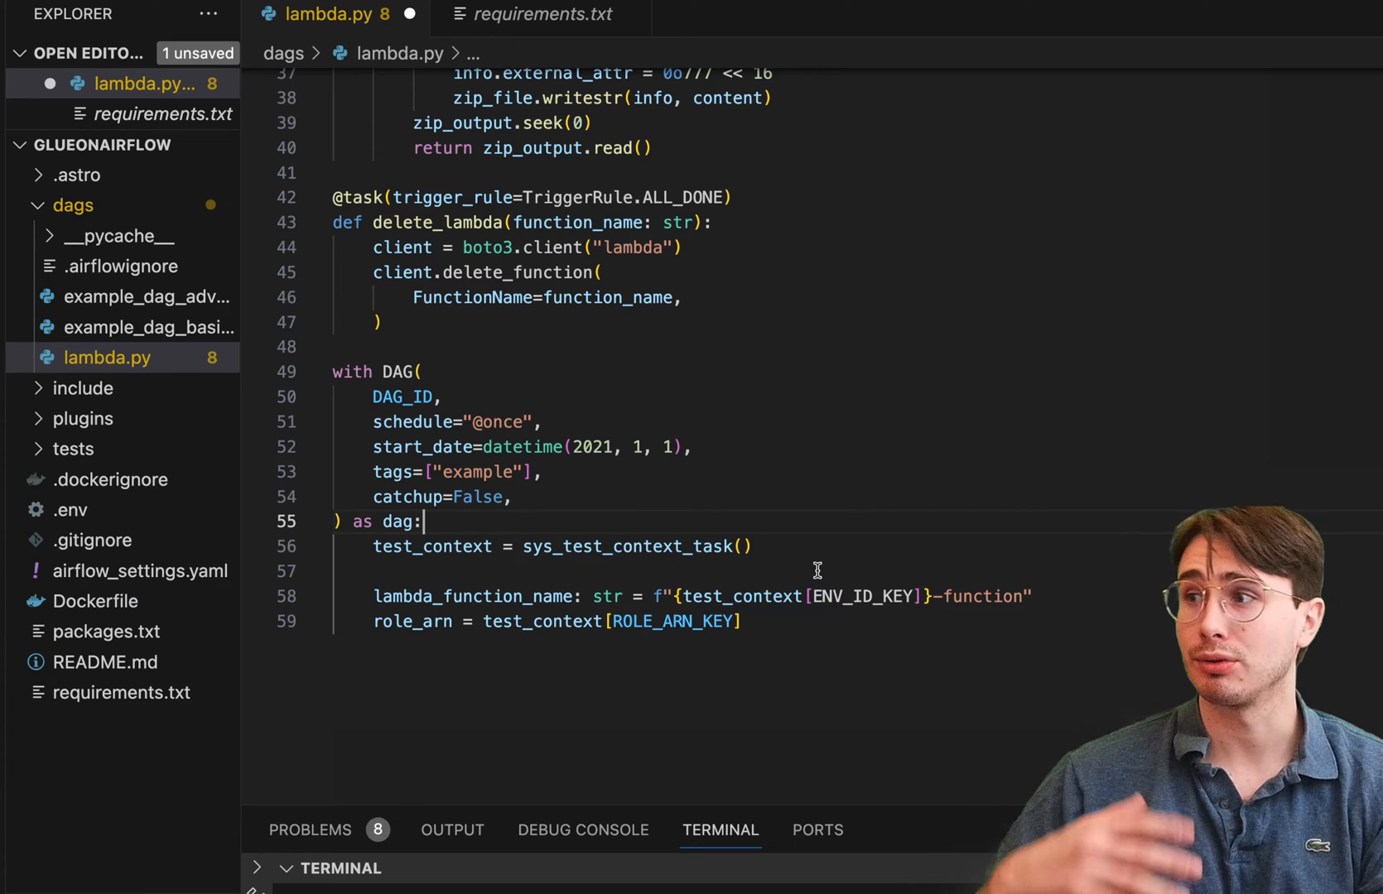
mouse_move(846, 642)
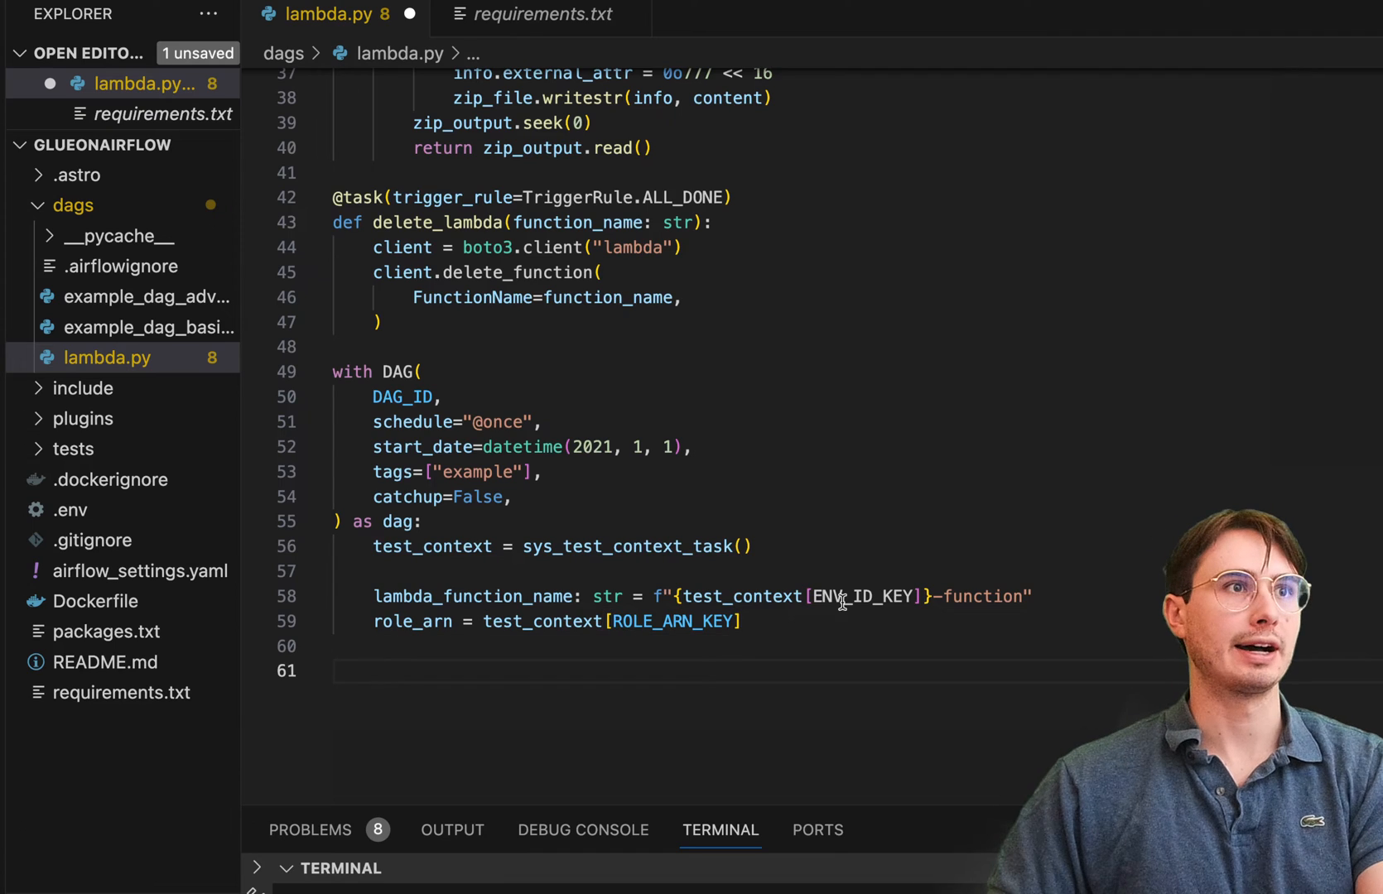
scroll("down", 3)
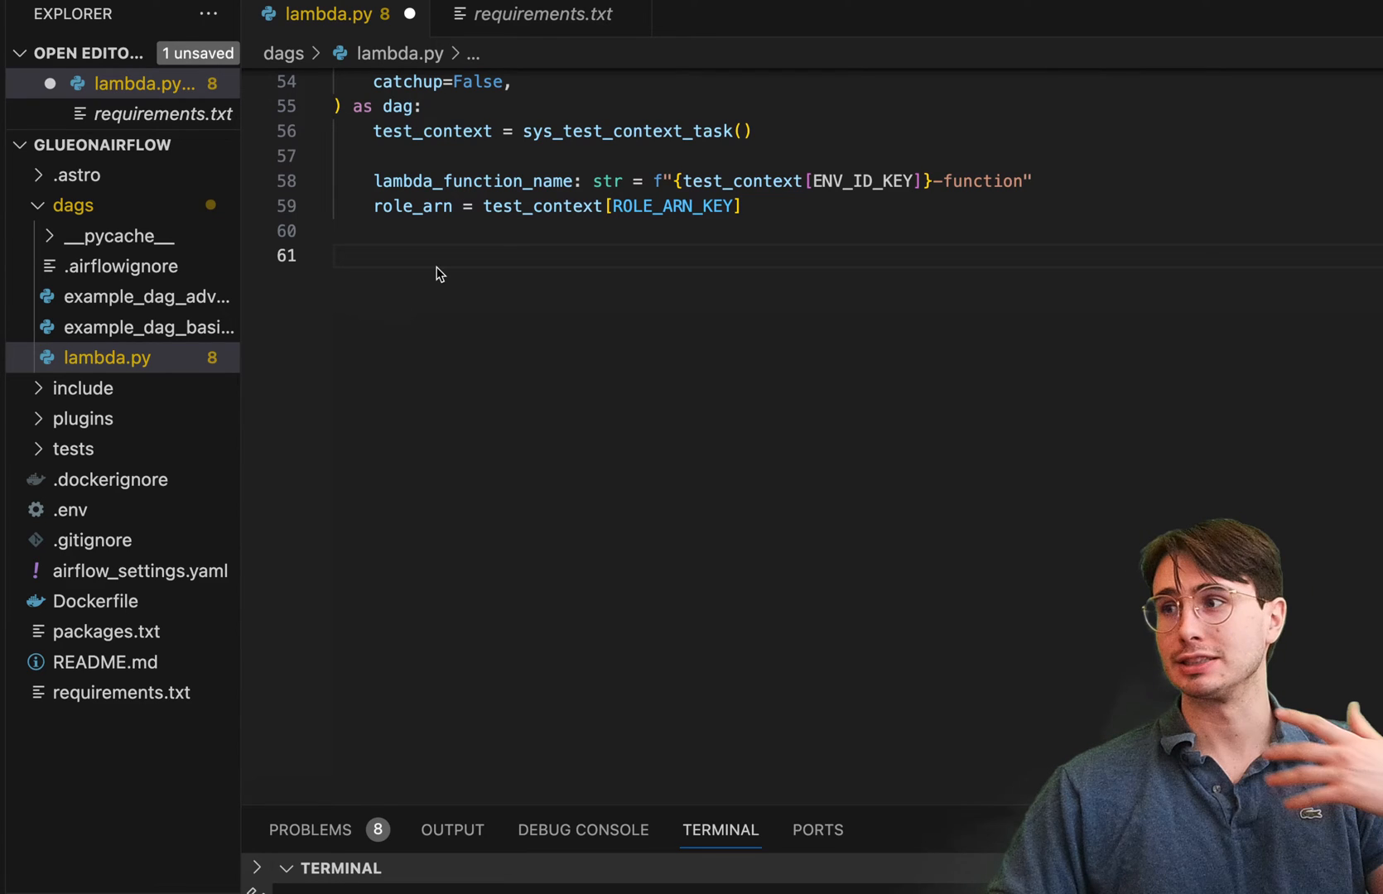
mouse_move(444, 266)
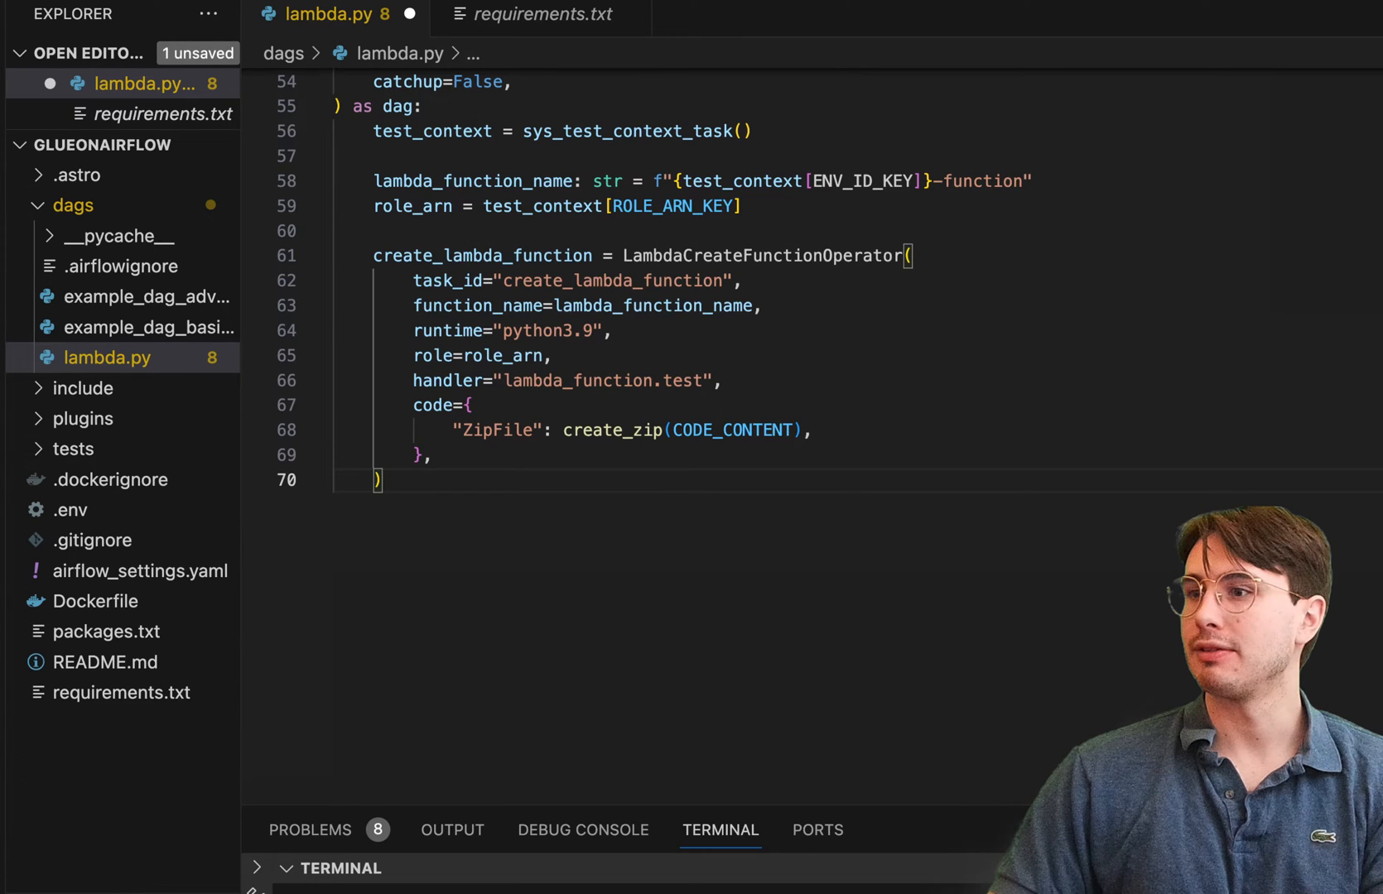
mouse_move(829, 580)
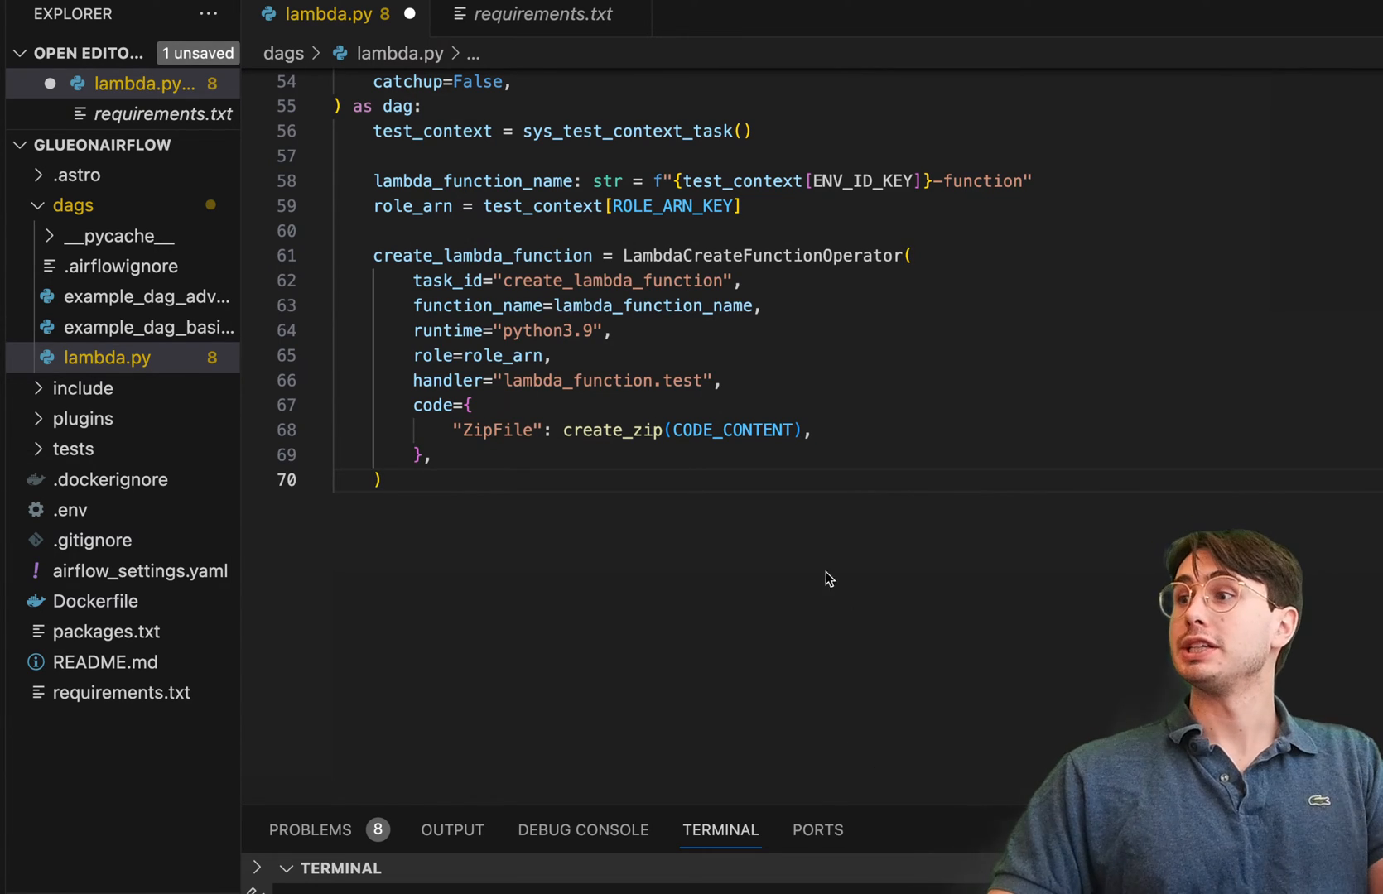
- Finish create_lambda_function (python3.9, zipped CODE_CONTENT) and add the wait_lambda_function_state sensor
scroll("up", 3)
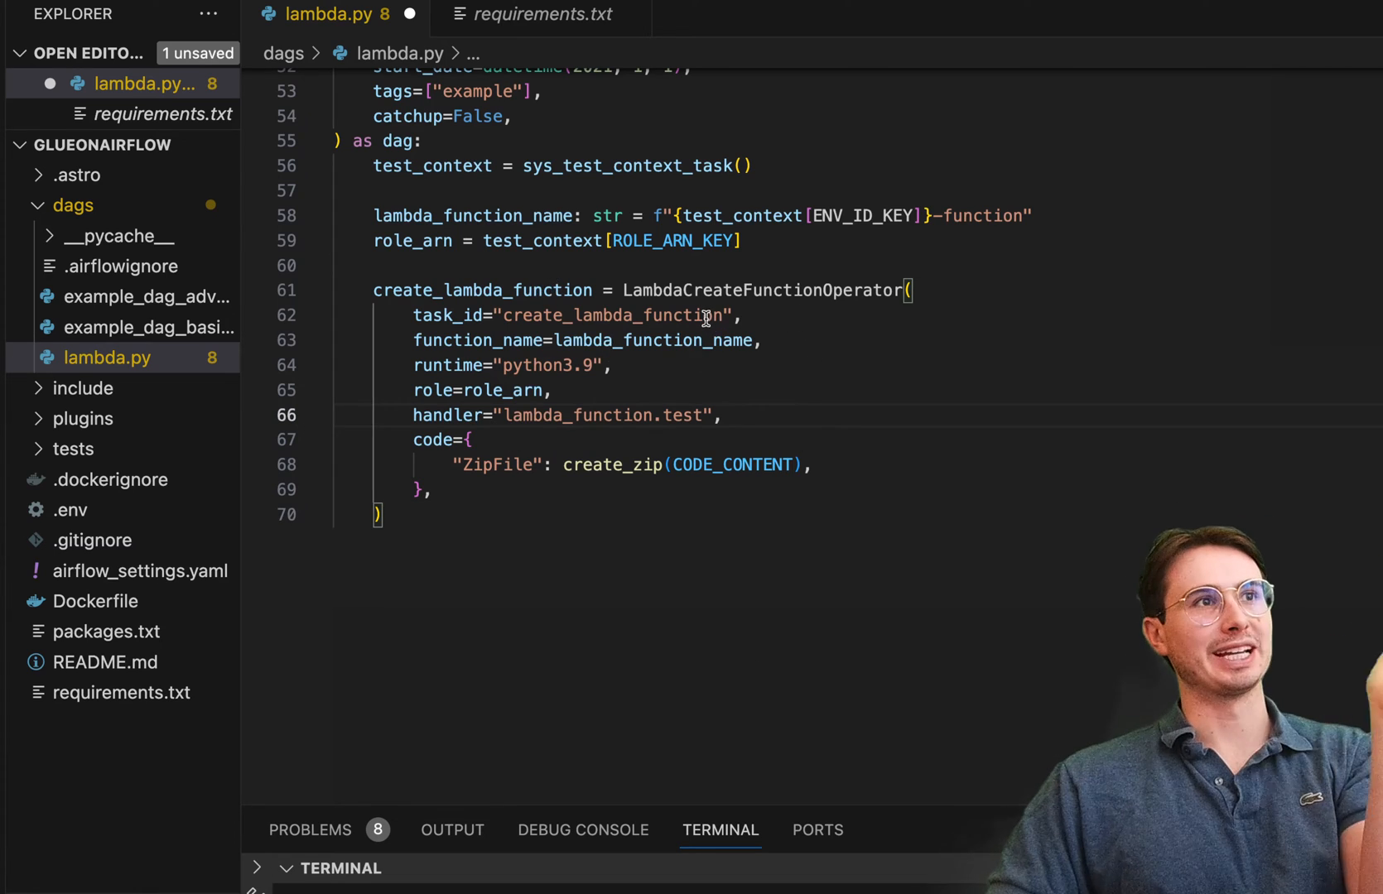
scroll("up", 3)
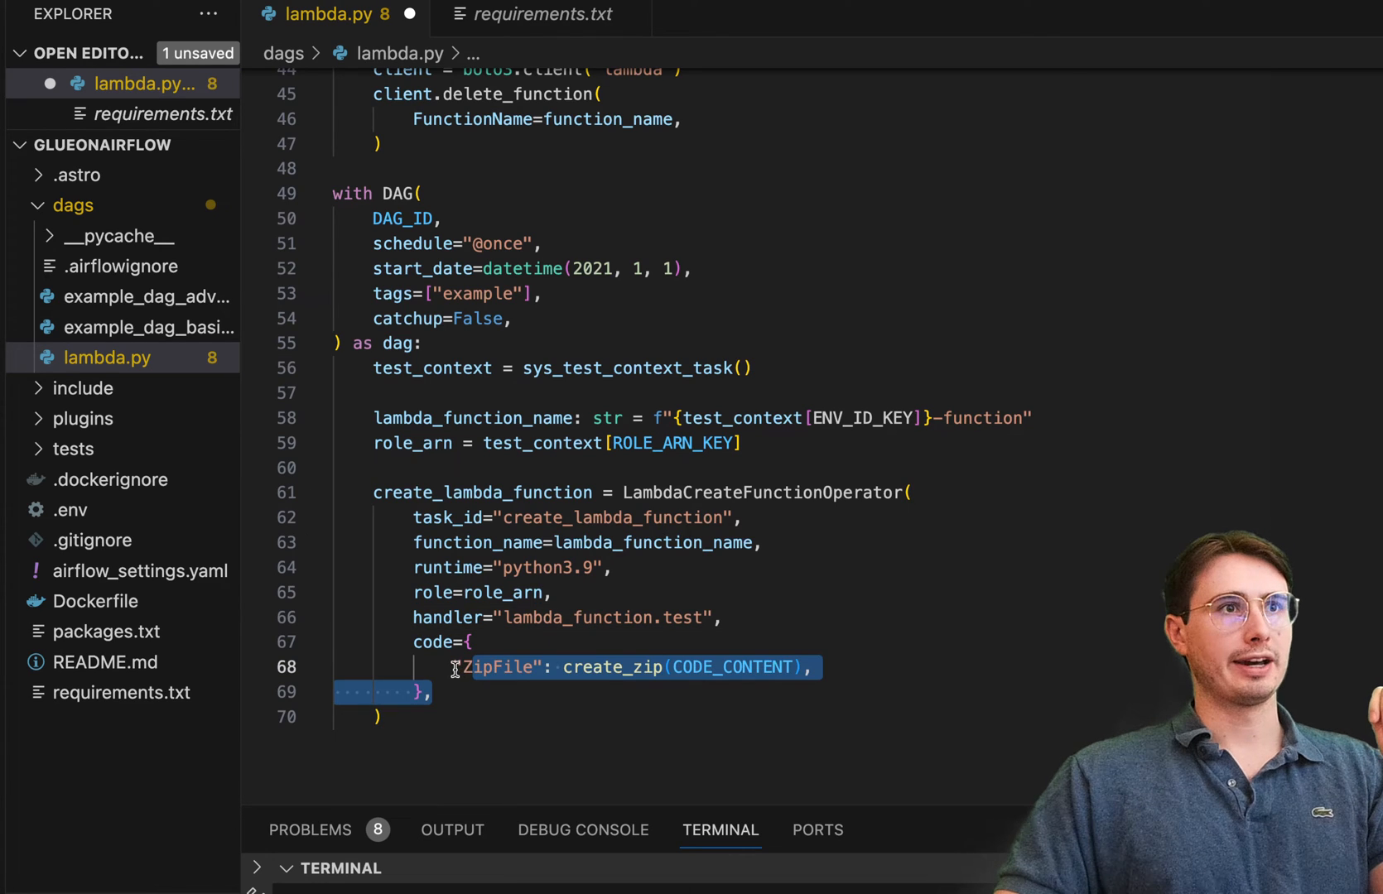
scroll("up", 3)
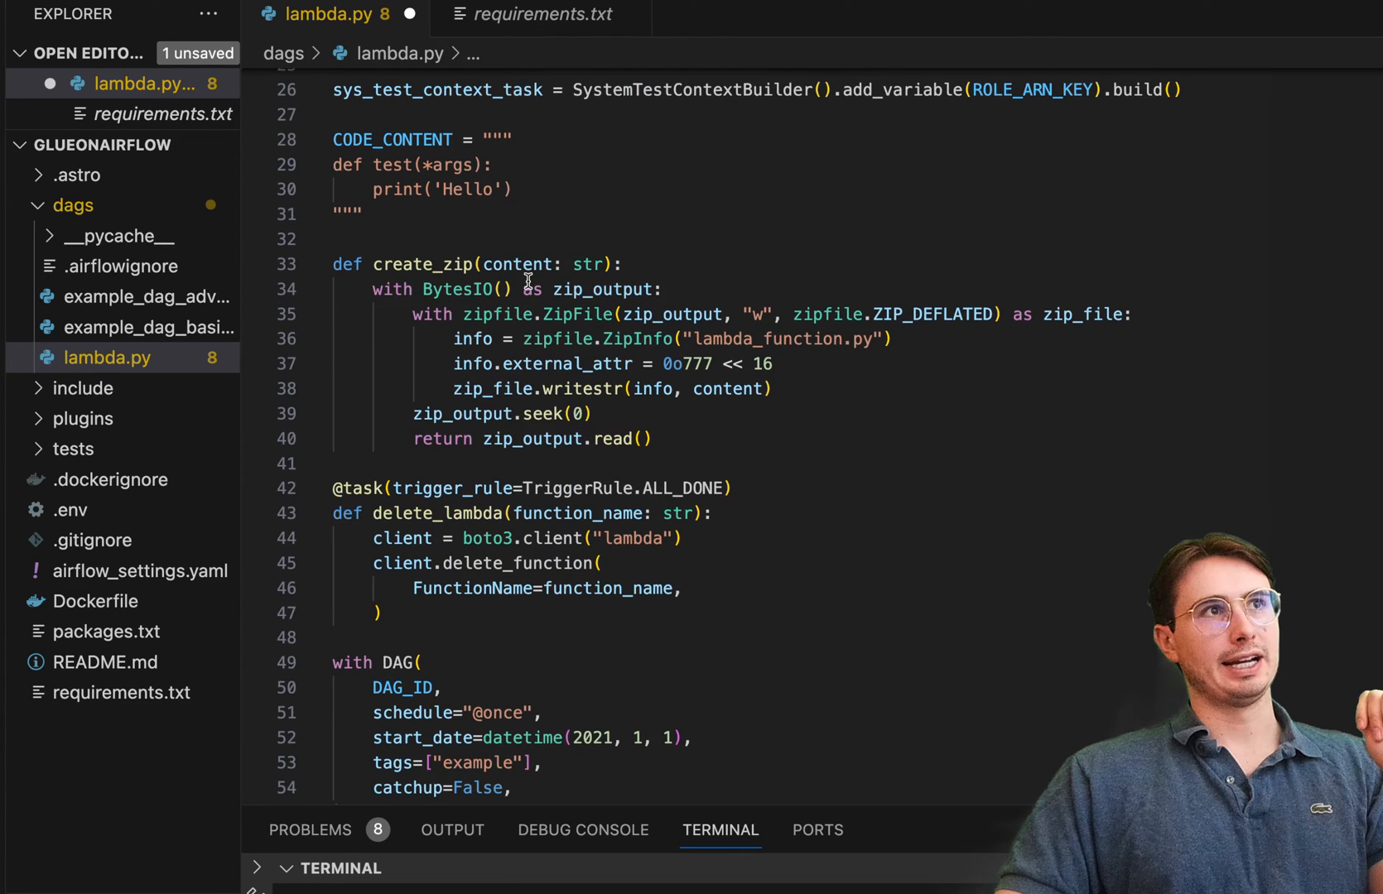
scroll("up", 3)
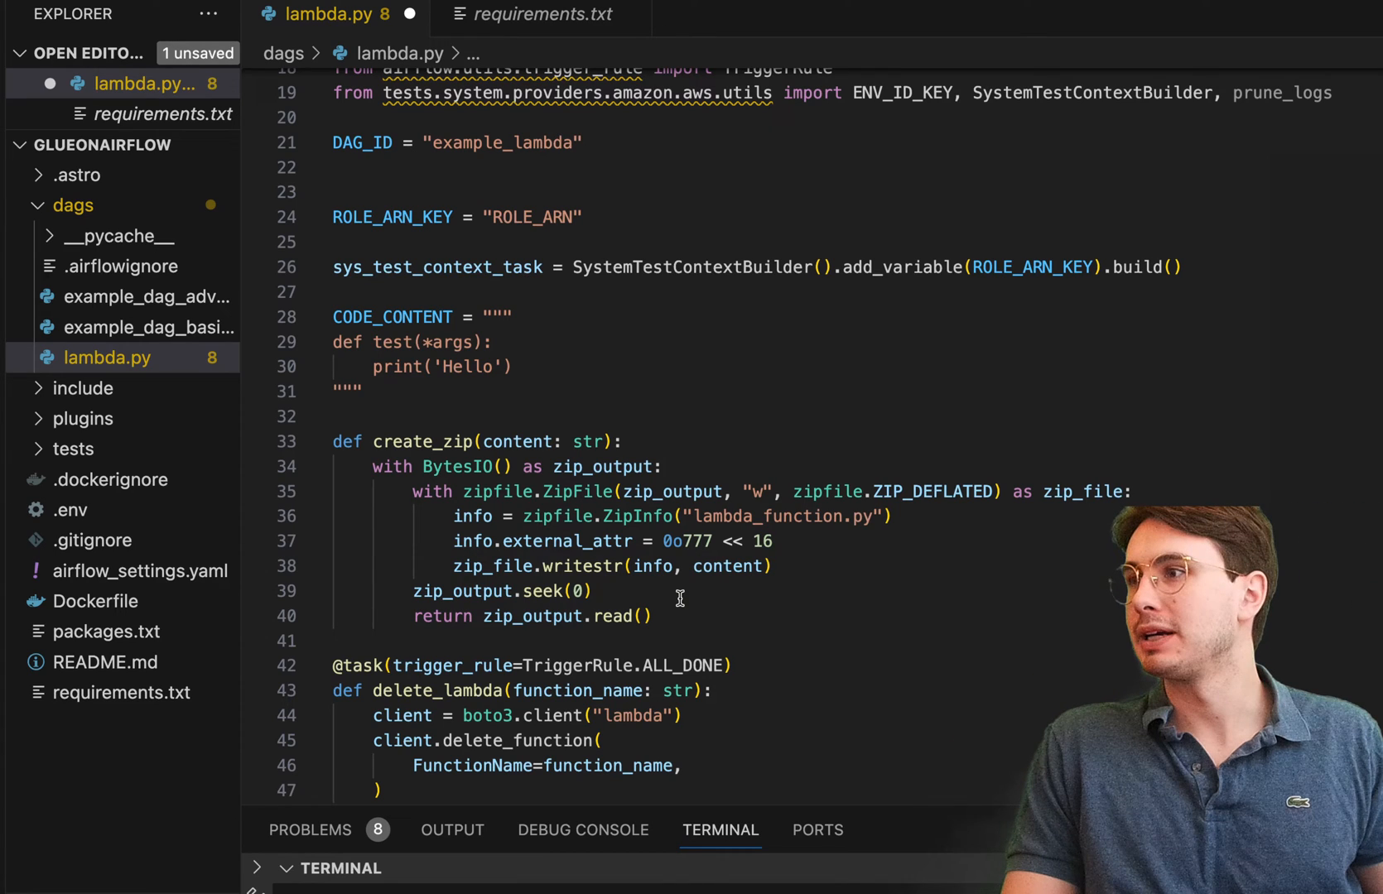
scroll("down", 3)
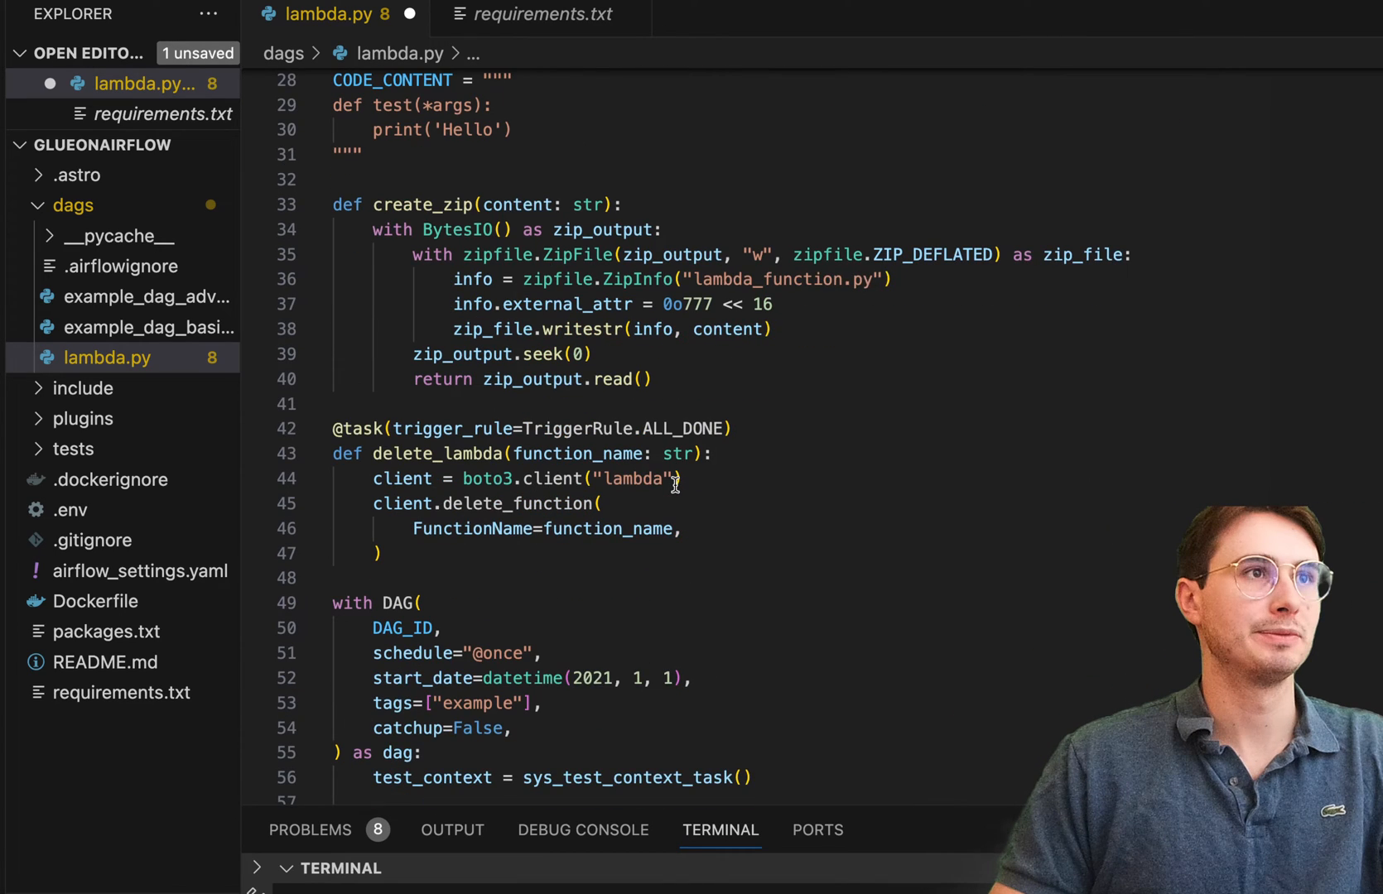
scroll("down", 3)
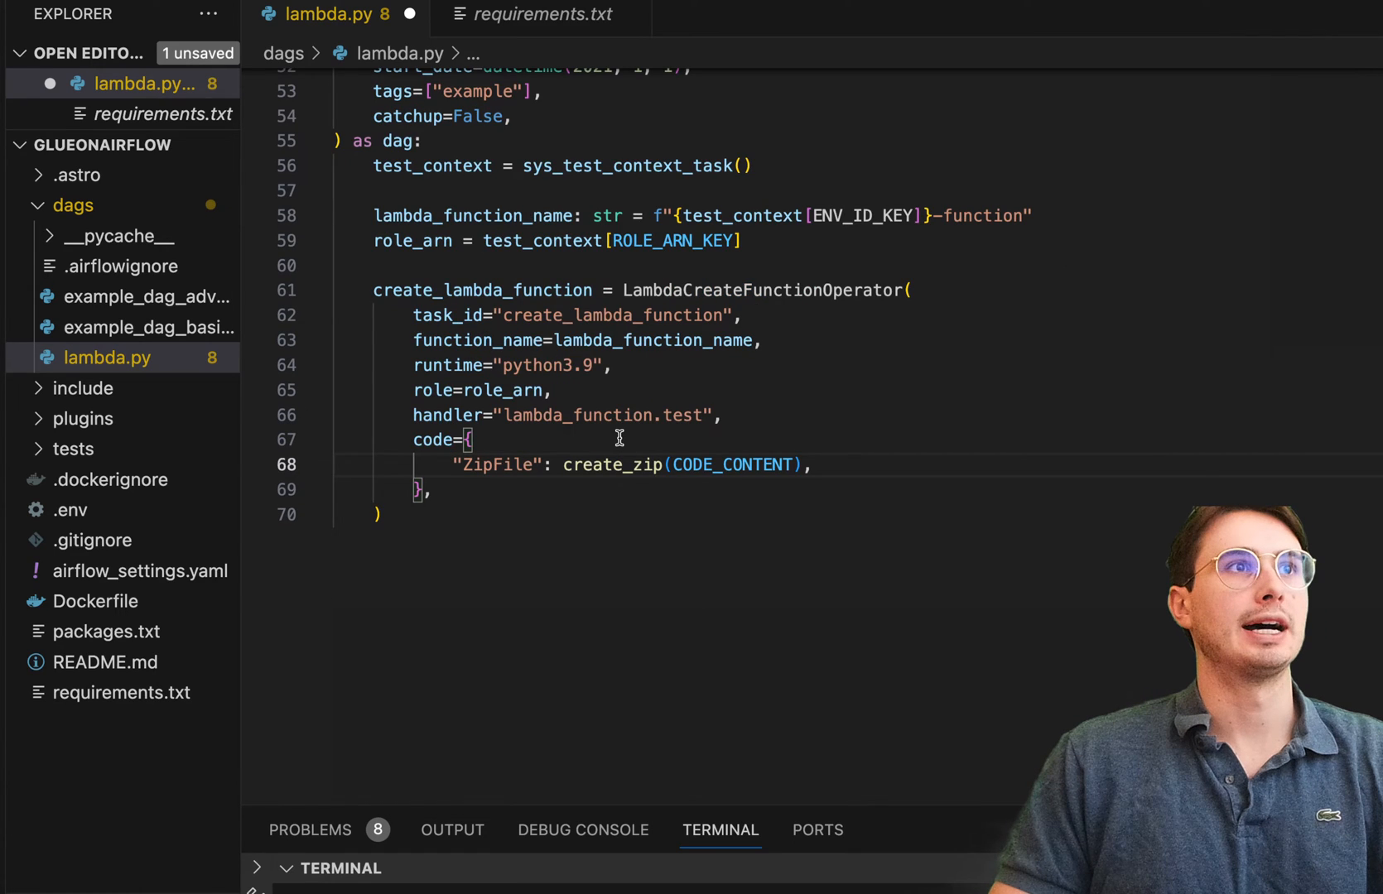
mouse_move(734, 465)
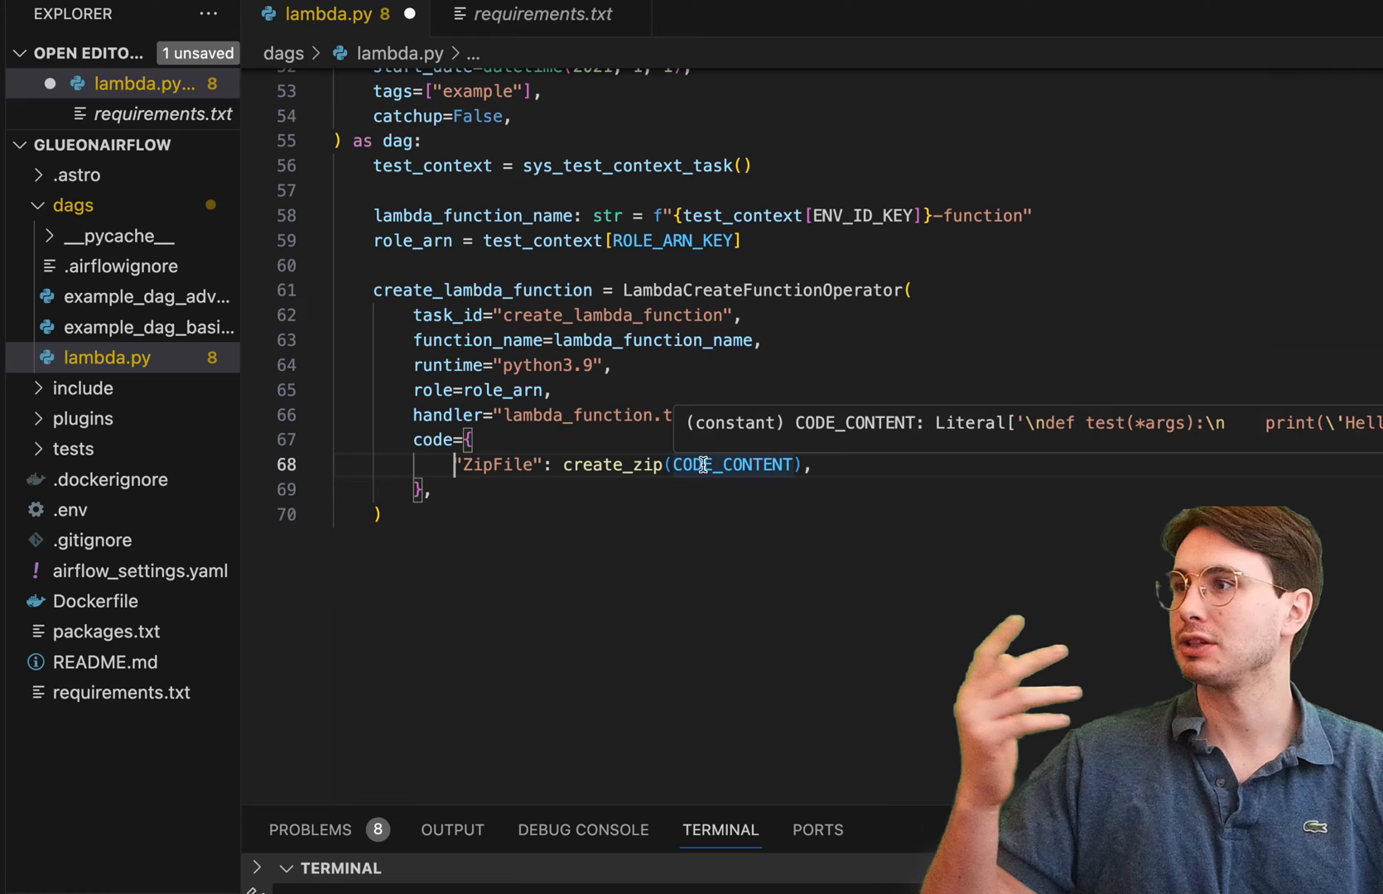
mouse_move(884, 624)
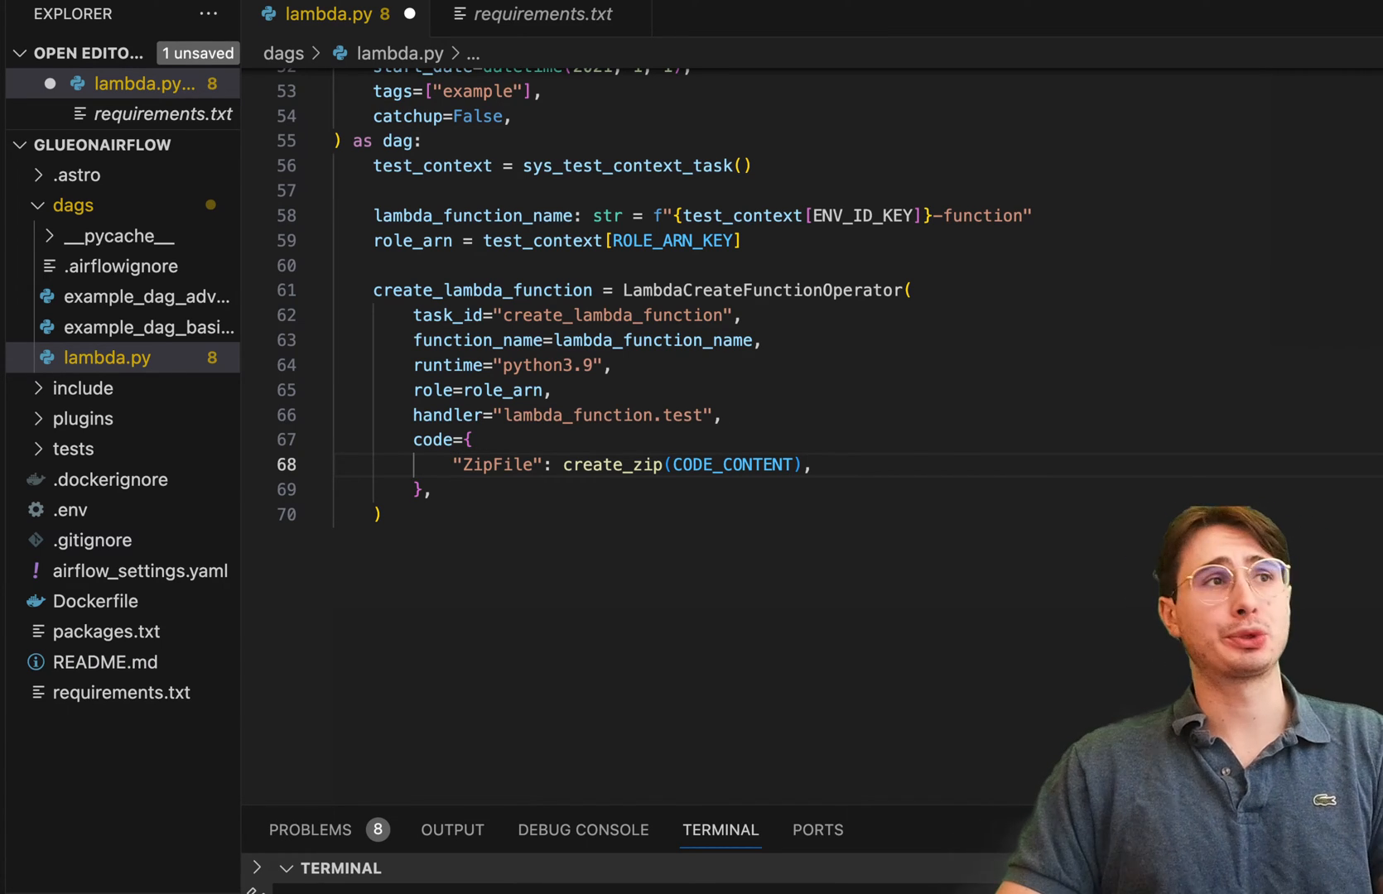
left_click(379, 514)
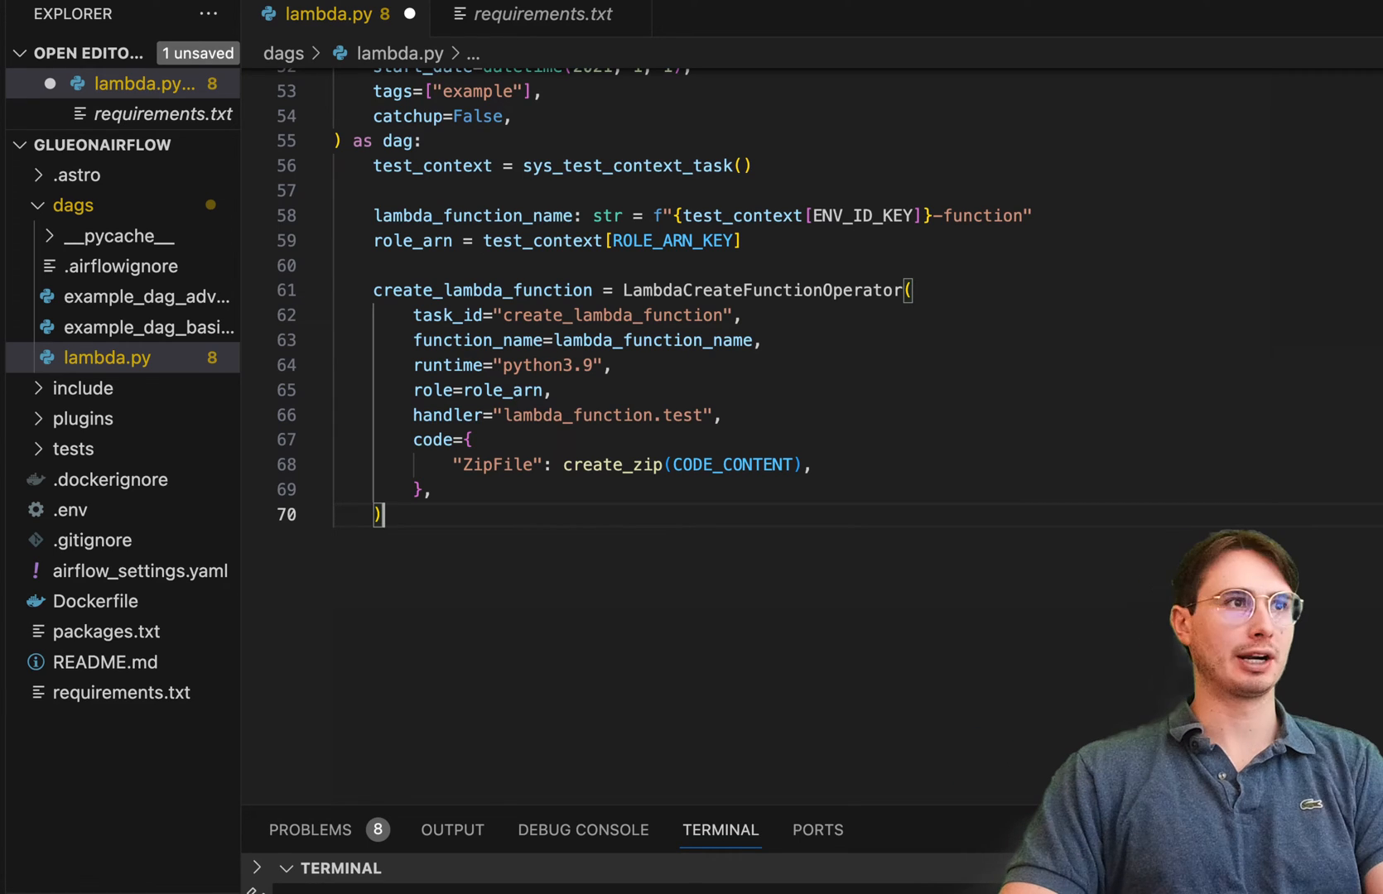
key("enter")
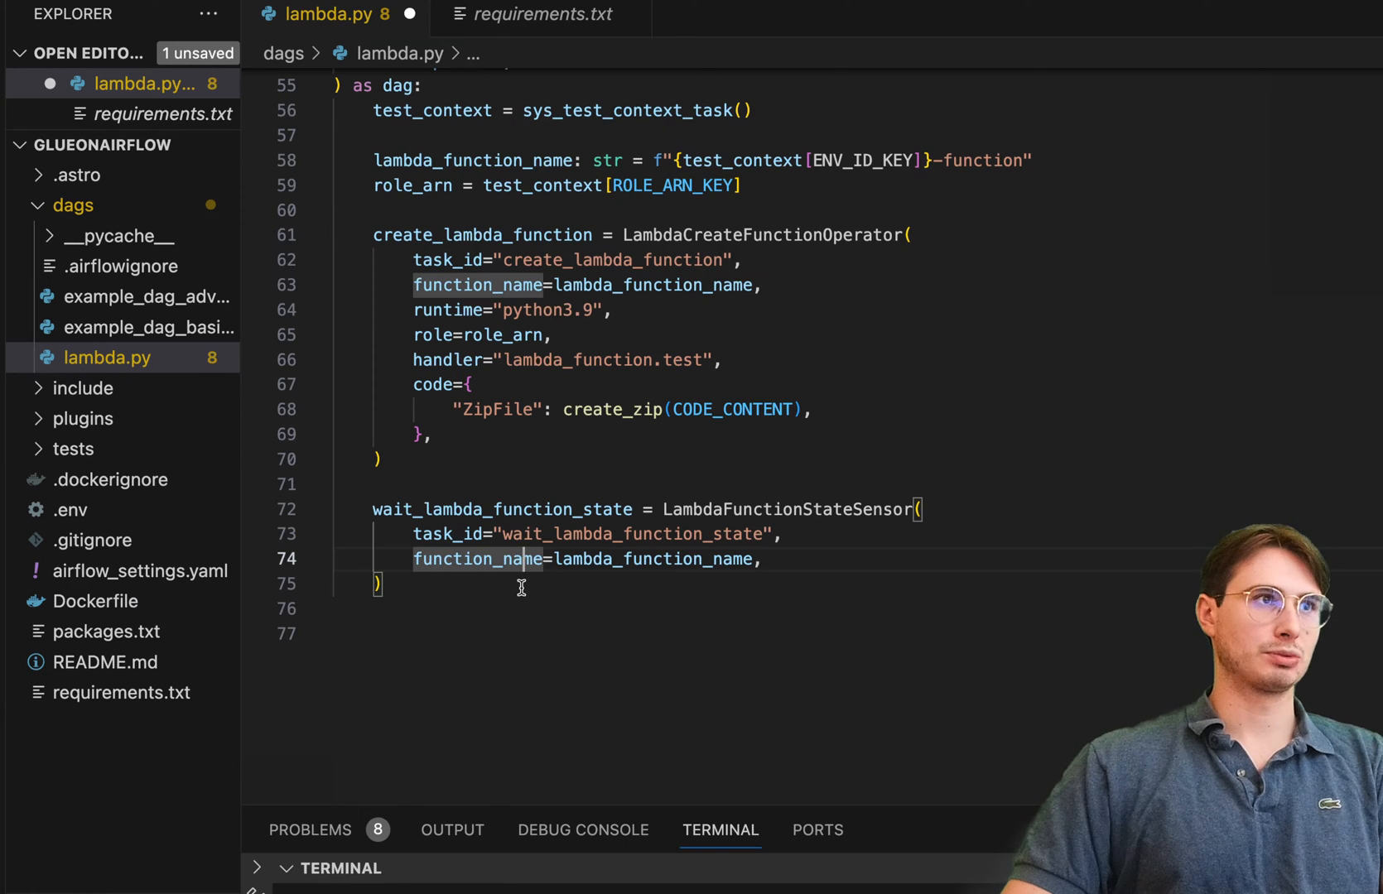
- Add wait_lambda_function_state.poke_interval = 1 below the sensor block
type("wait_lambda_function_state.poke_interval = 1")
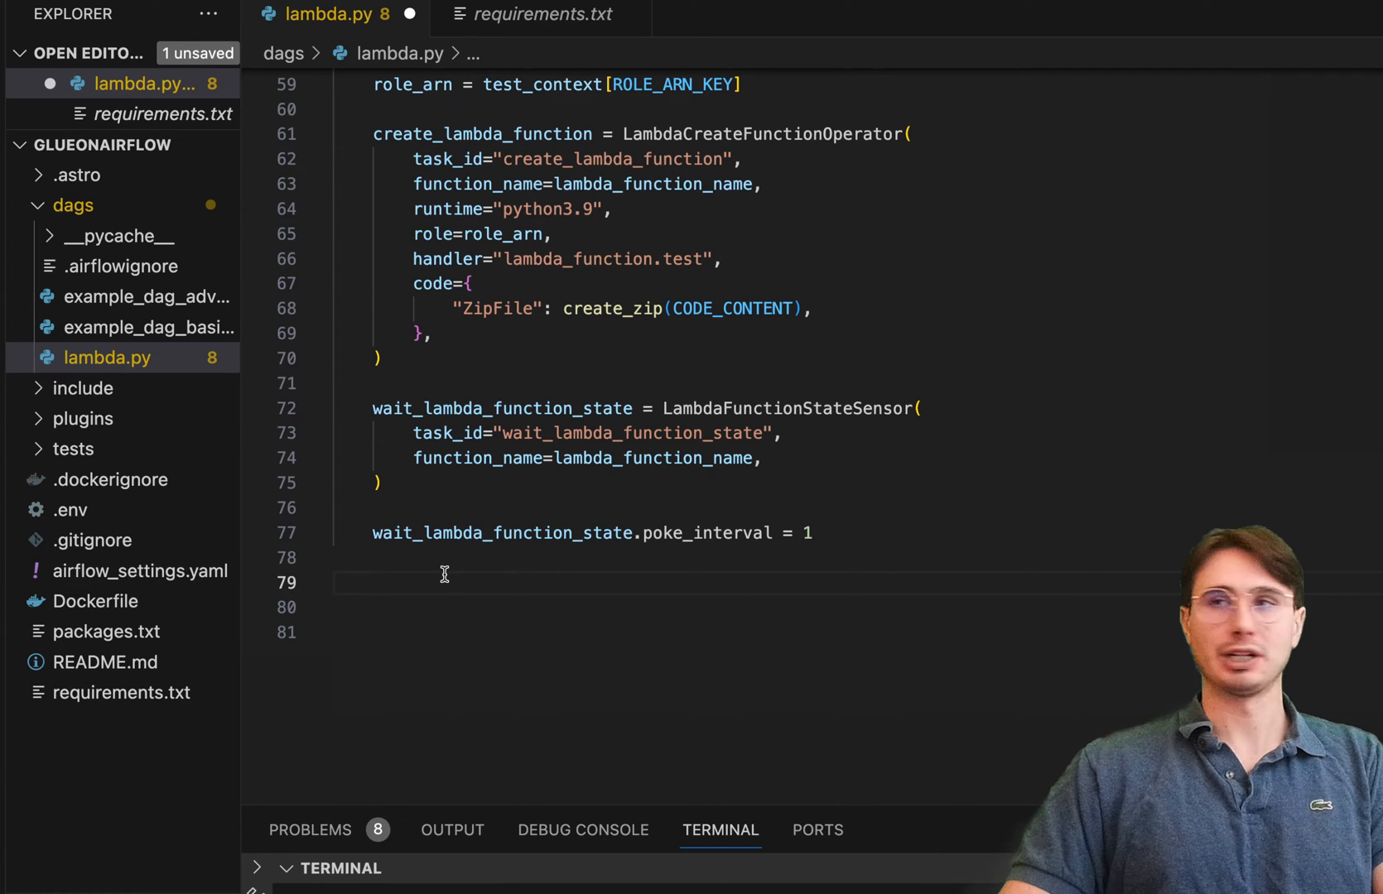
mouse_move(556, 407)
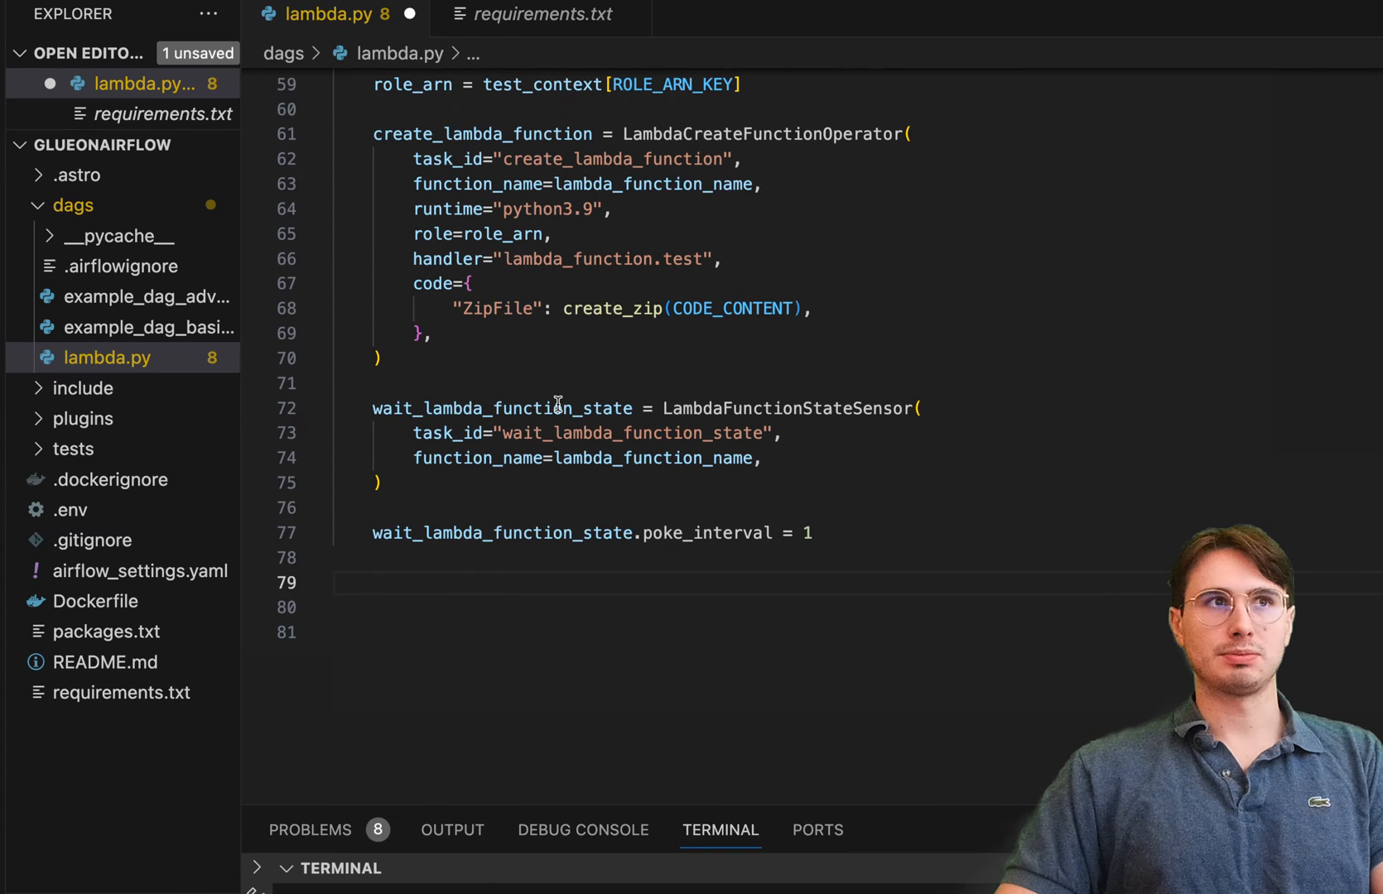
- Add invoke_lambda_function as a LambdaInvokeFunctionOperator sending a json.dumps SampleEvent payload, with blank lines below
type("invoke_lambda_function = LambdaInvokeFunctionOperator(")
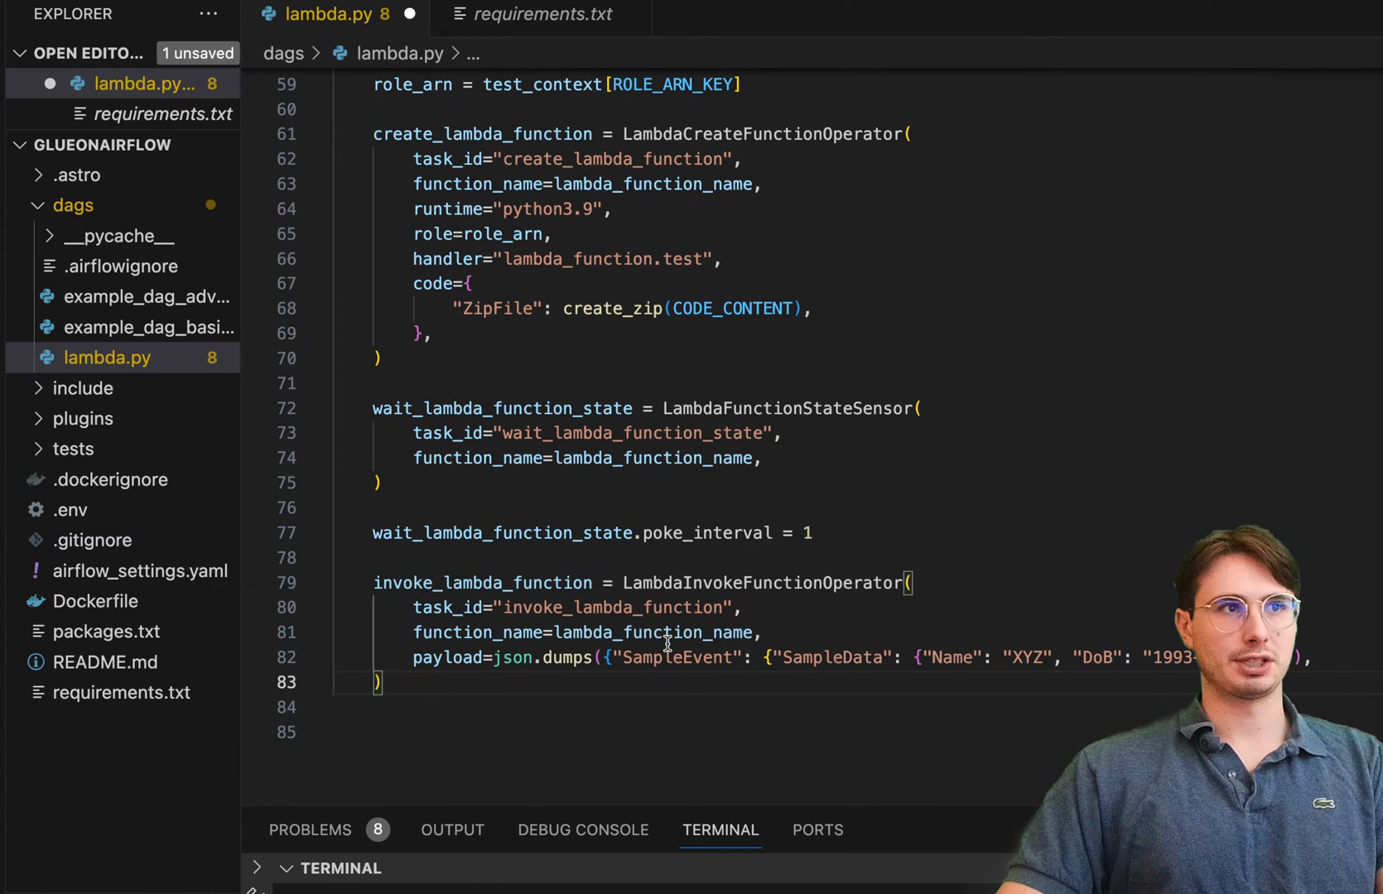
mouse_move(880, 553)
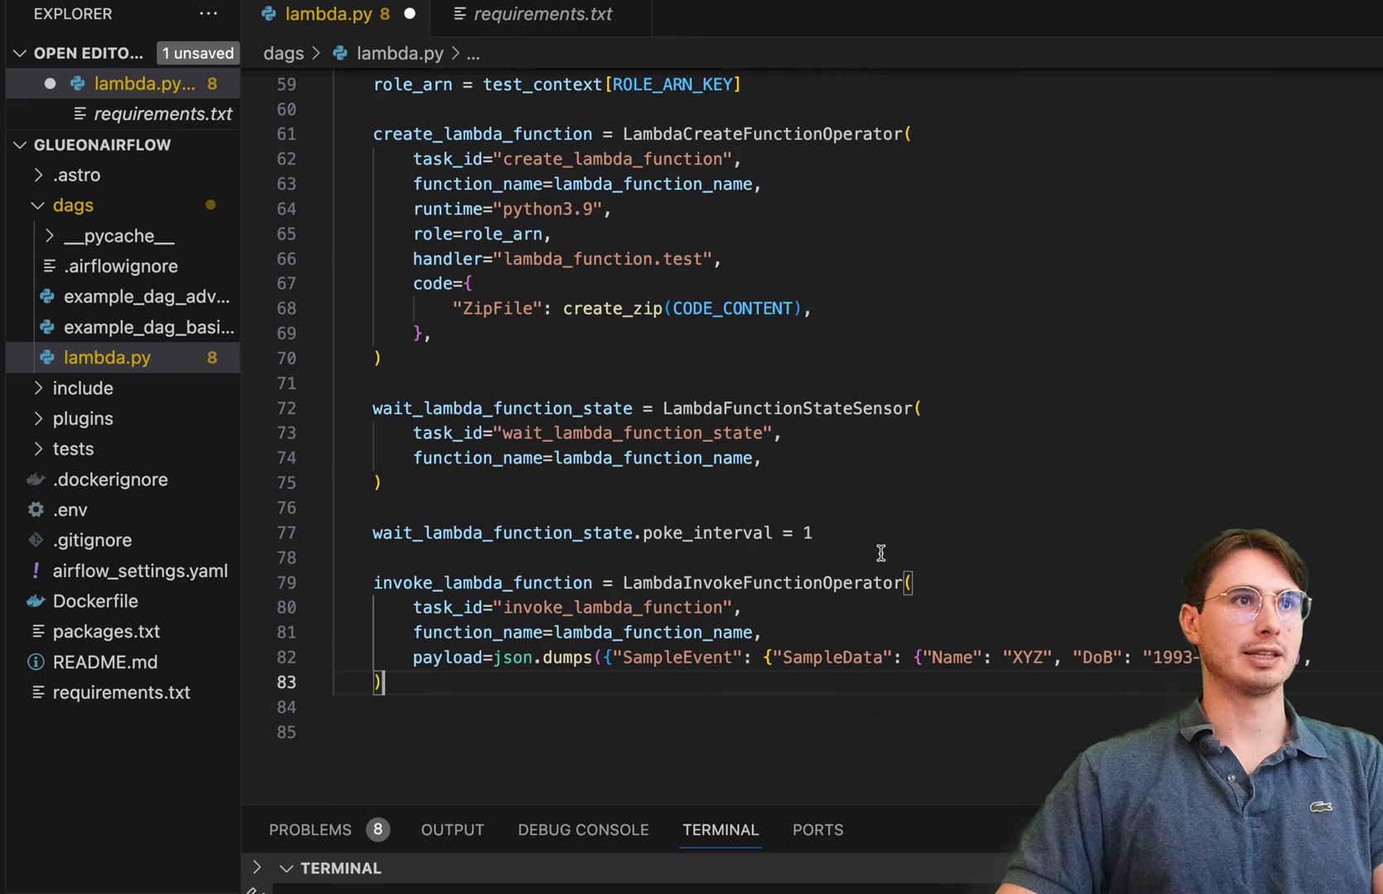
mouse_move(863, 601)
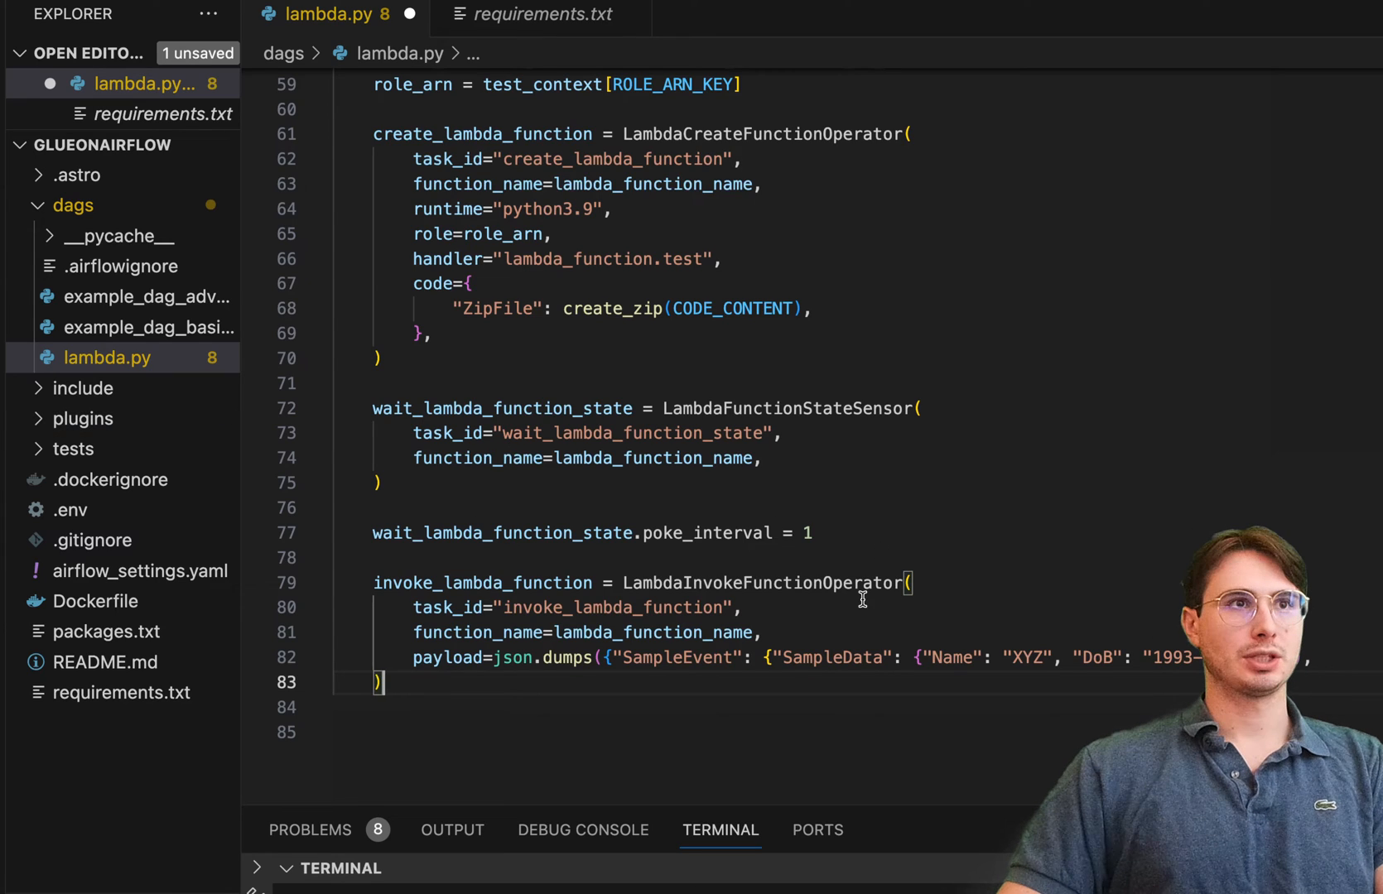
scroll("down", 3)
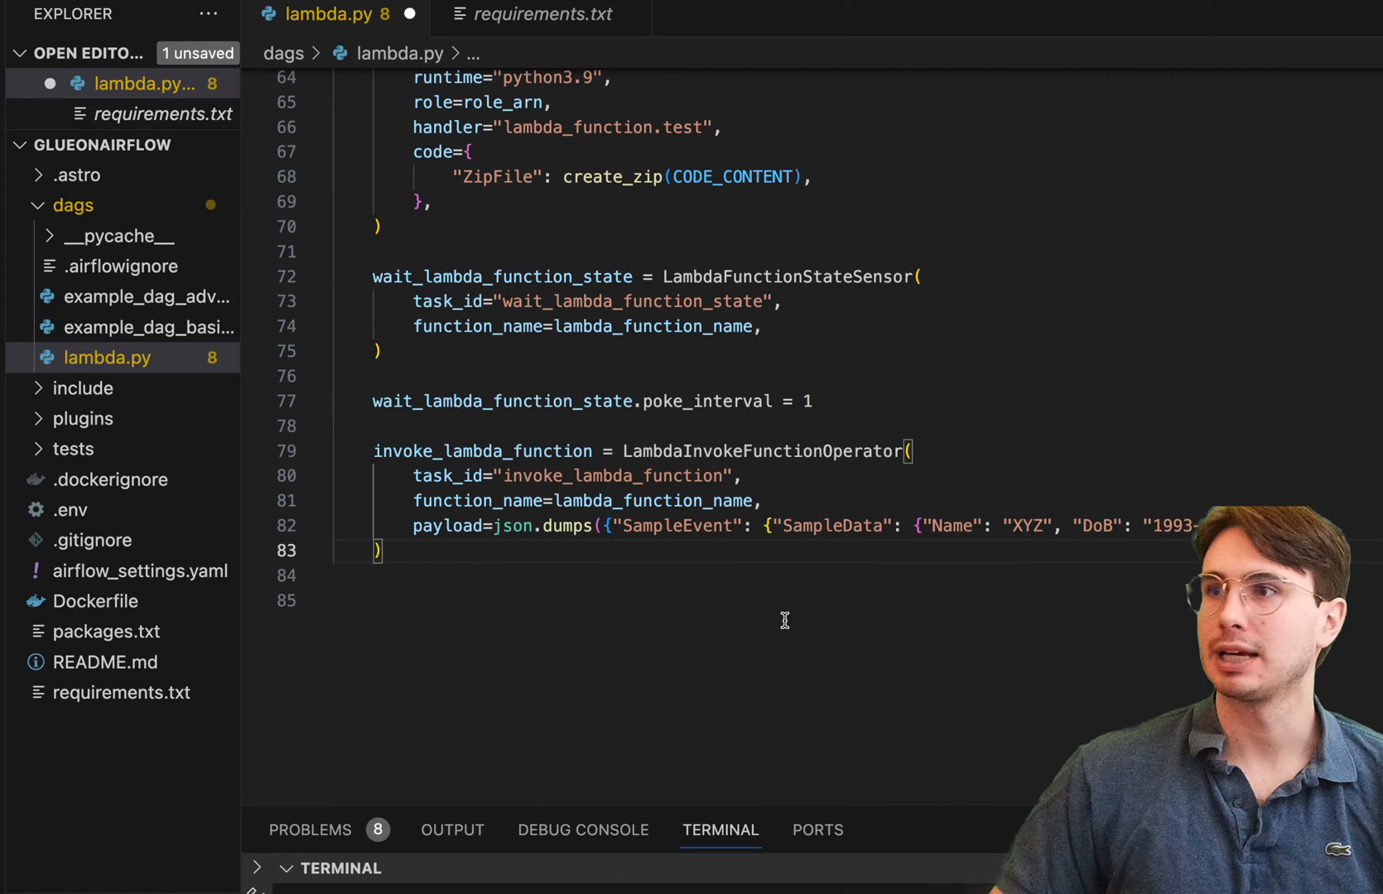
mouse_move(648, 551)
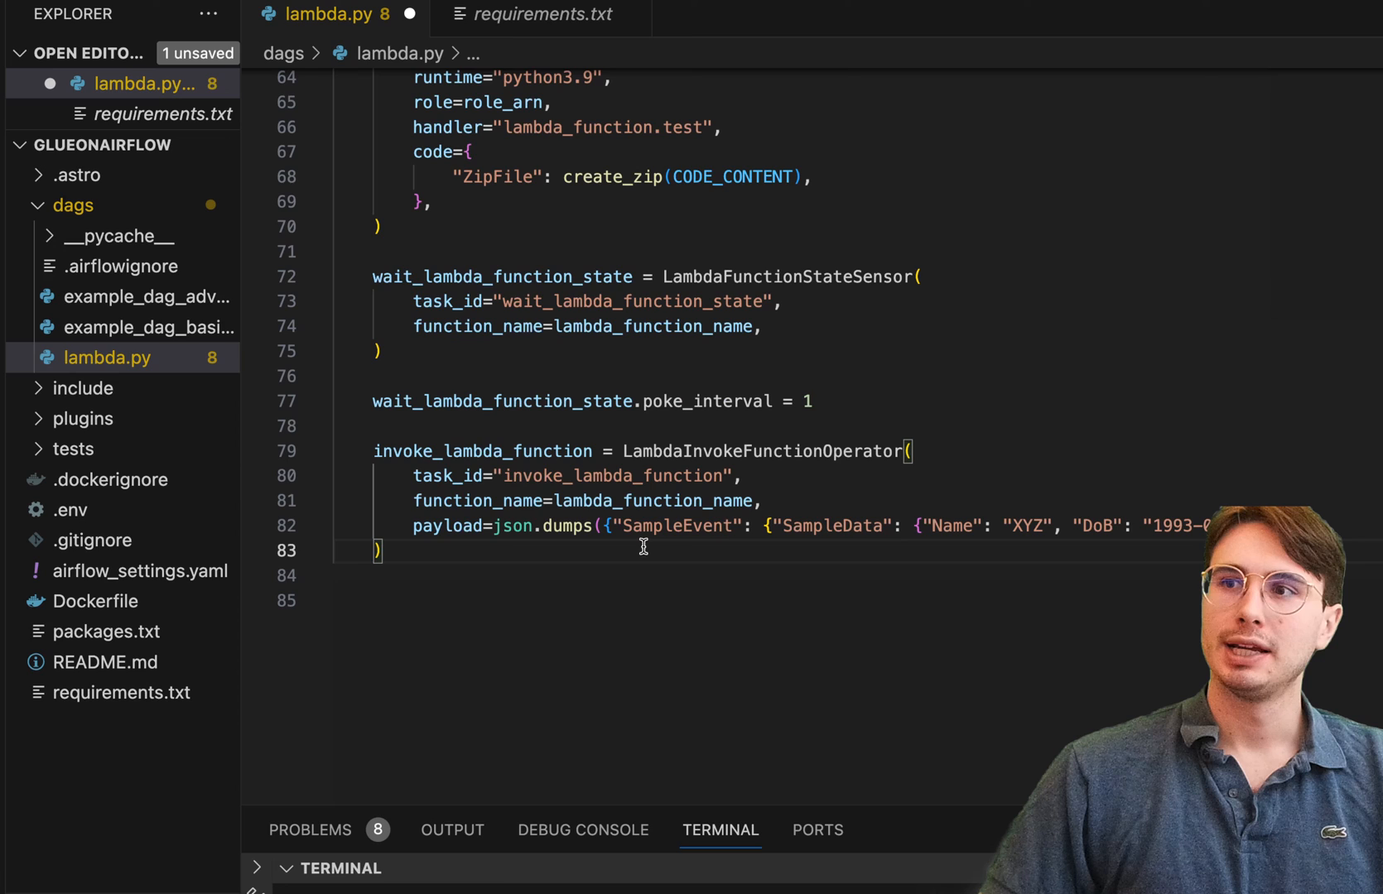
scroll("up", 3)
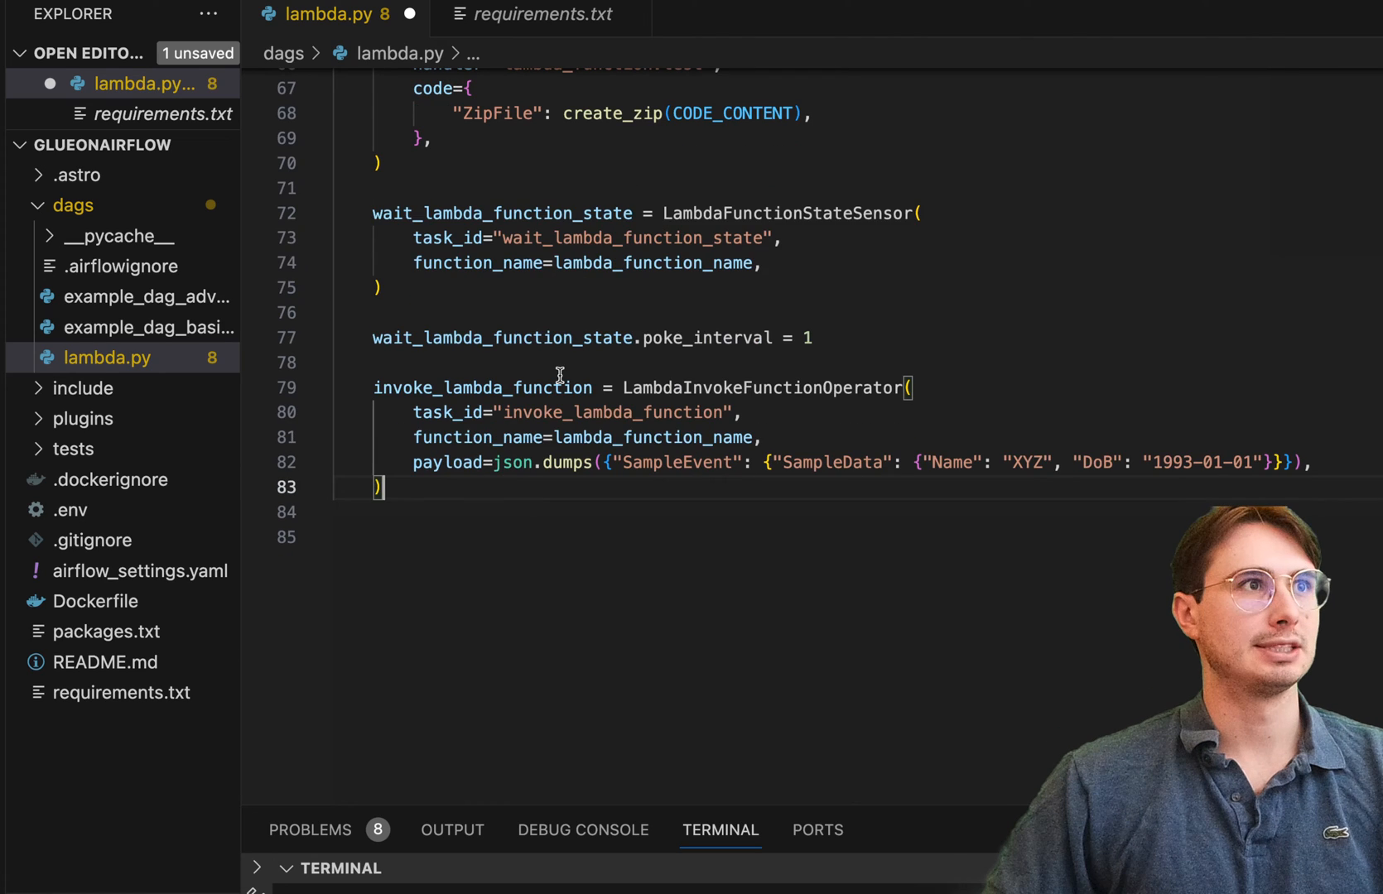
mouse_move(653, 476)
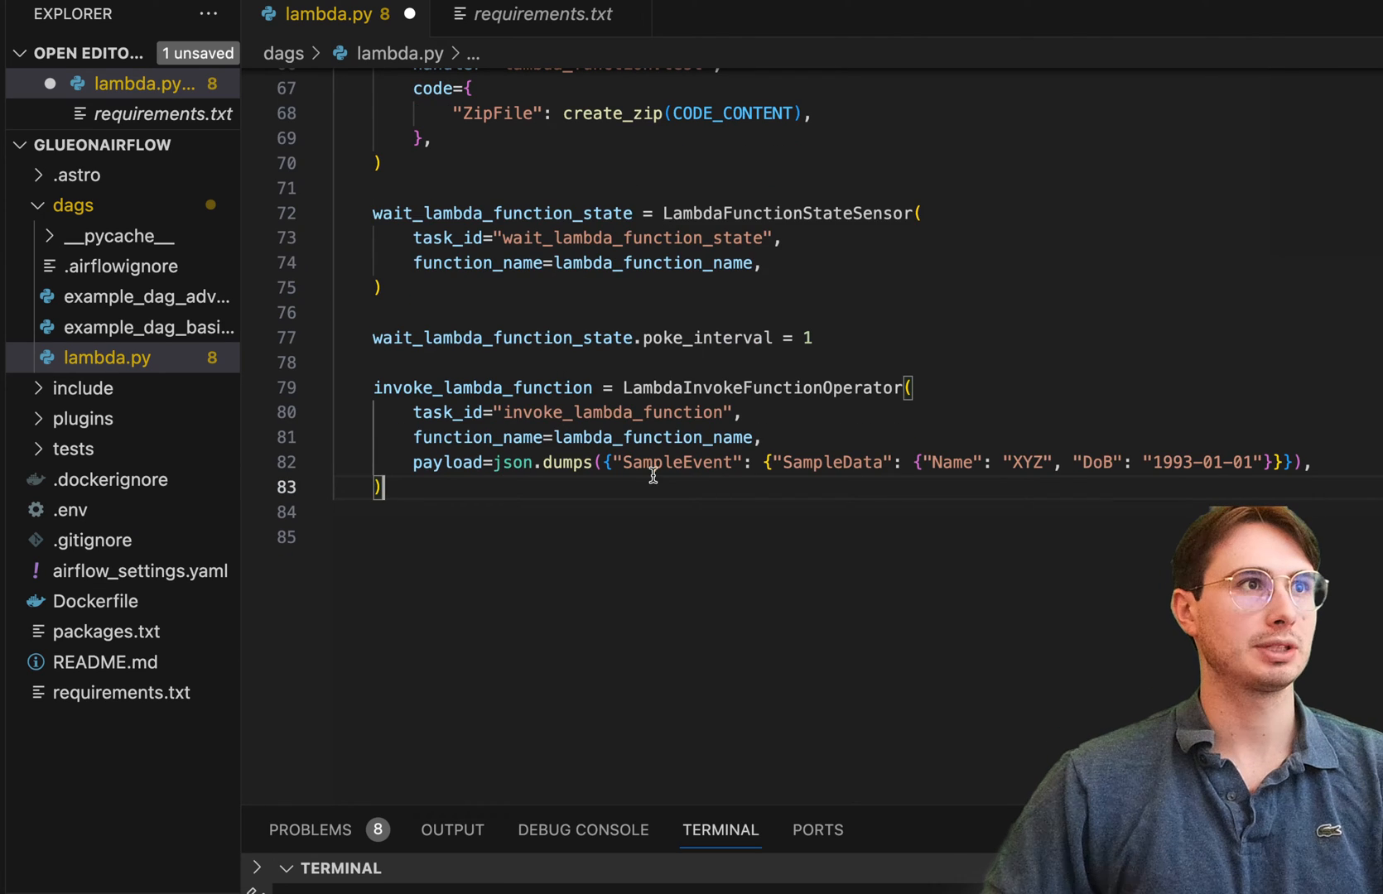
mouse_move(560, 462)
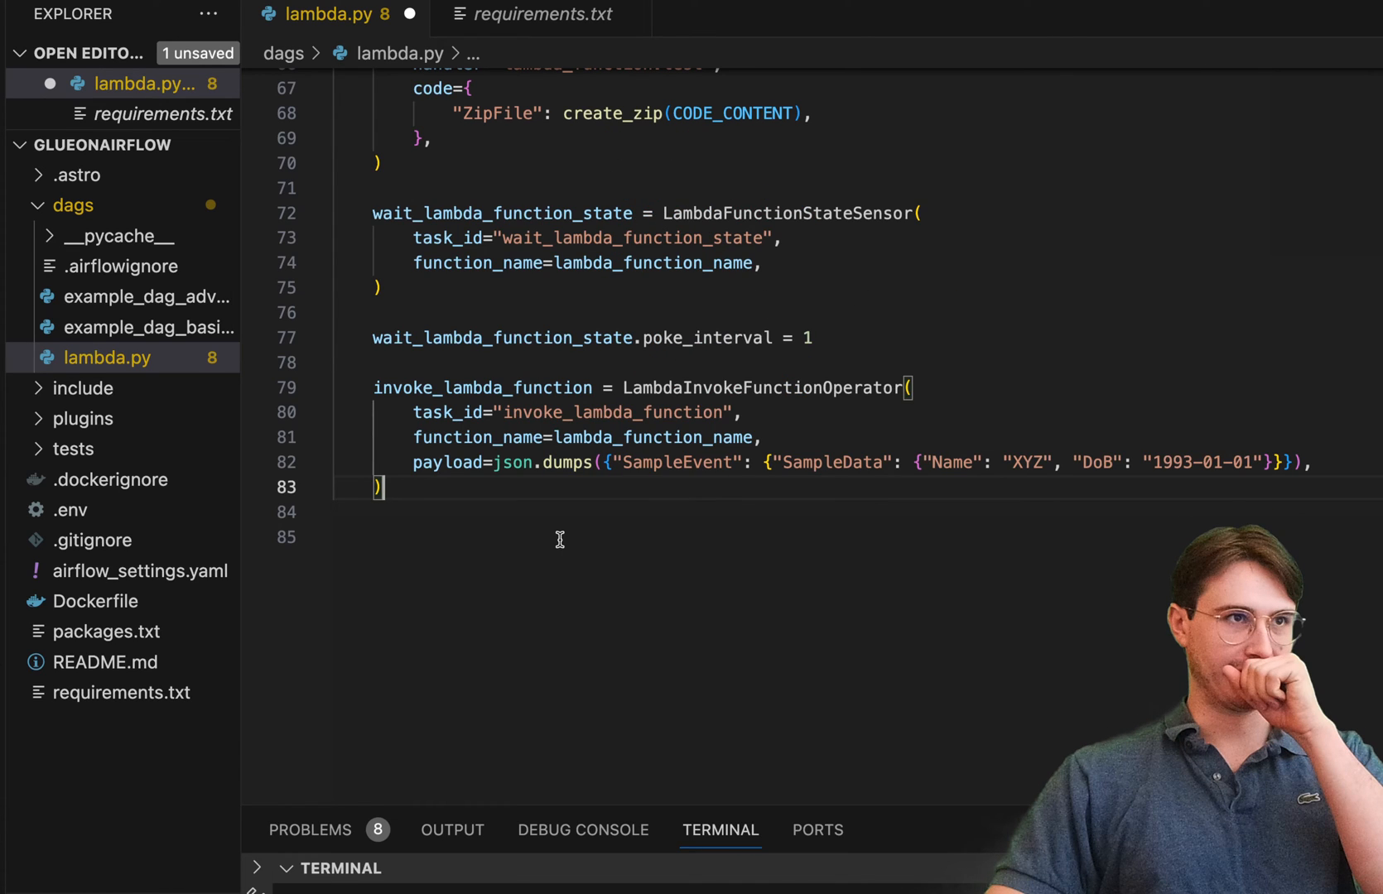
mouse_move(935, 483)
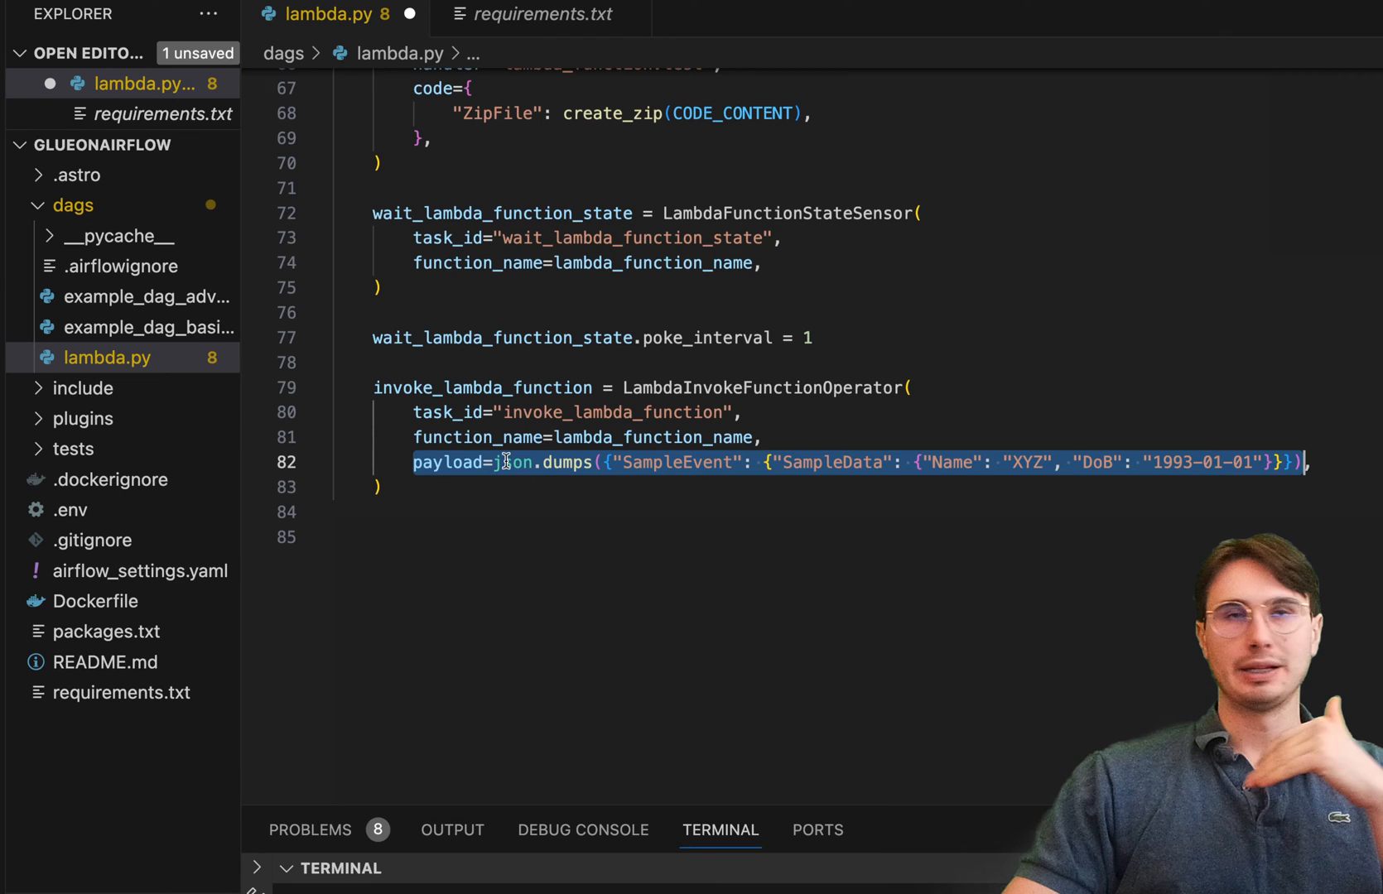
left_click(617, 538)
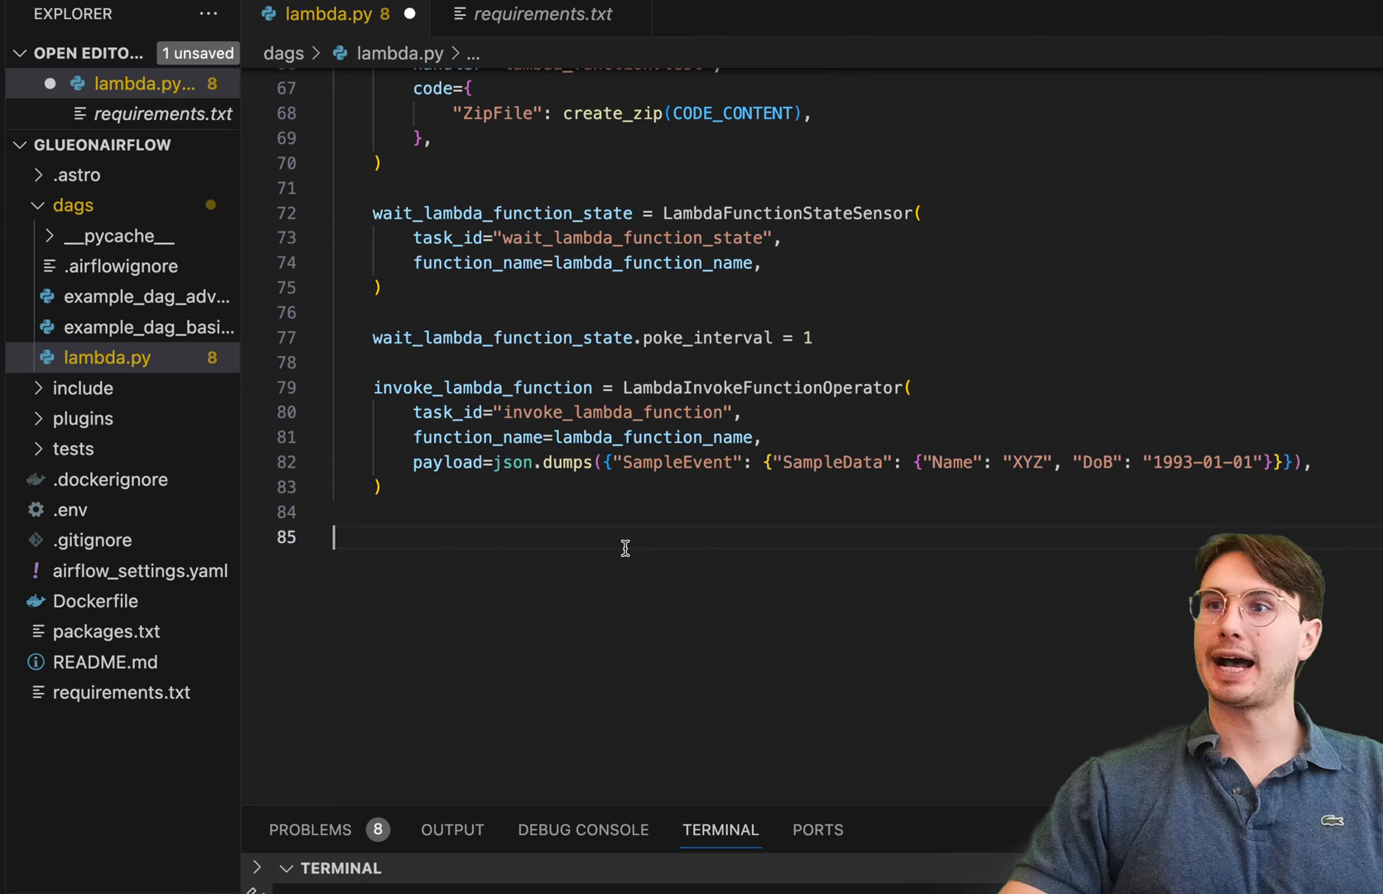
left_click(377, 487)
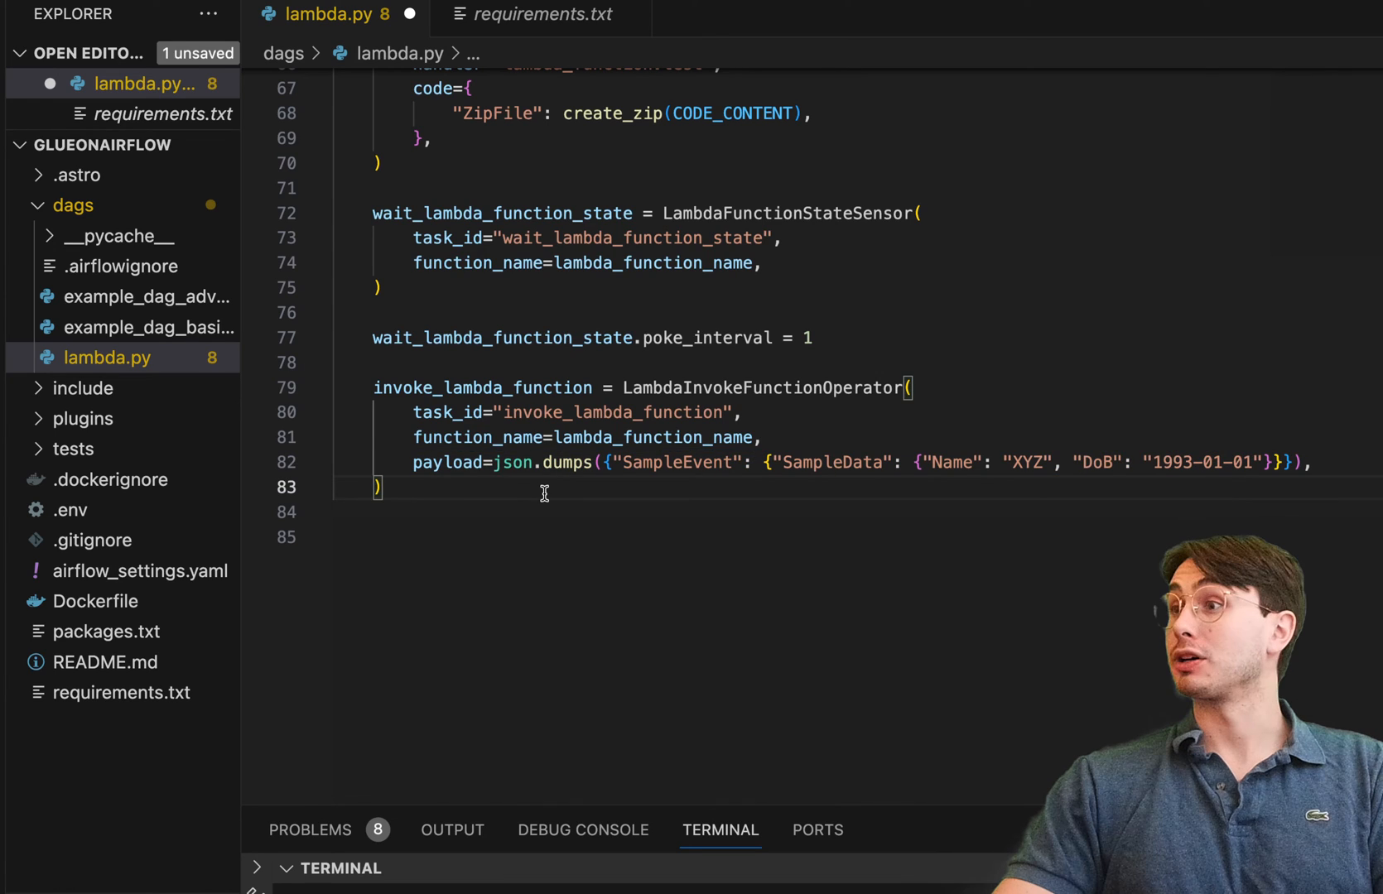
key("Enter")
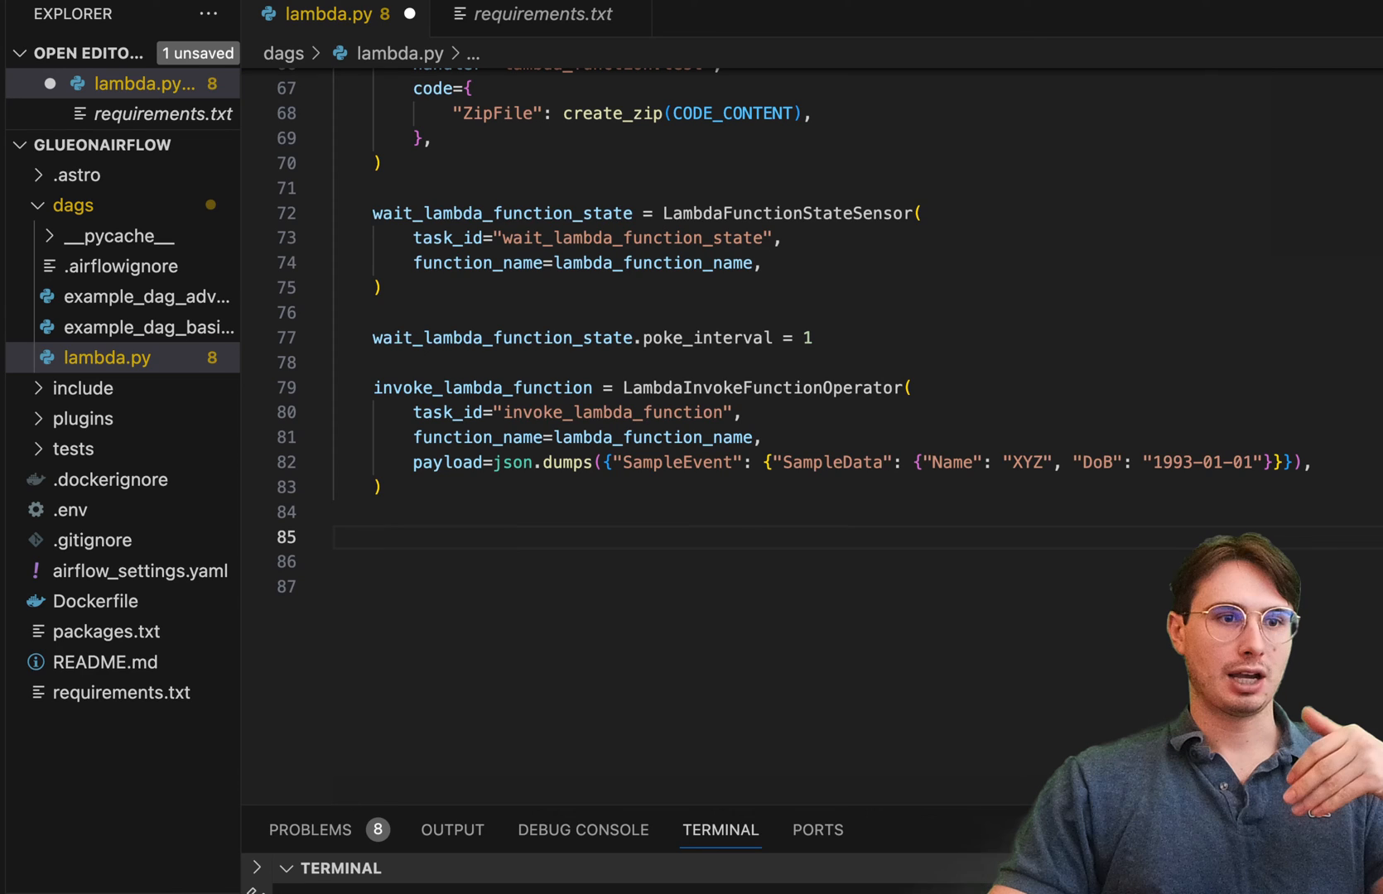
left_click(375, 539)
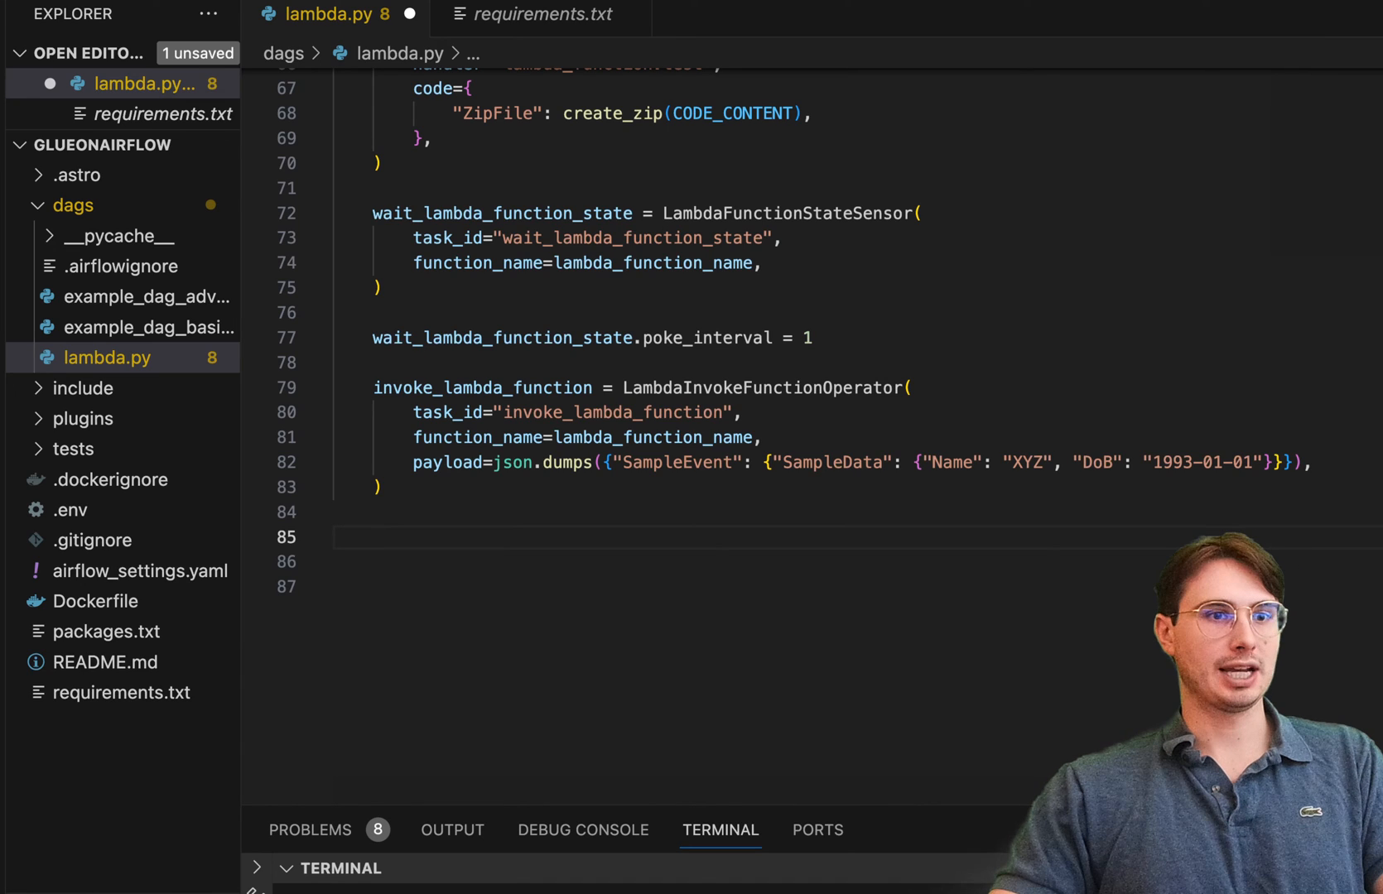
left_click(455, 538)
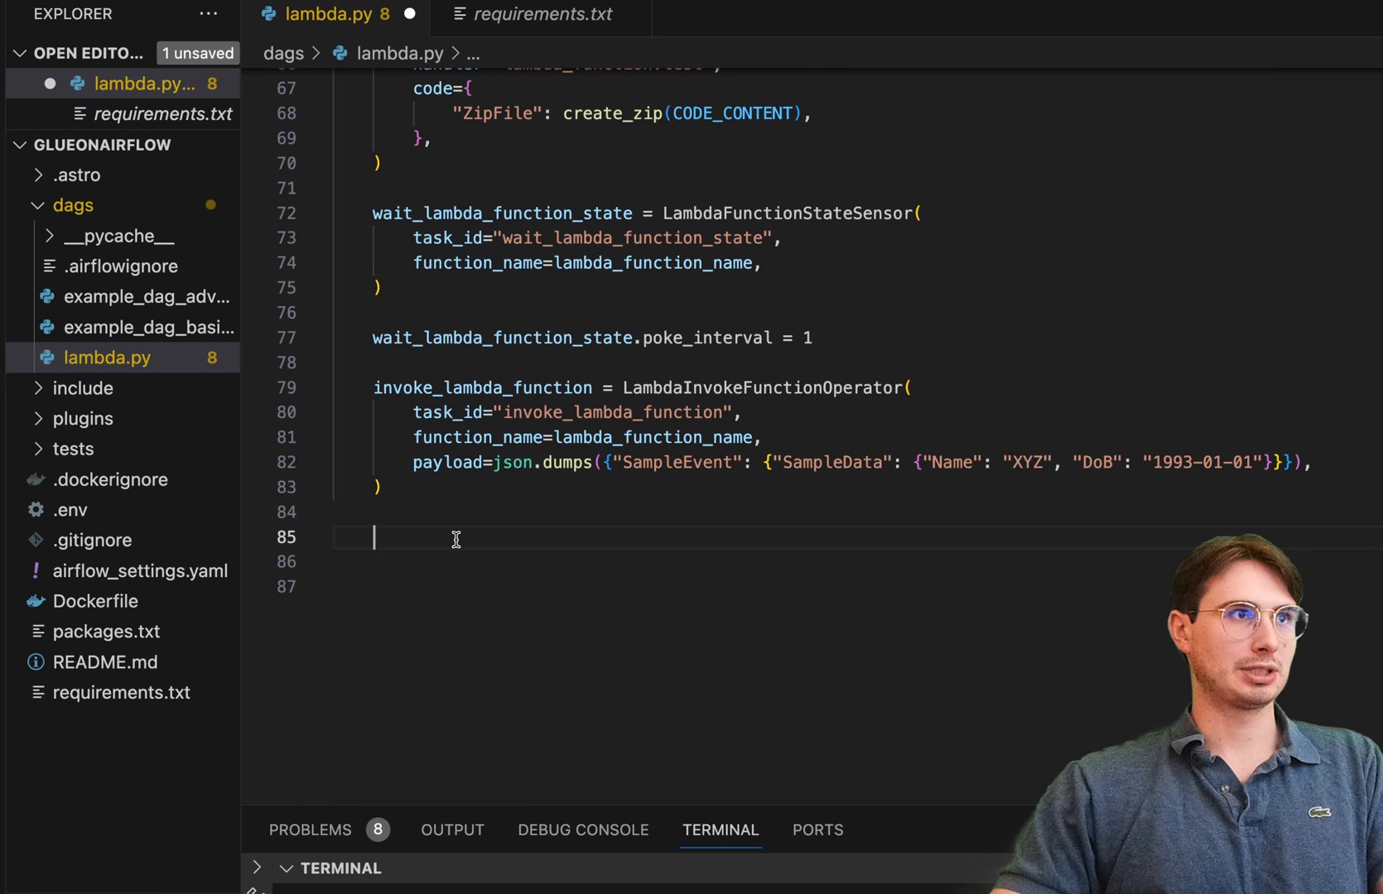
- Chain test_context, create, wait, invoke, delete_lambda(lambda_function_name) and log_cleanup at the file's end
type("chain(")
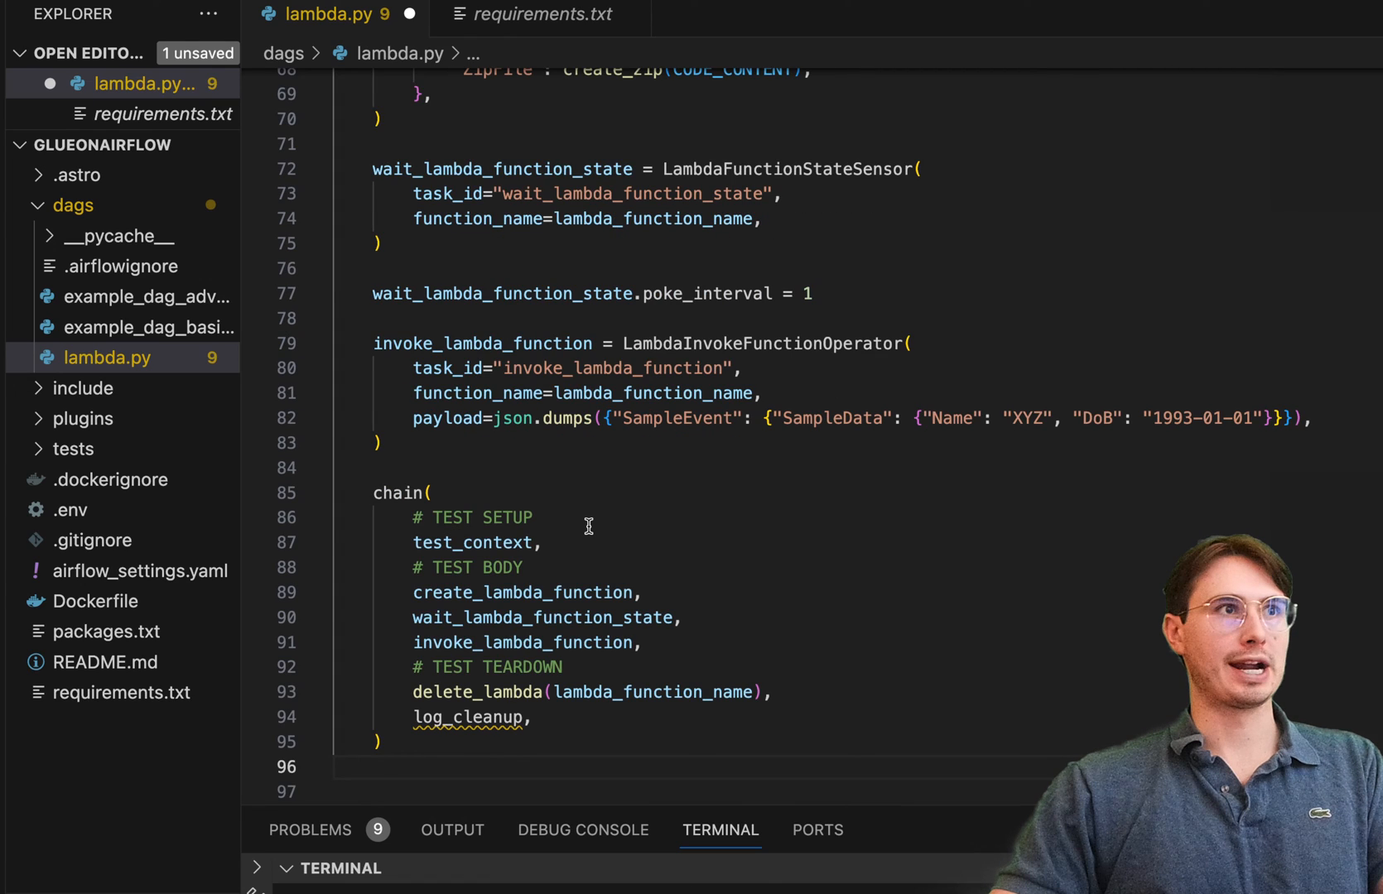
left_click(340, 766)
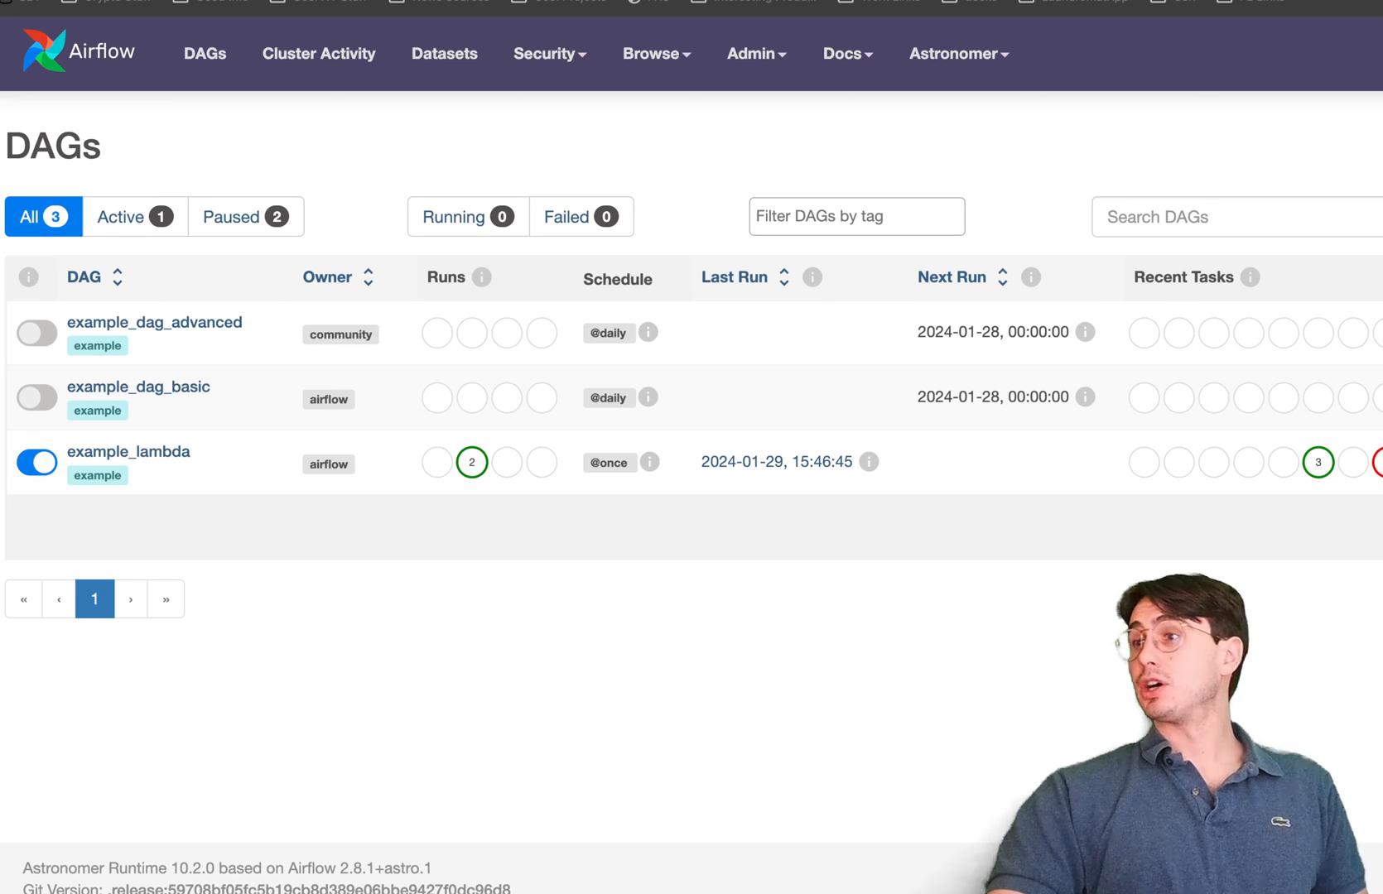
- Check the Admin menu, then open example_lambda from the Airflow DAGs list
left_click(750, 54)
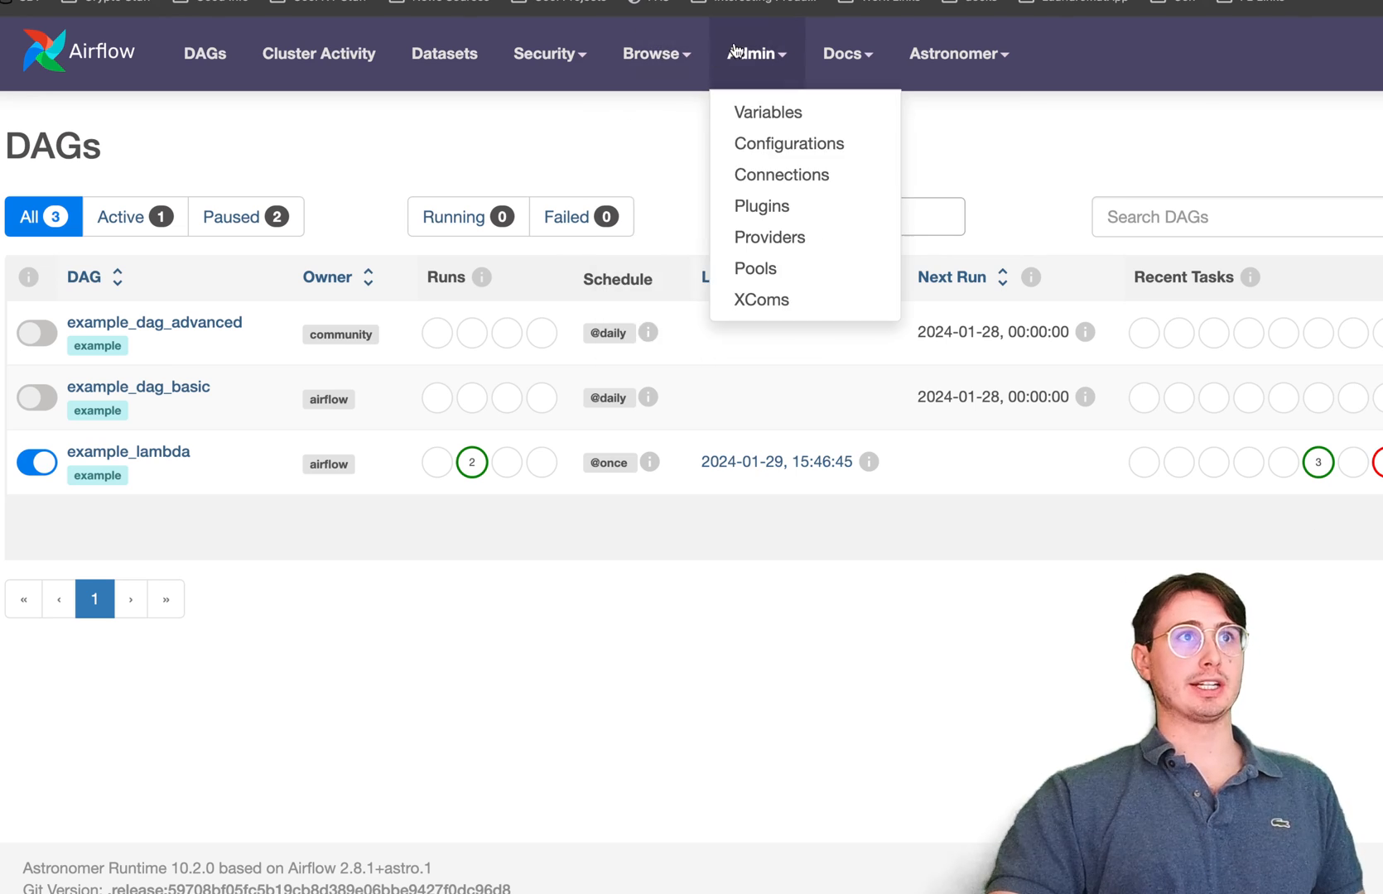
mouse_move(761, 205)
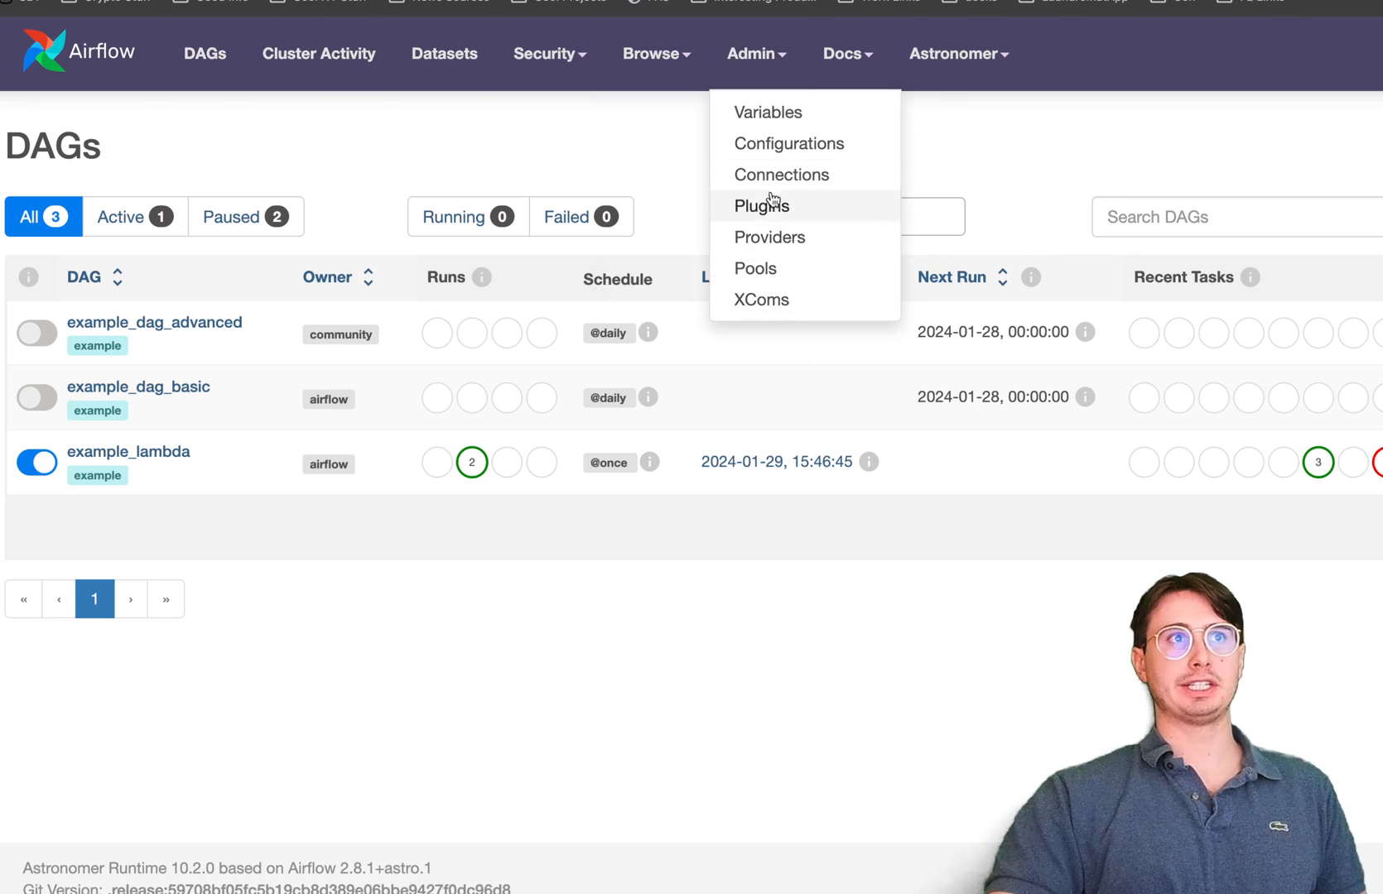
mouse_move(780, 175)
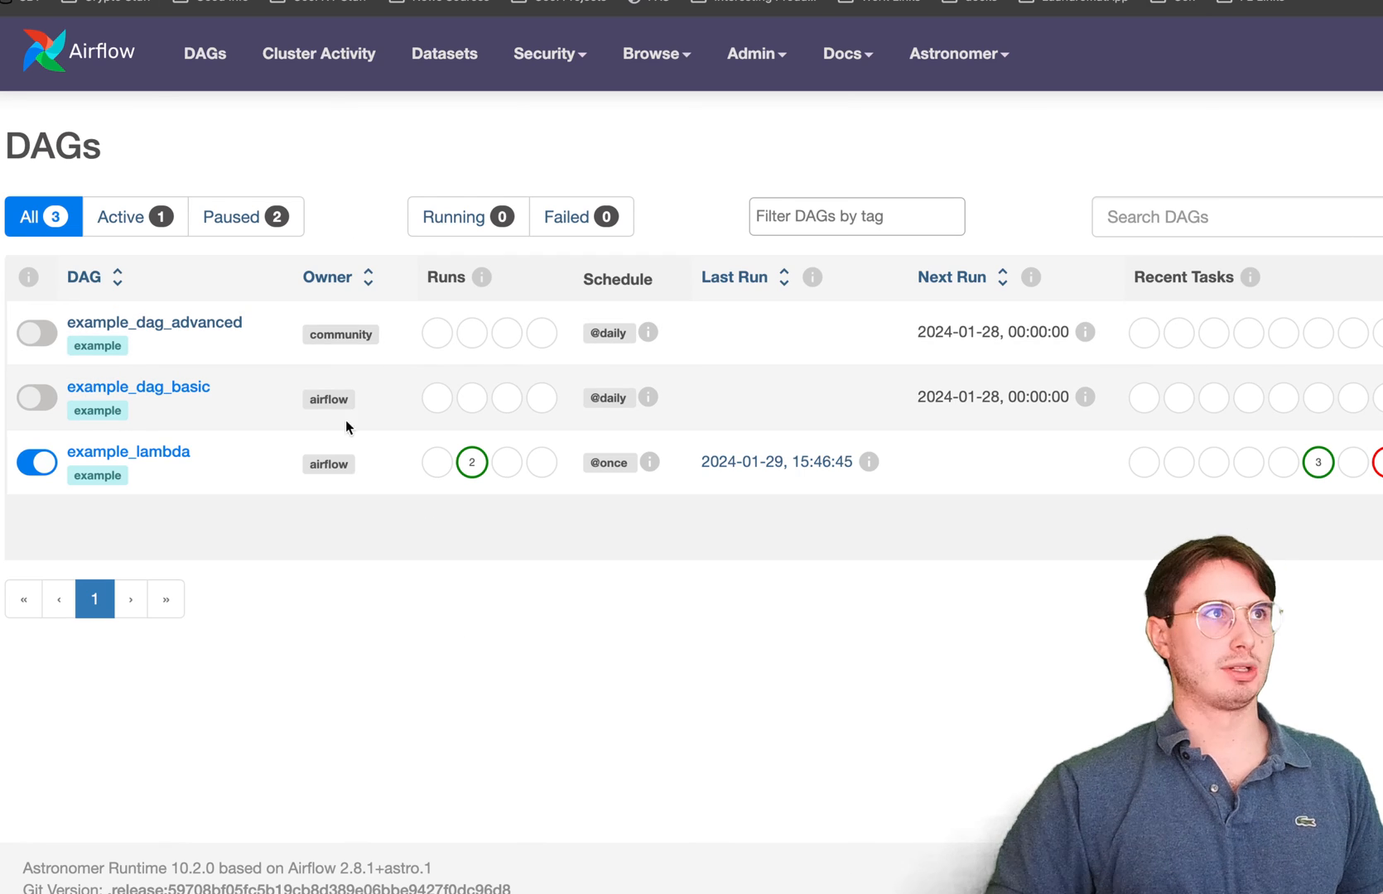
left_click(128, 452)
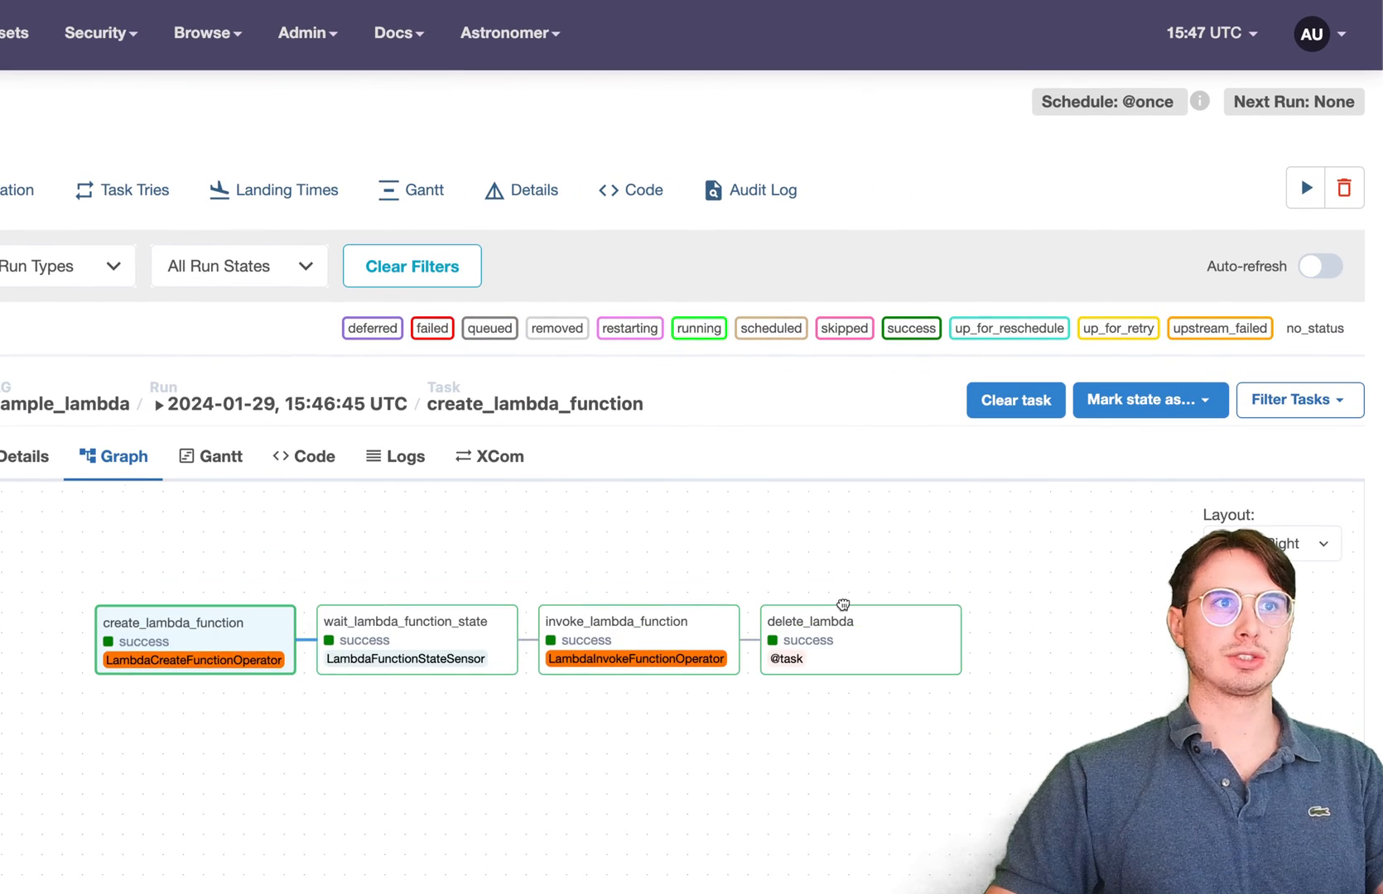
mouse_move(344, 502)
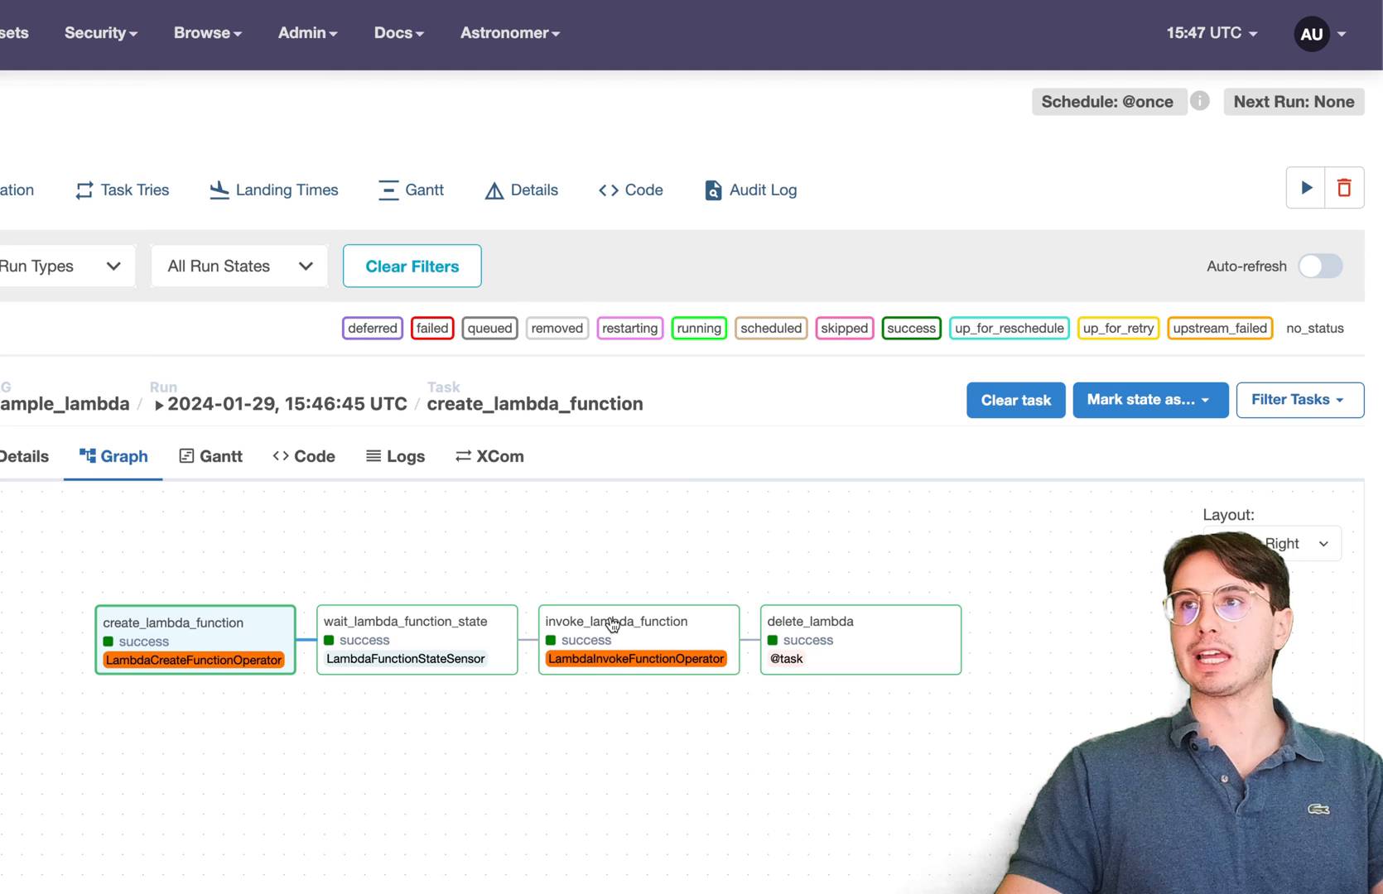
- Select the invoke_lambda_function node in the example_lambda run's Graph view
left_click(636, 626)
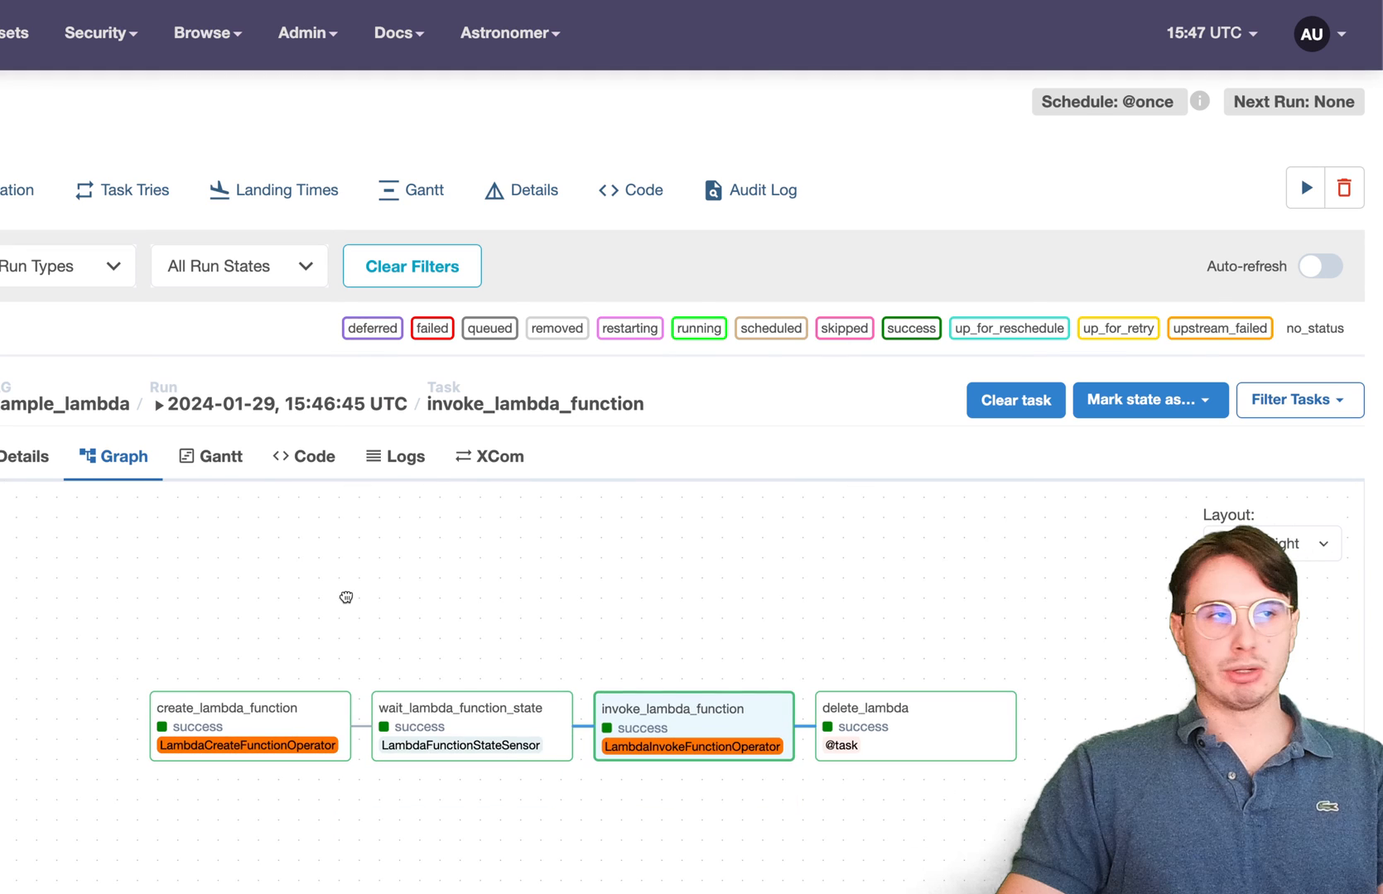